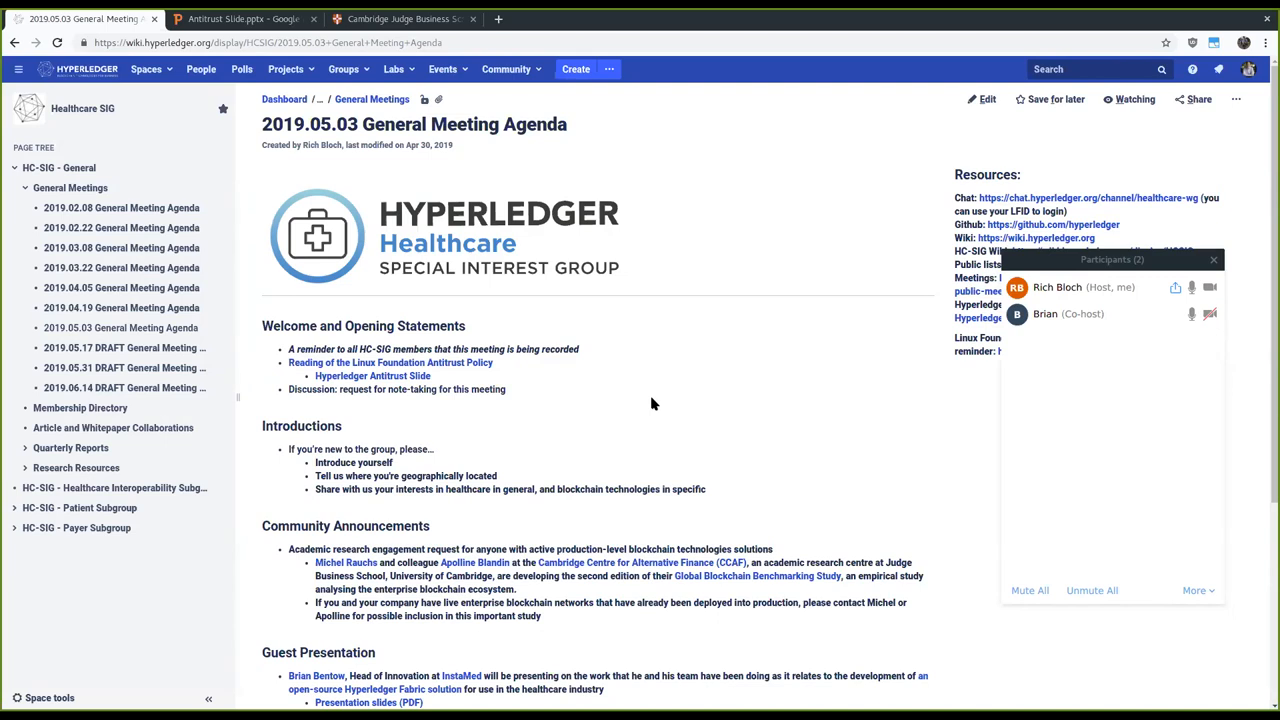
mouse_move(997, 673)
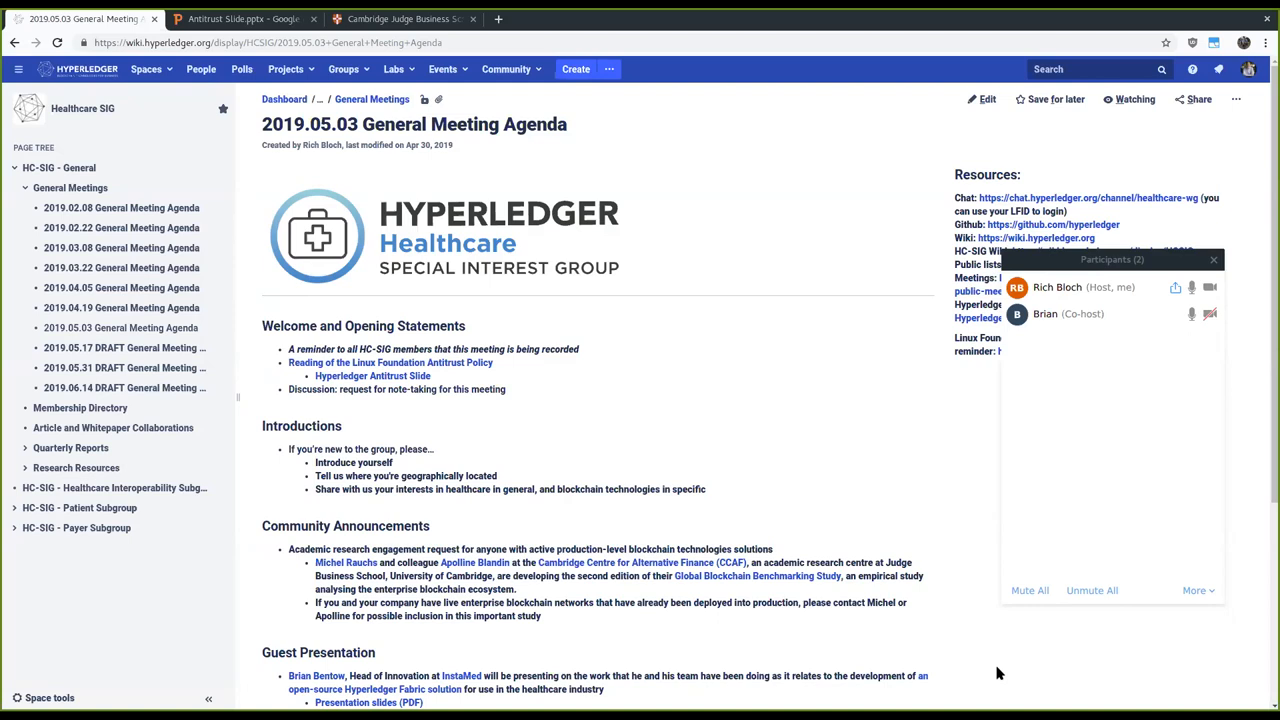
mouse_move(1150, 667)
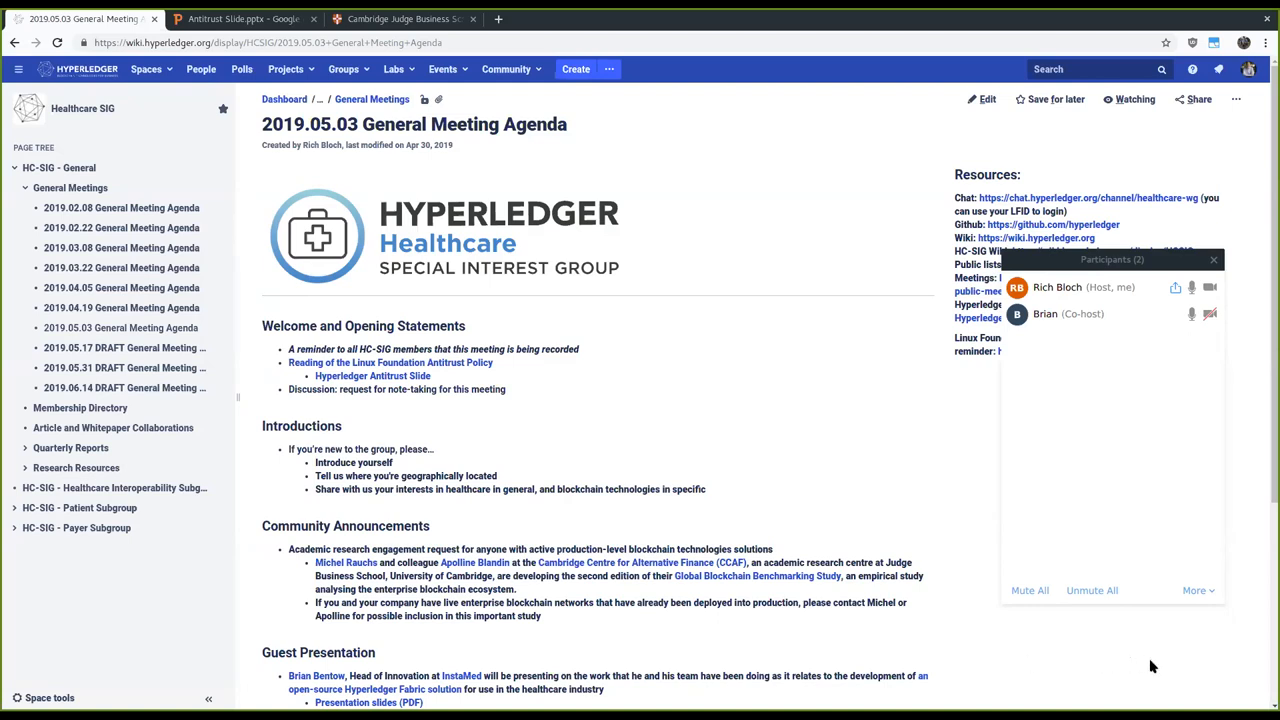
mouse_move(488, 318)
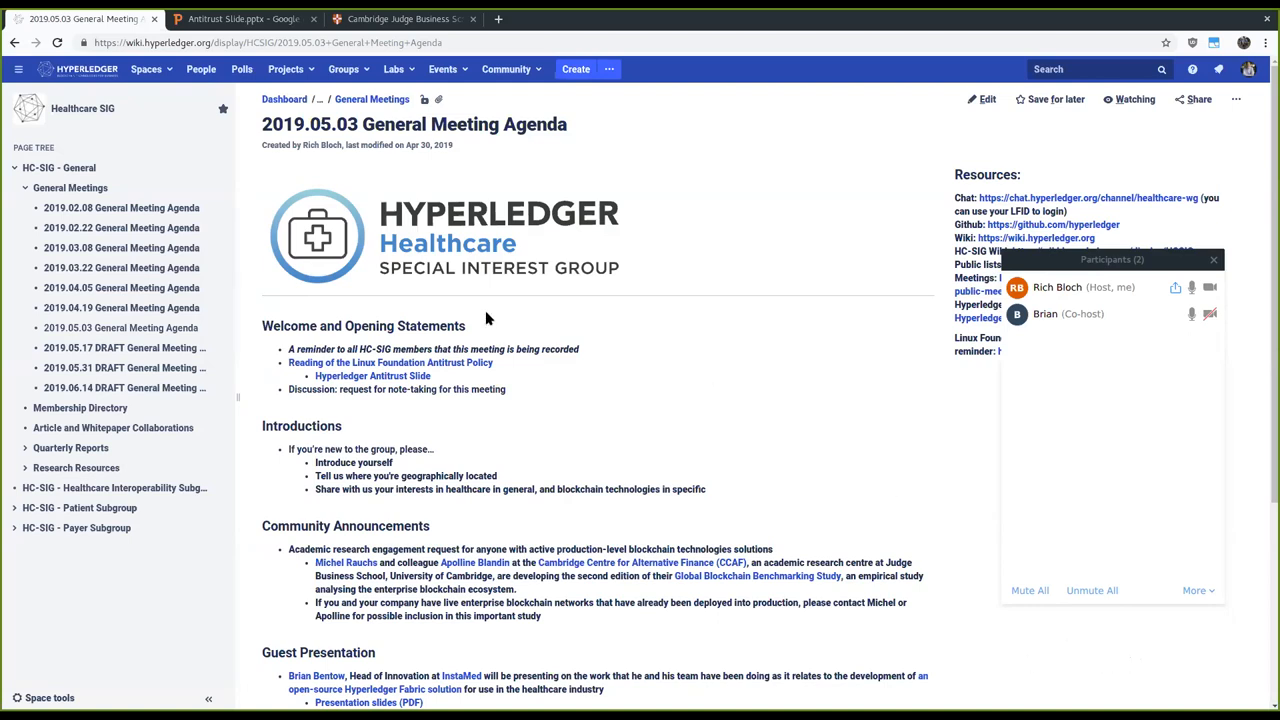
mouse_move(514, 422)
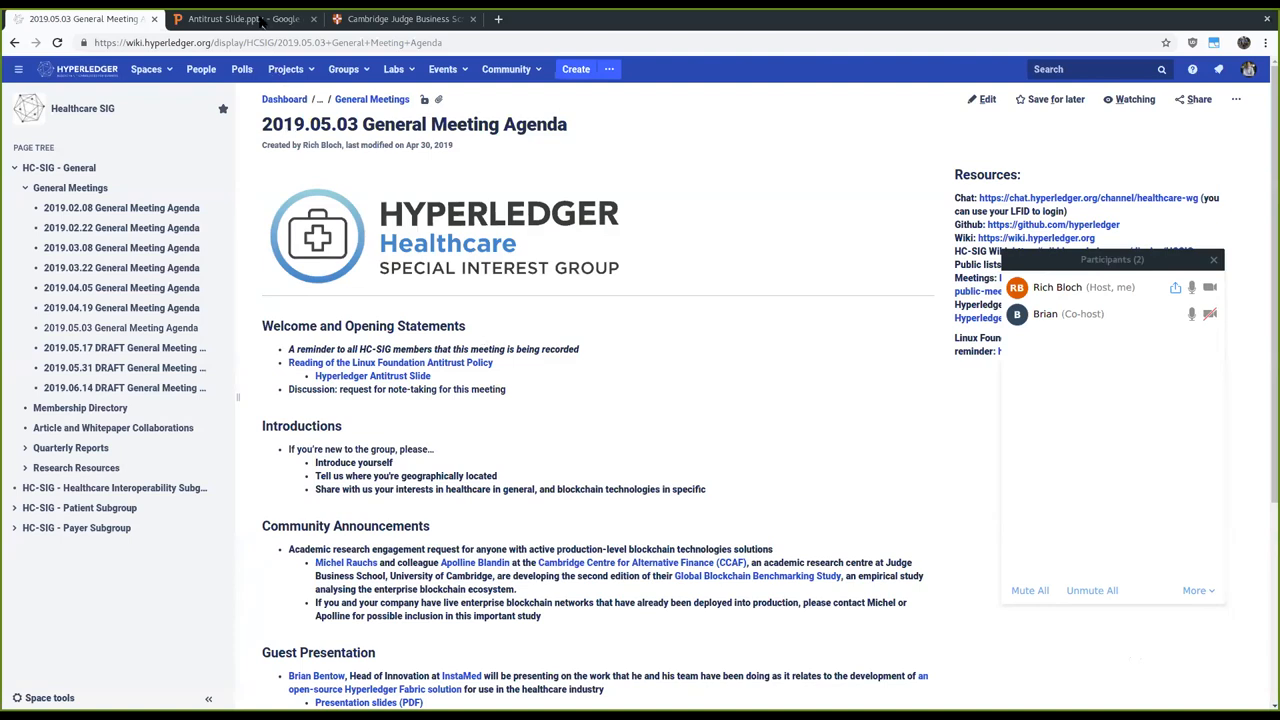
- Show the Linux Foundation Antitrust Policy Notice slide in the Google Drive preview
click(240, 17)
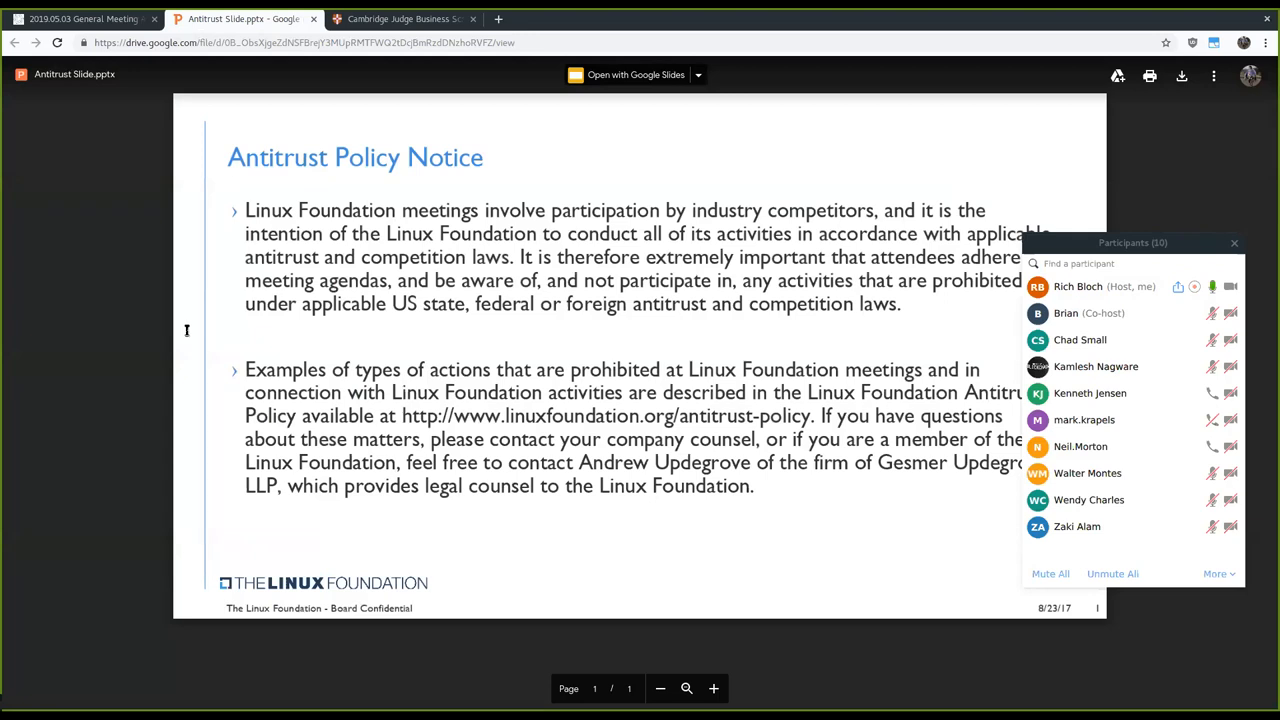
mouse_move(170, 267)
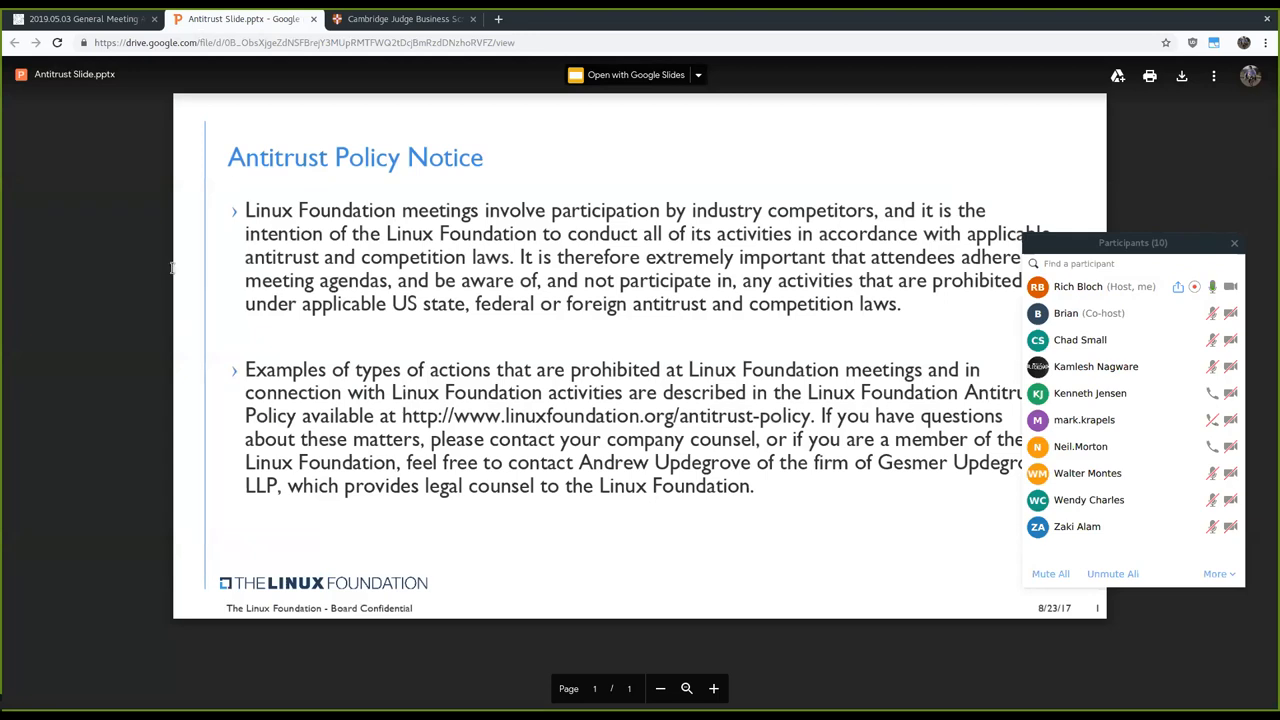
- Return to the 2019.05.03 General Meeting Agenda wiki page
click(85, 18)
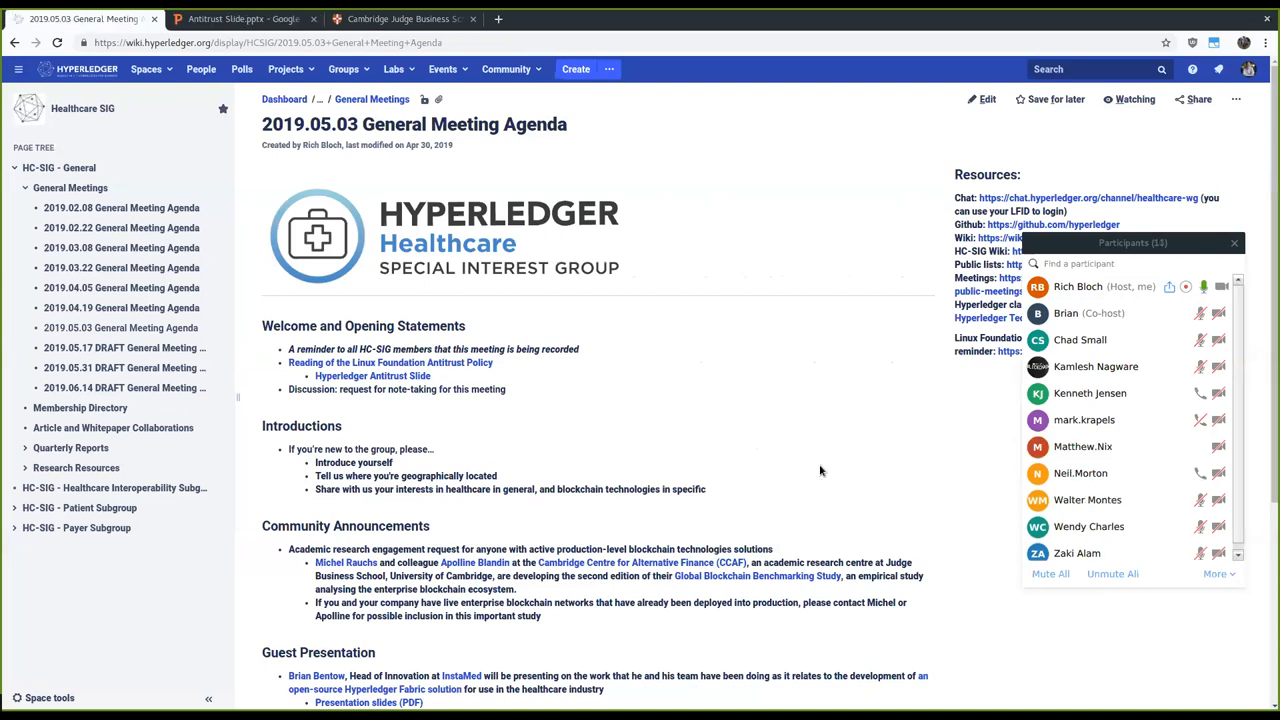
mouse_move(894, 420)
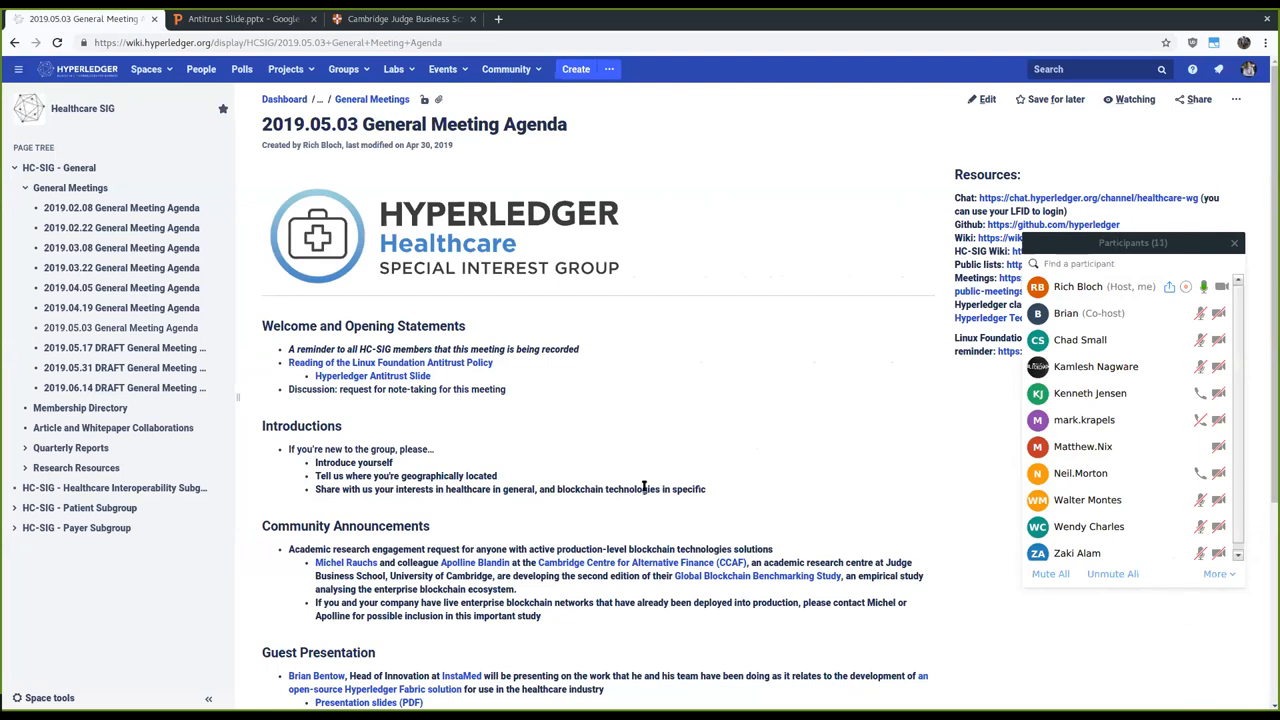
mouse_move(657, 457)
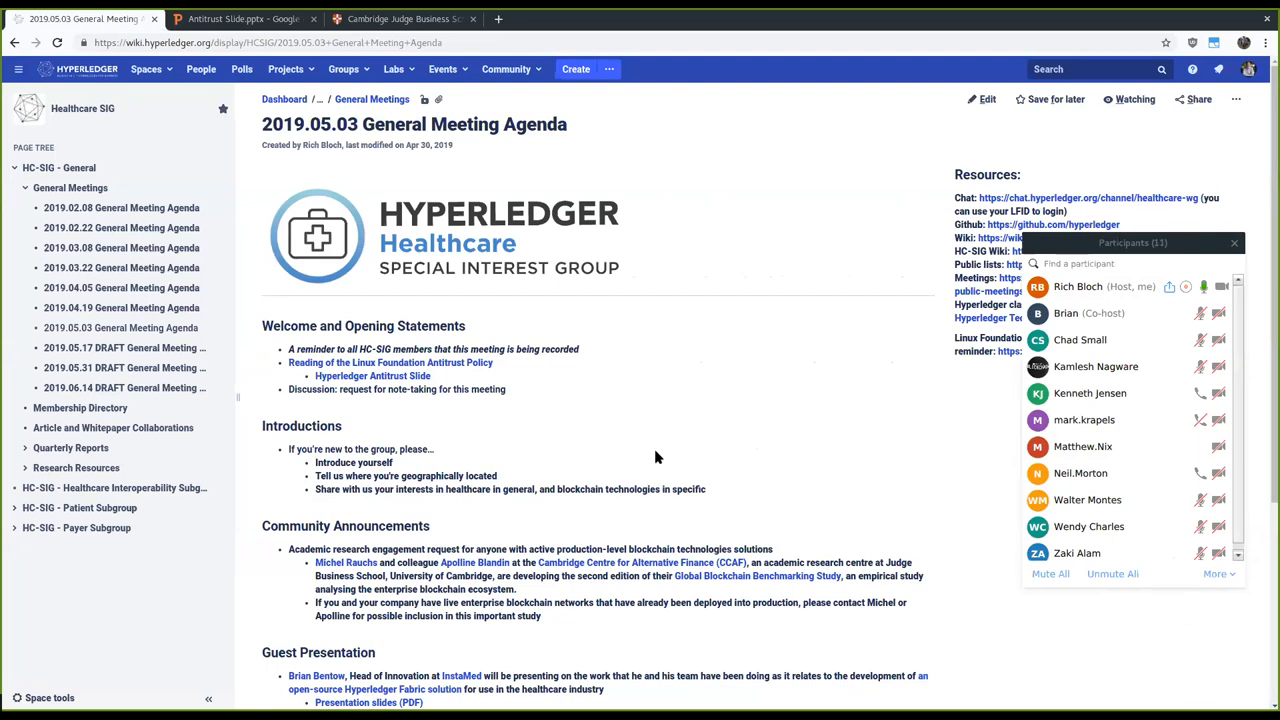
mouse_move(517, 489)
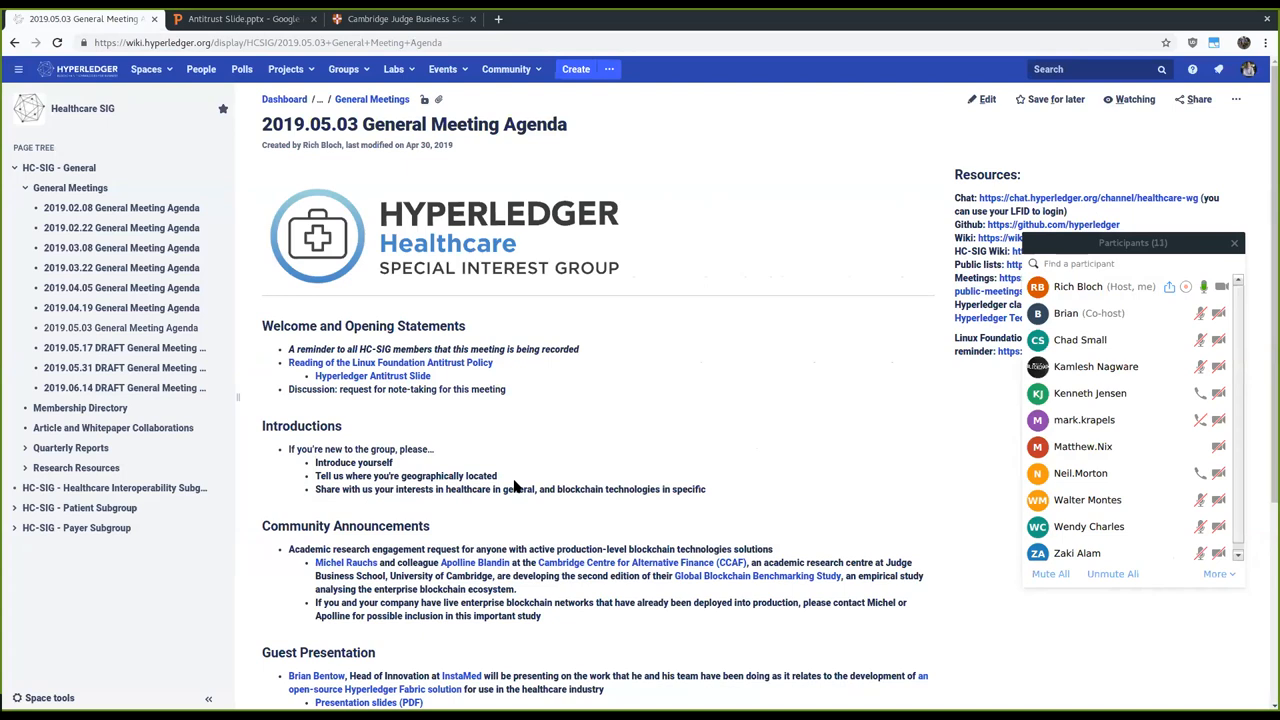
mouse_move(988, 659)
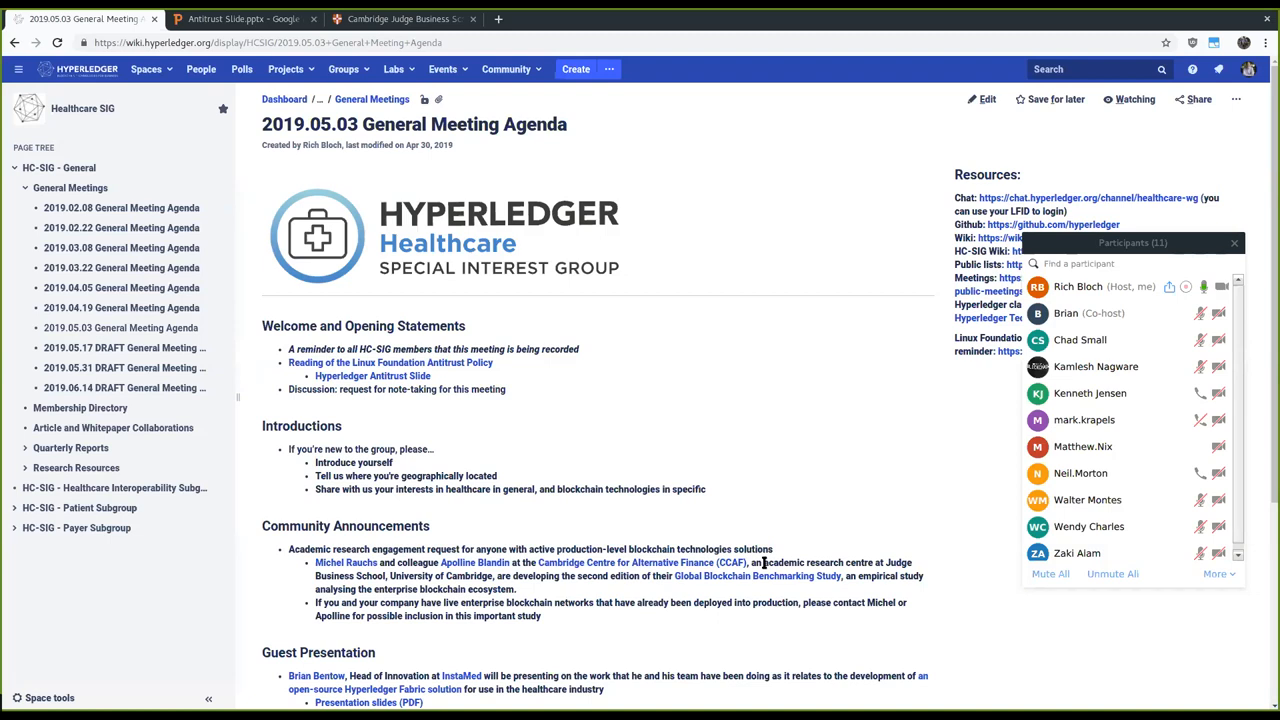
mouse_move(862, 484)
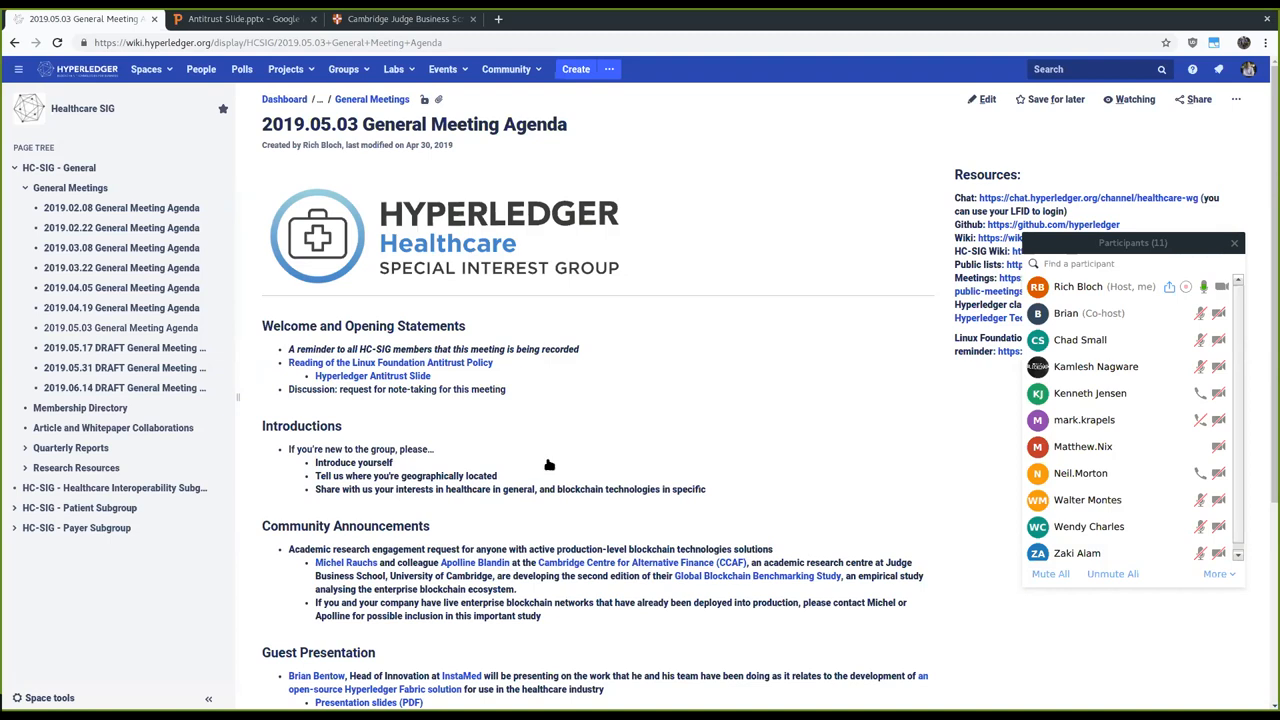
mouse_move(1137, 165)
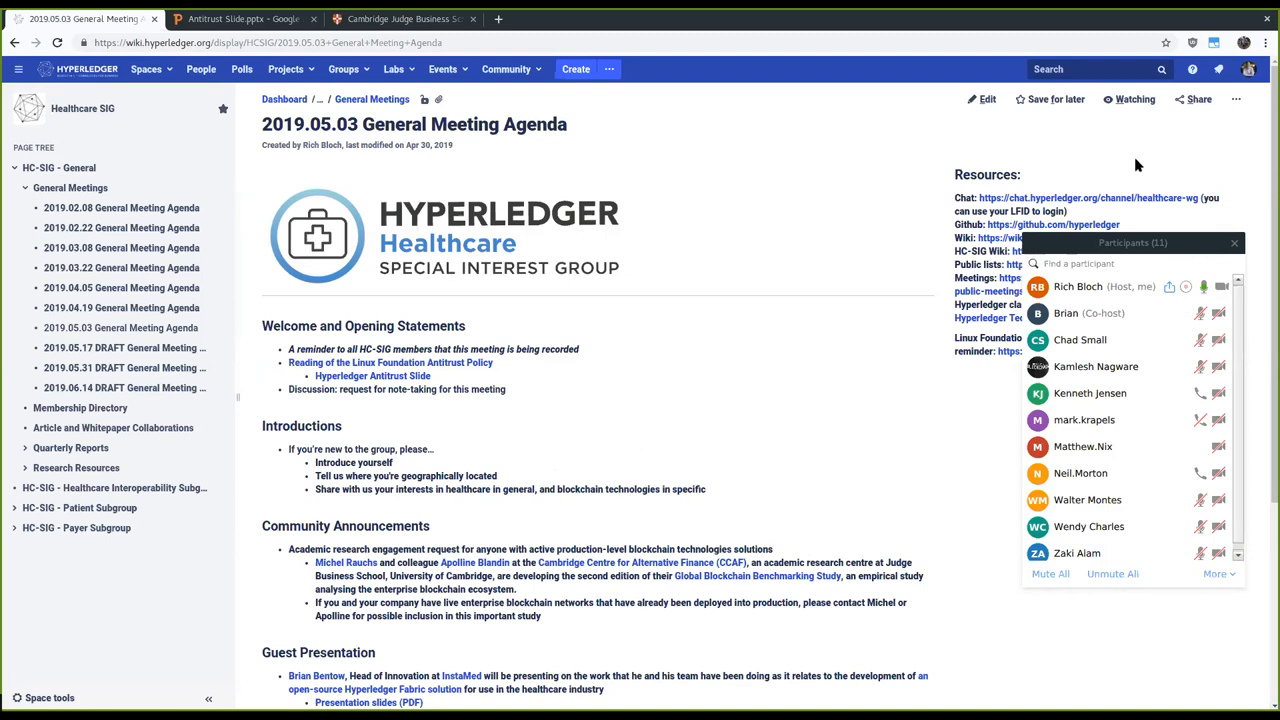
mouse_move(696, 268)
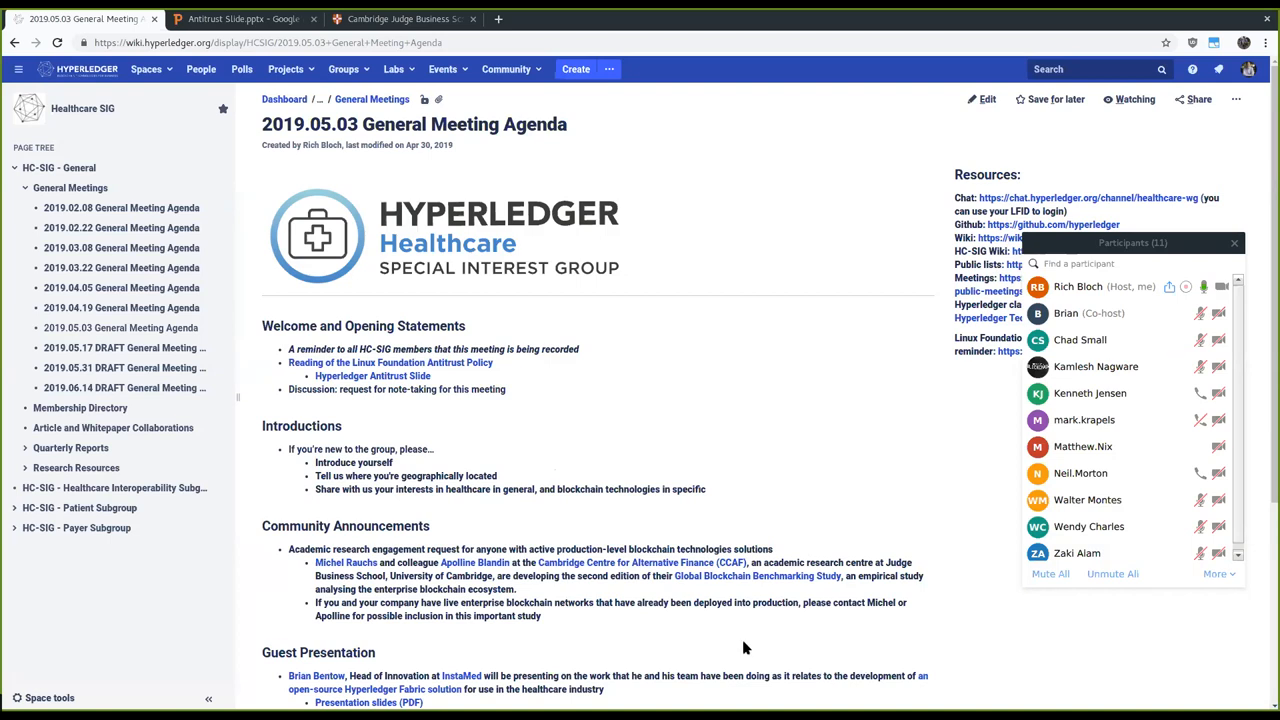
mouse_move(736, 503)
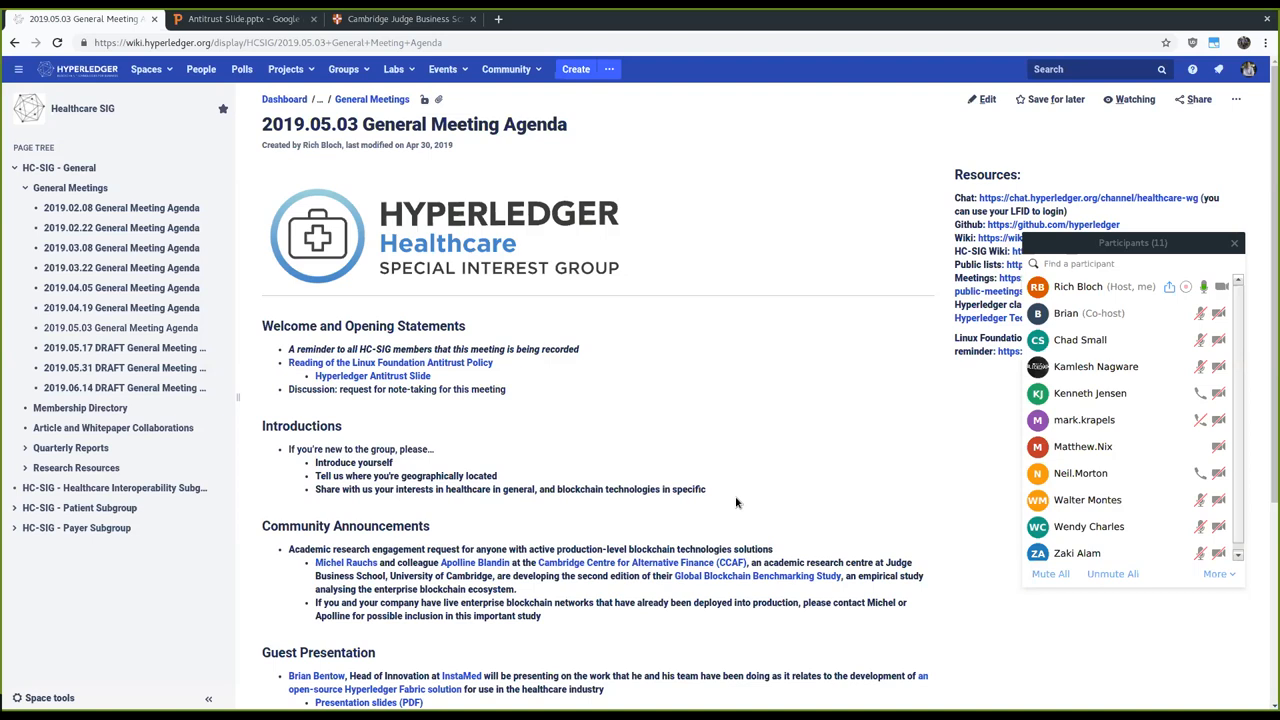
mouse_move(753, 645)
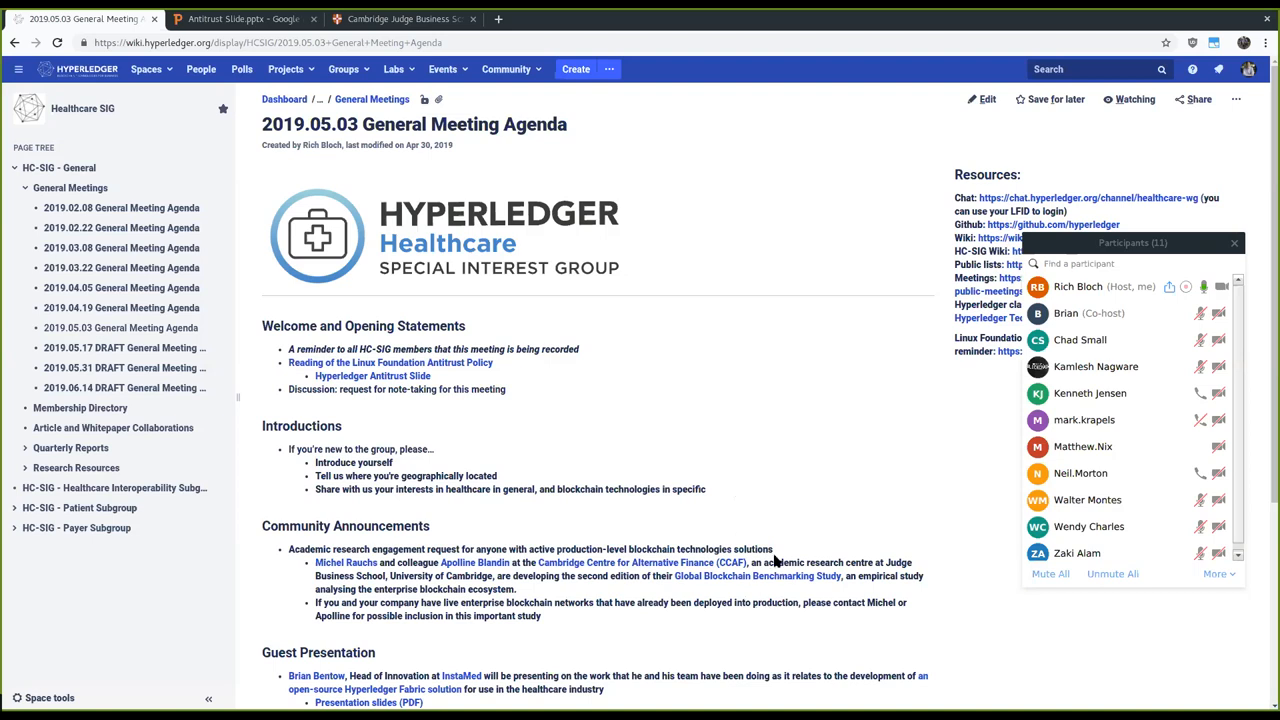
mouse_move(794, 530)
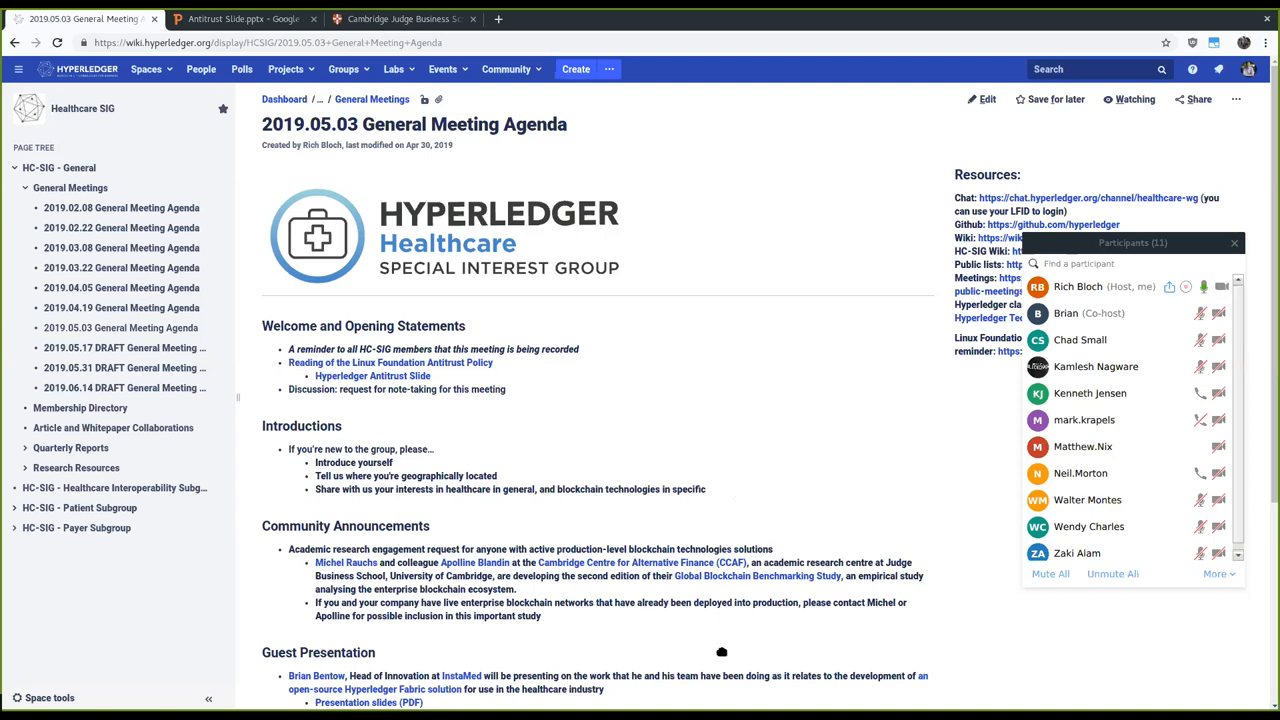
mouse_move(894, 618)
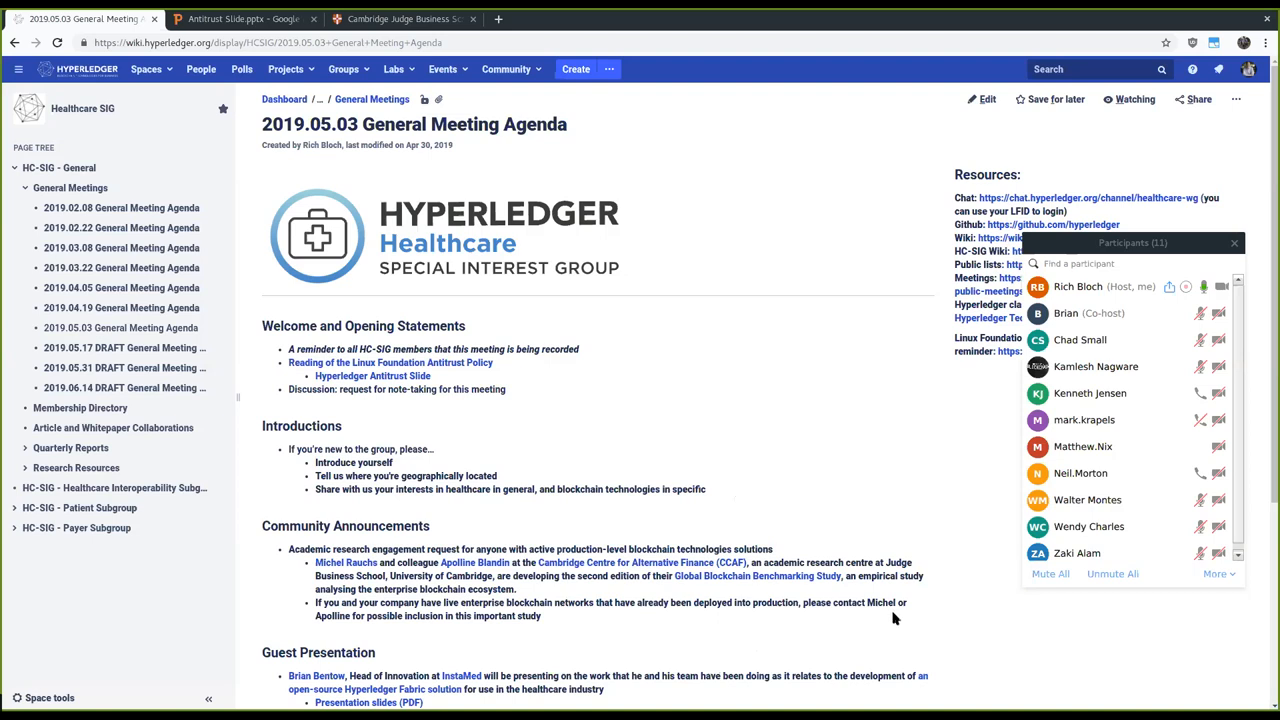
mouse_move(780, 519)
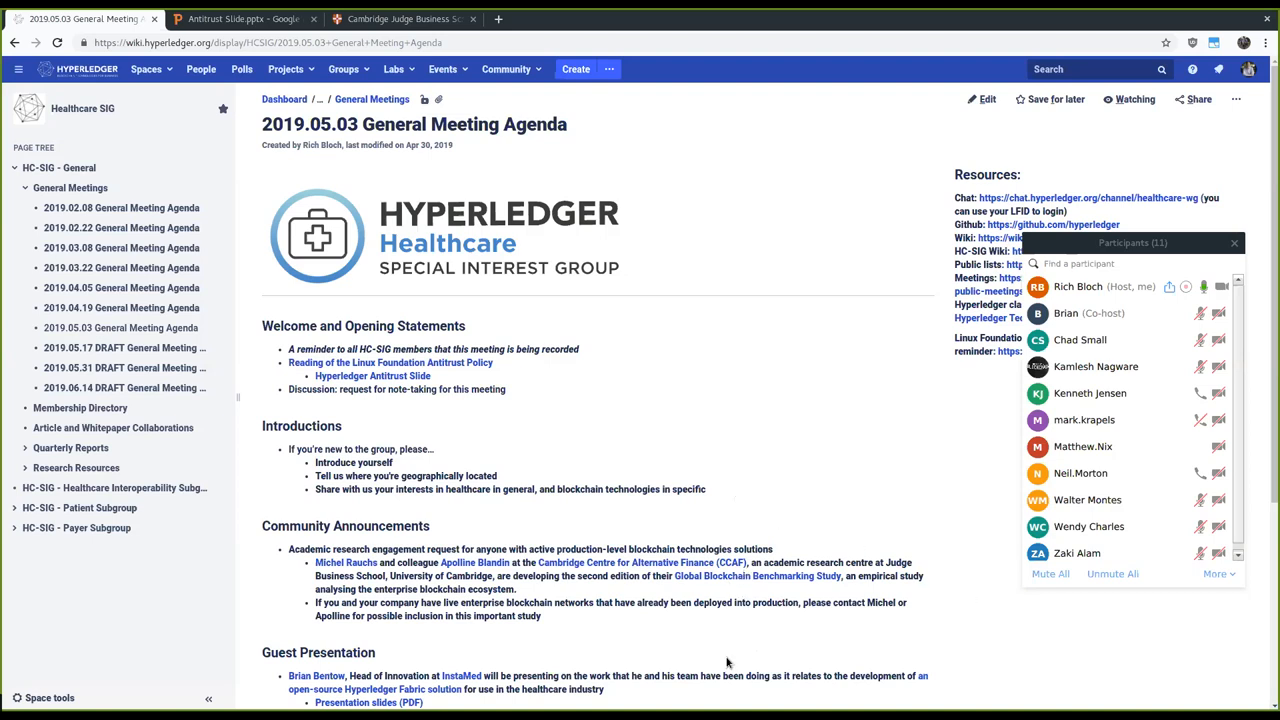
mouse_move(753, 512)
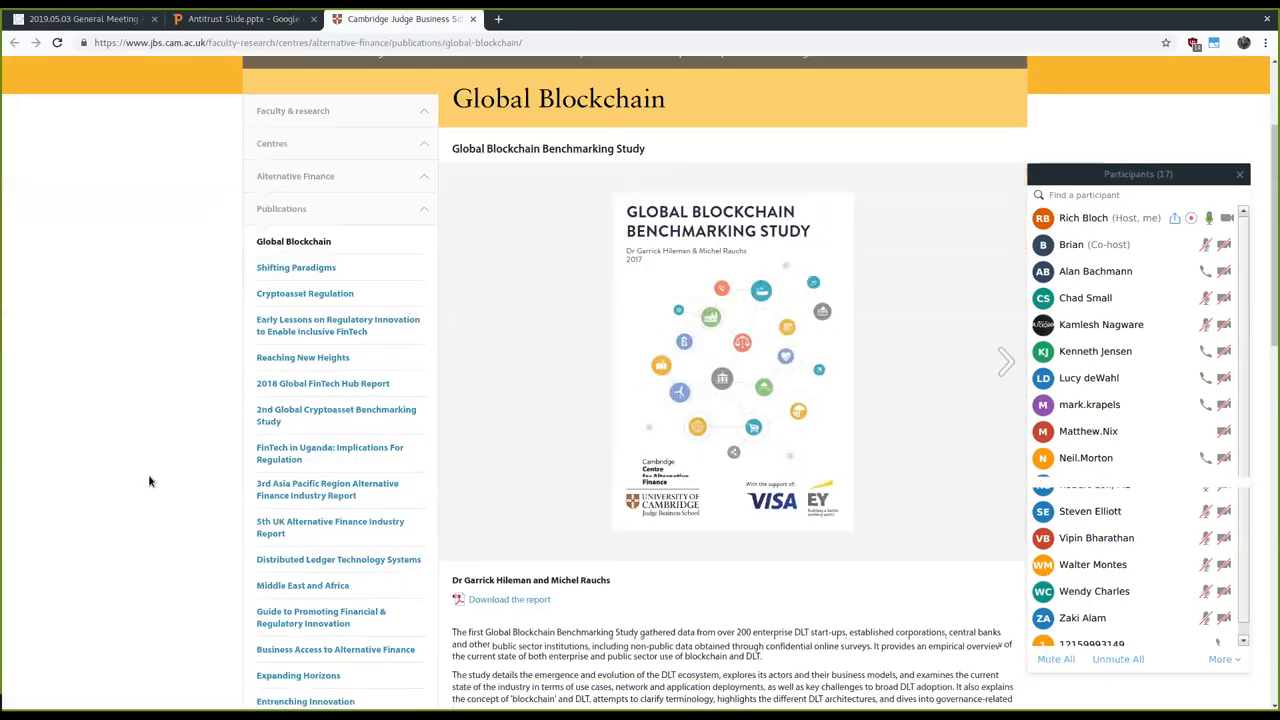
- Scroll up the benchmarking study page, then return to the meeting agenda tab
scroll(up, 3)
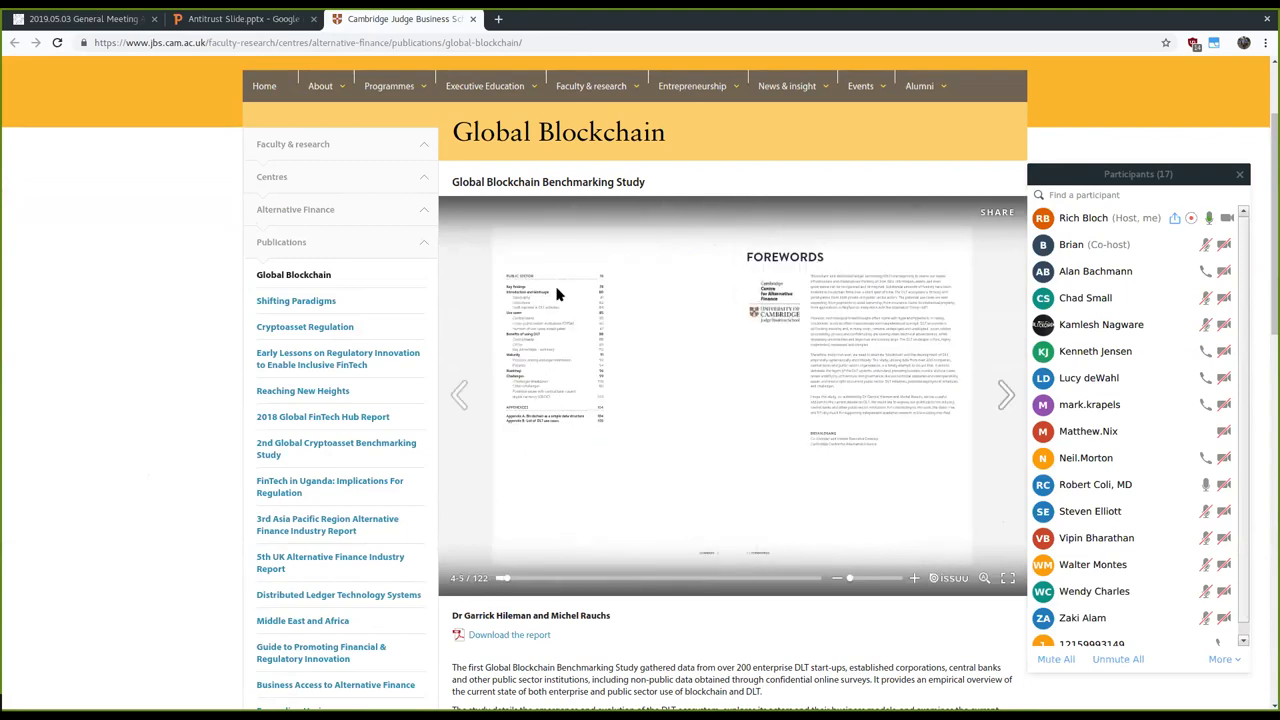
click(80, 18)
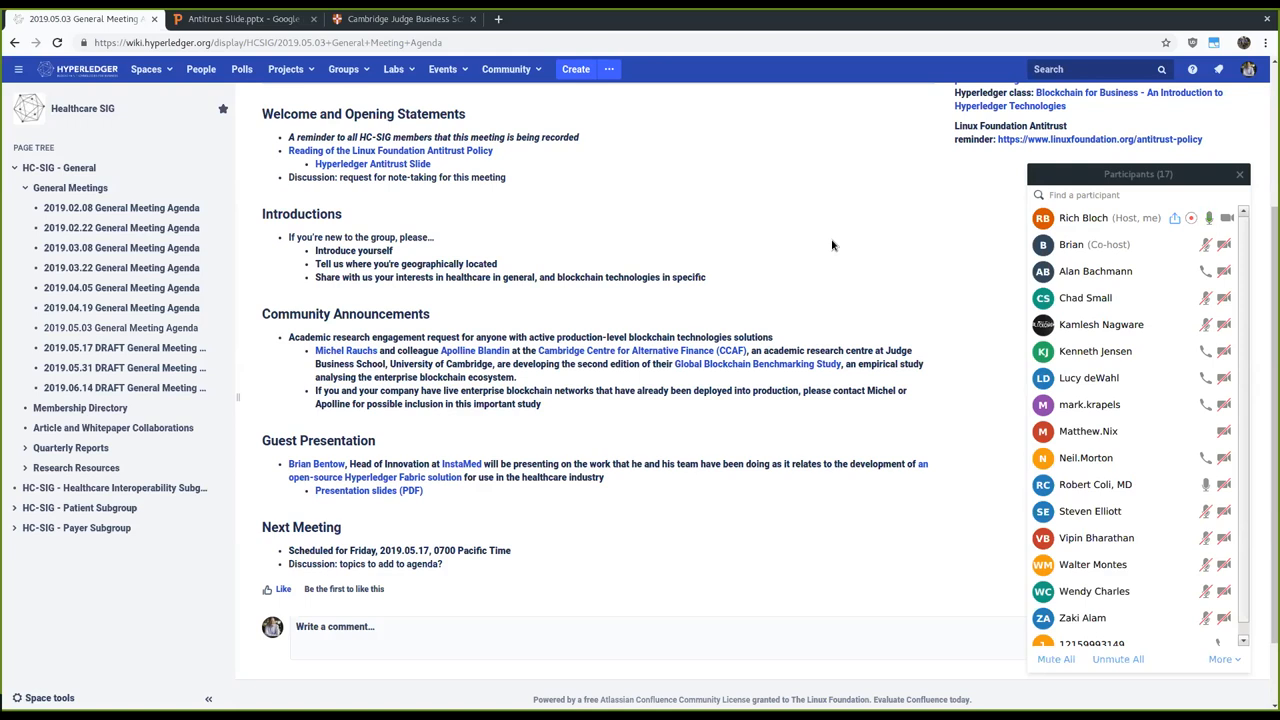
mouse_move(427, 340)
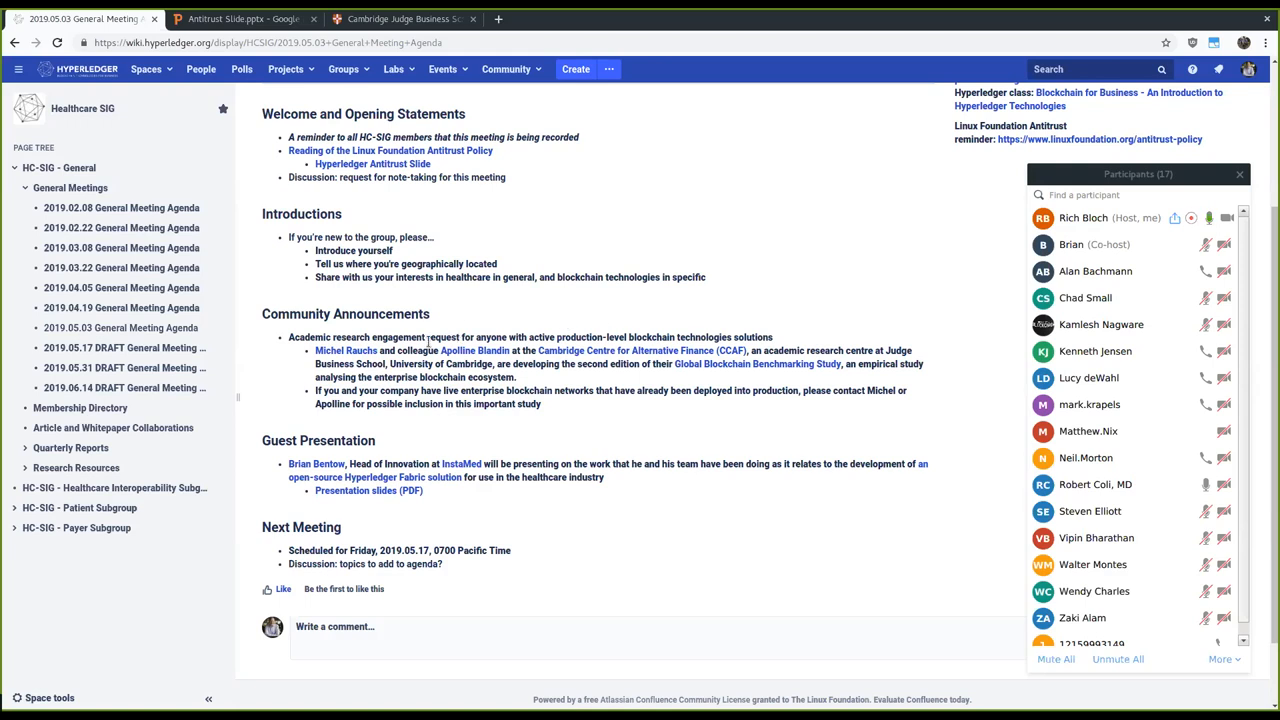
mouse_move(475, 350)
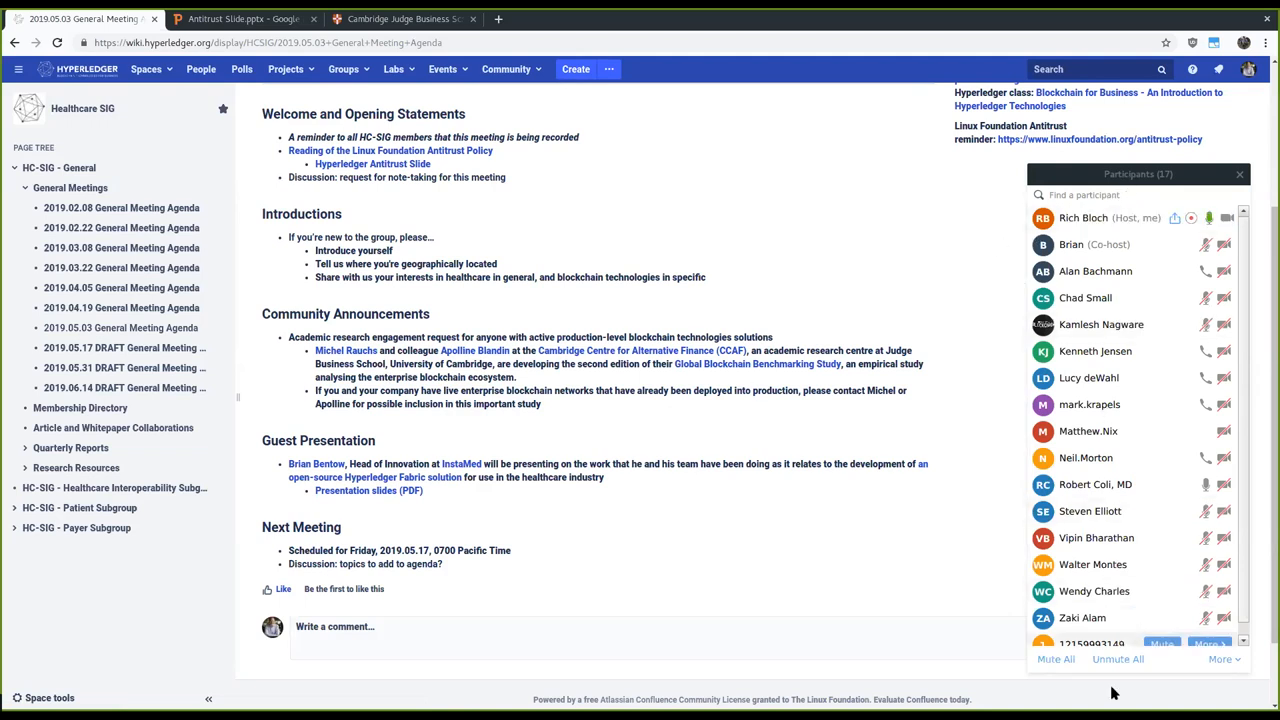
mouse_move(866, 331)
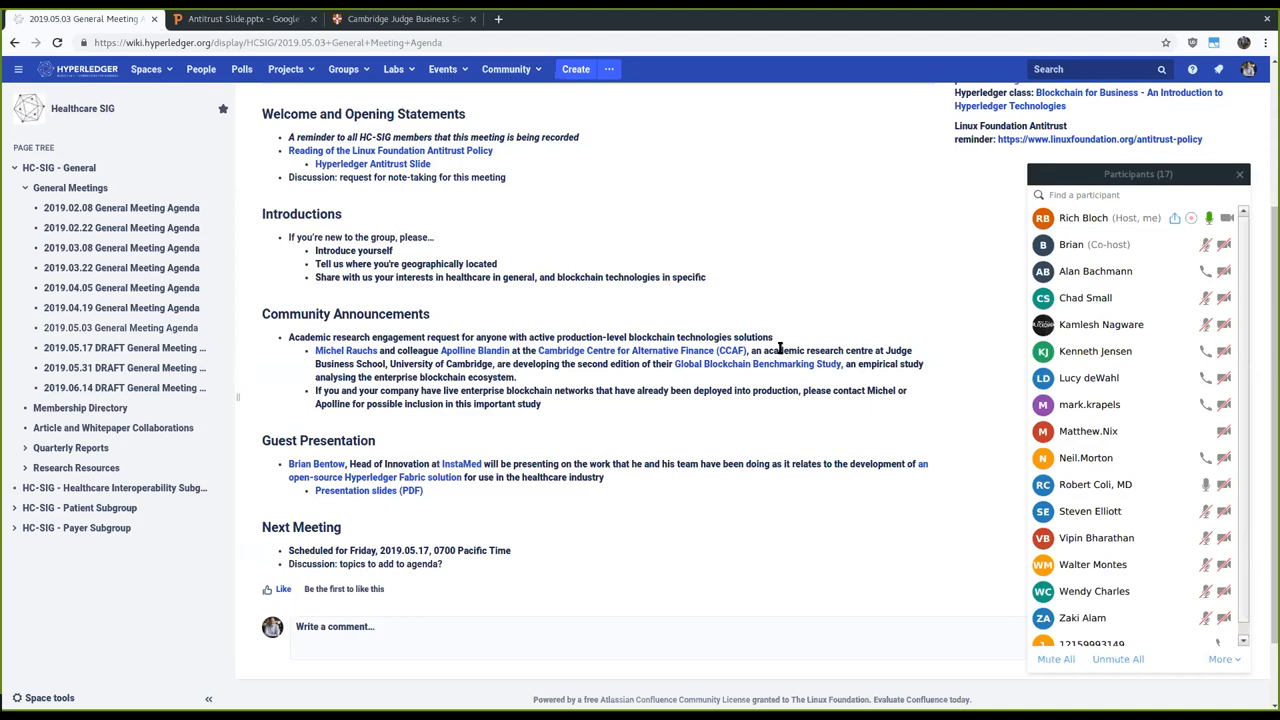
mouse_move(625, 390)
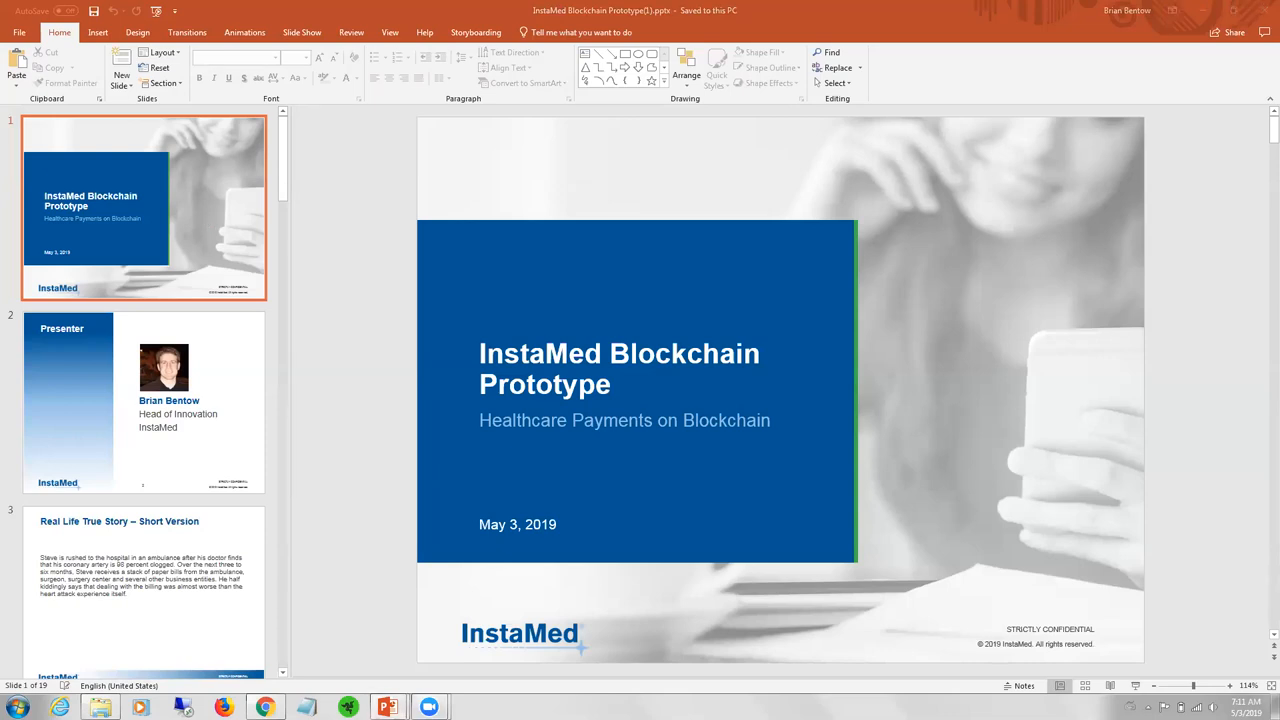
- Start the InstaMed Blockchain Prototype deck as a slideshow with F5
key(F5)
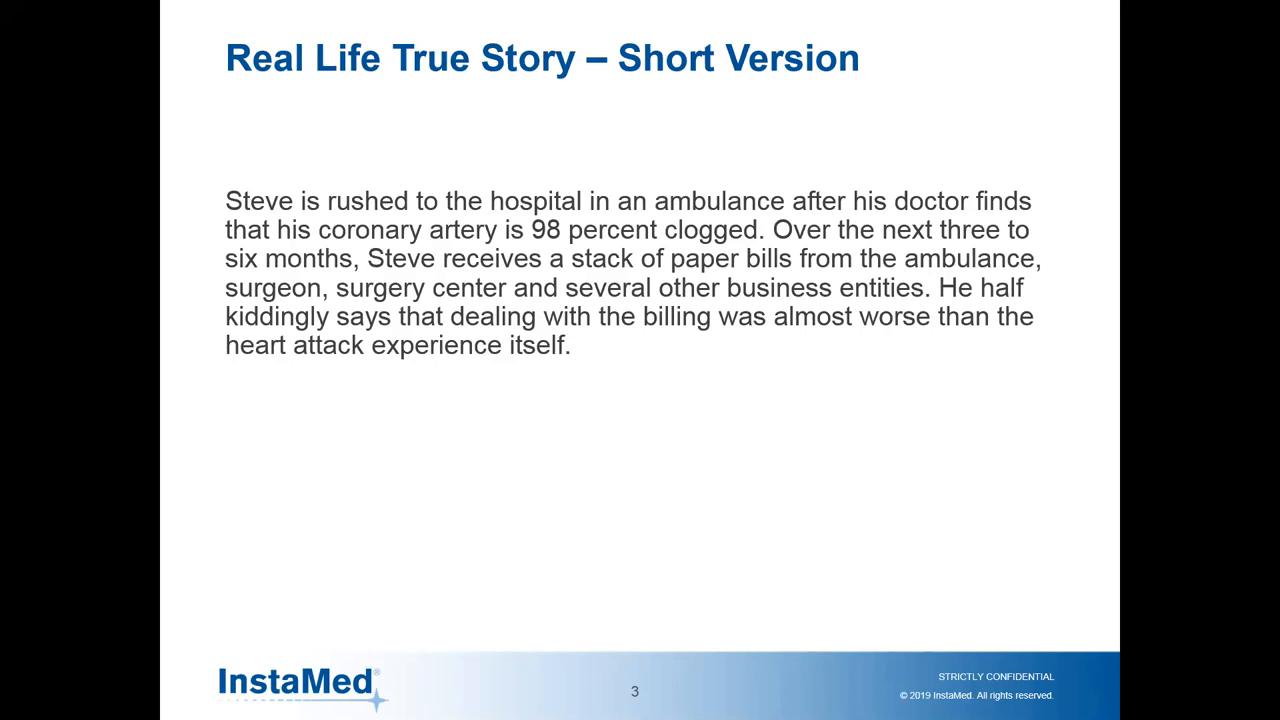
- Advance through Healthcare Stakeholders and Thought Experiment to slide 6, About InstaMed
key(right)
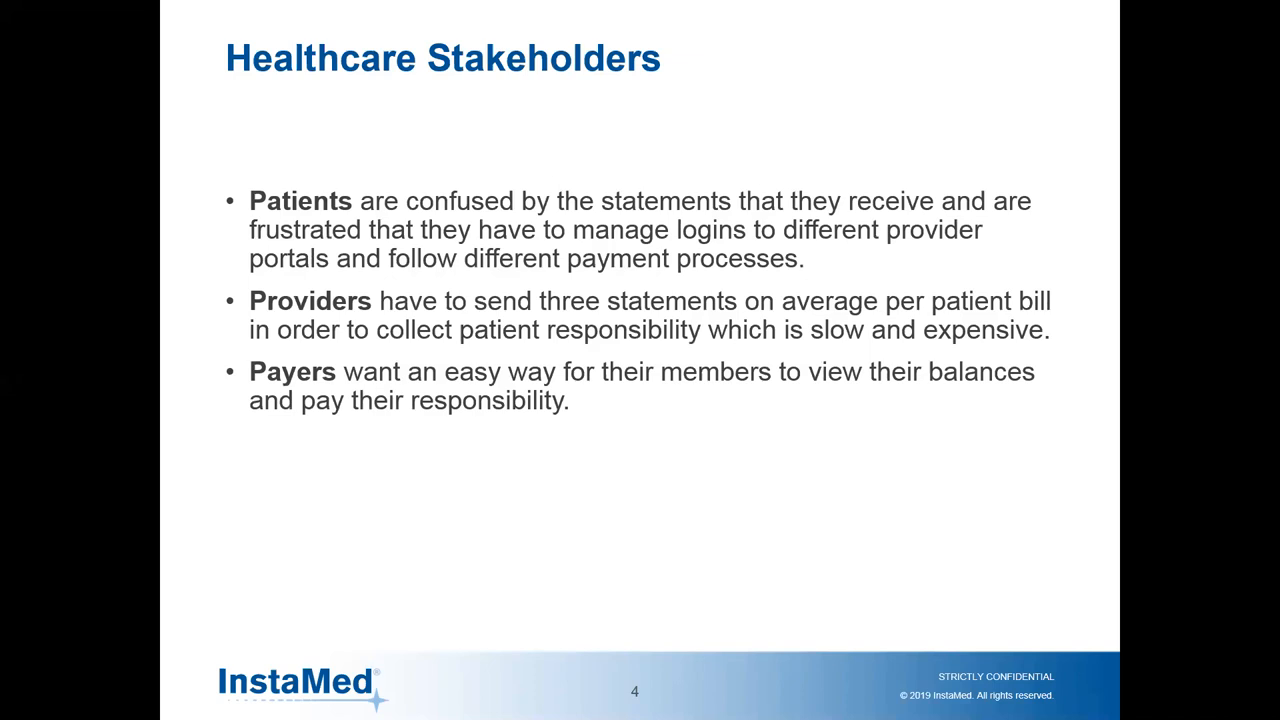
key(Right)
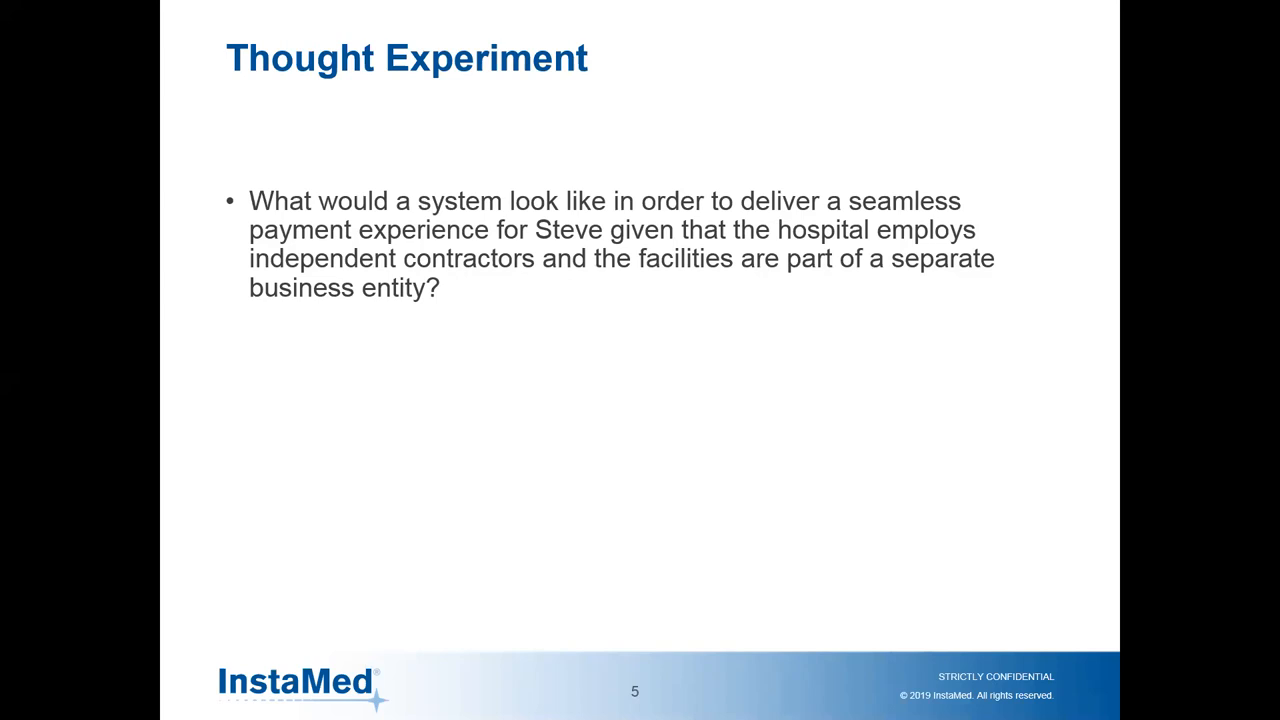
key(right)
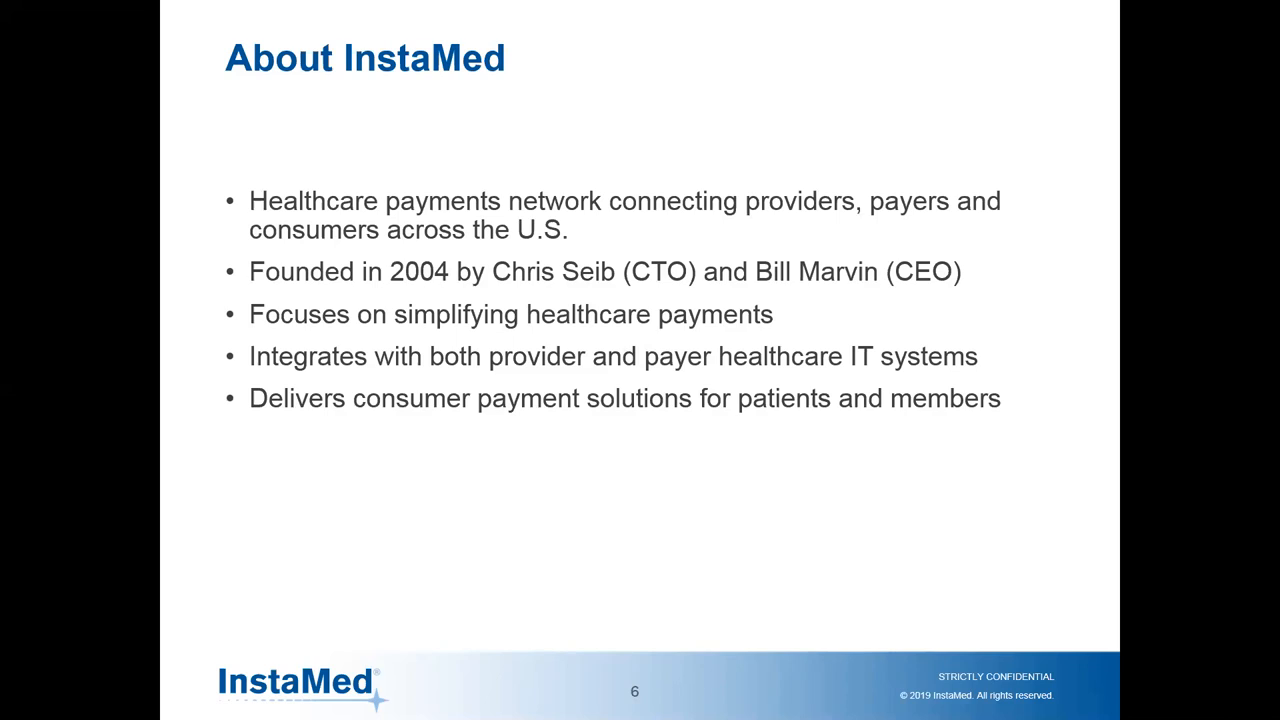
- Advance through Objectives and Project Philosophy to slide 9, Prototype Technology Stack
key(Right)
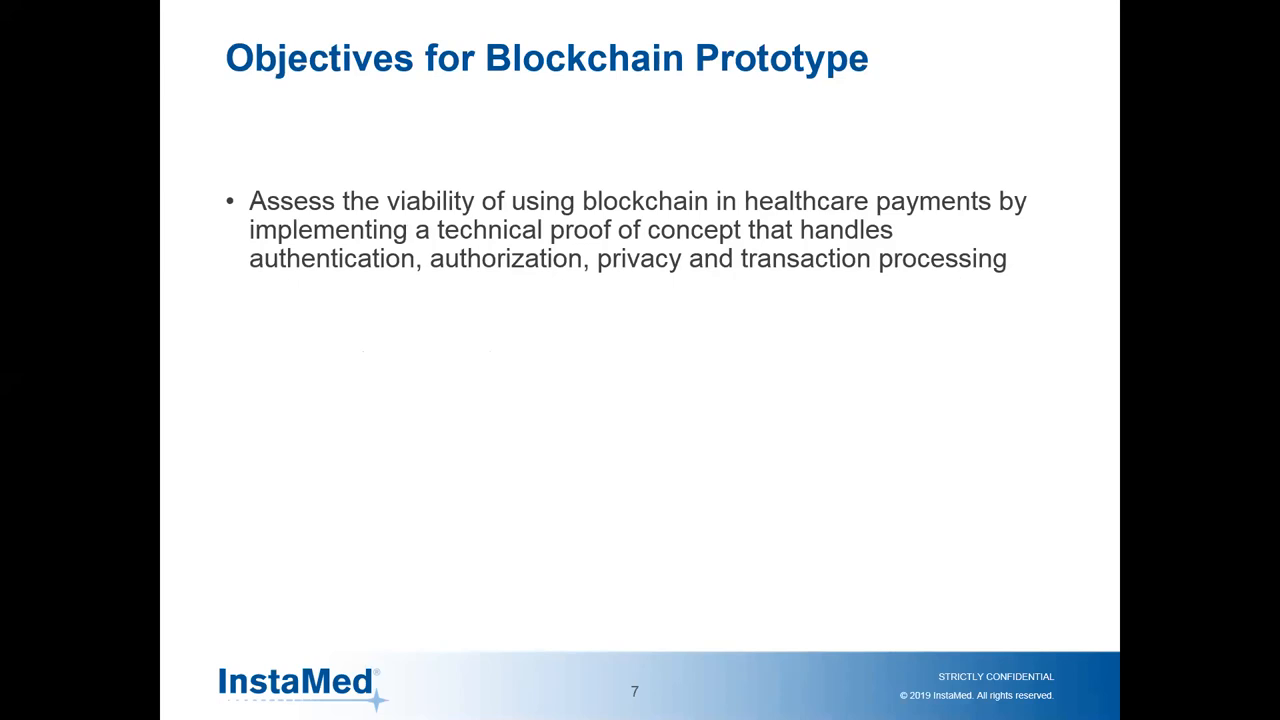
key(Right)
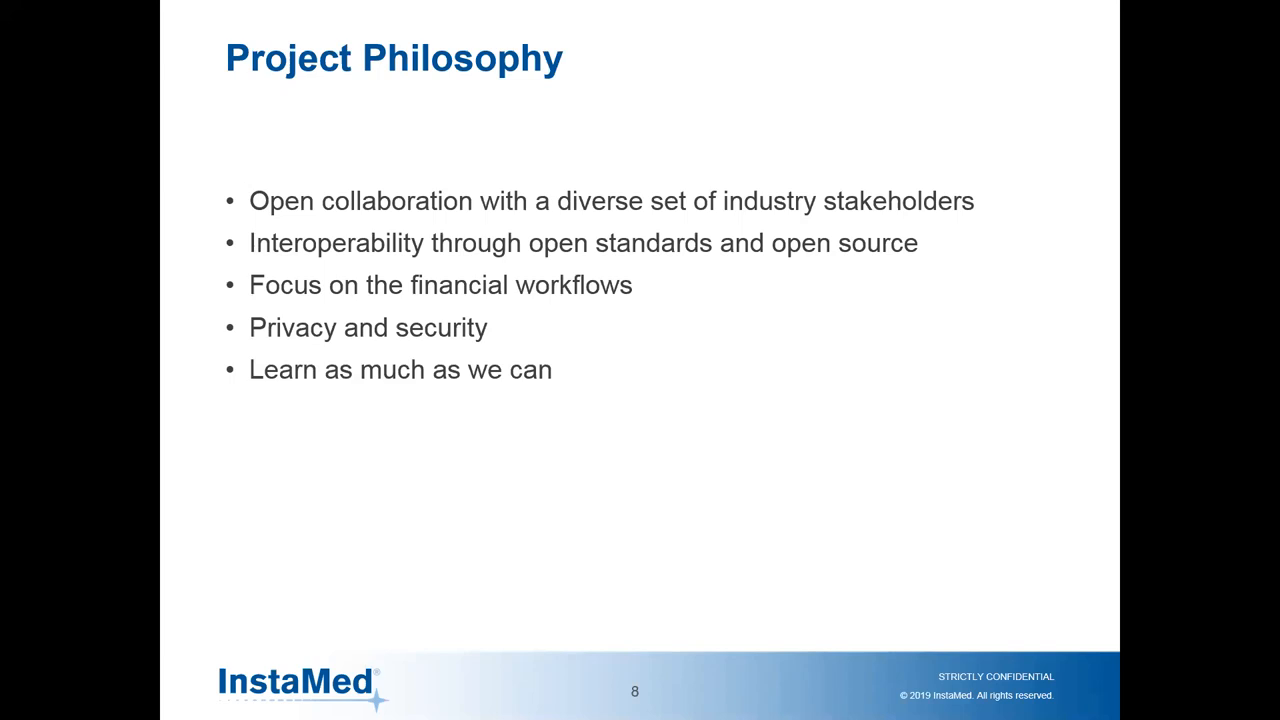
key(right)
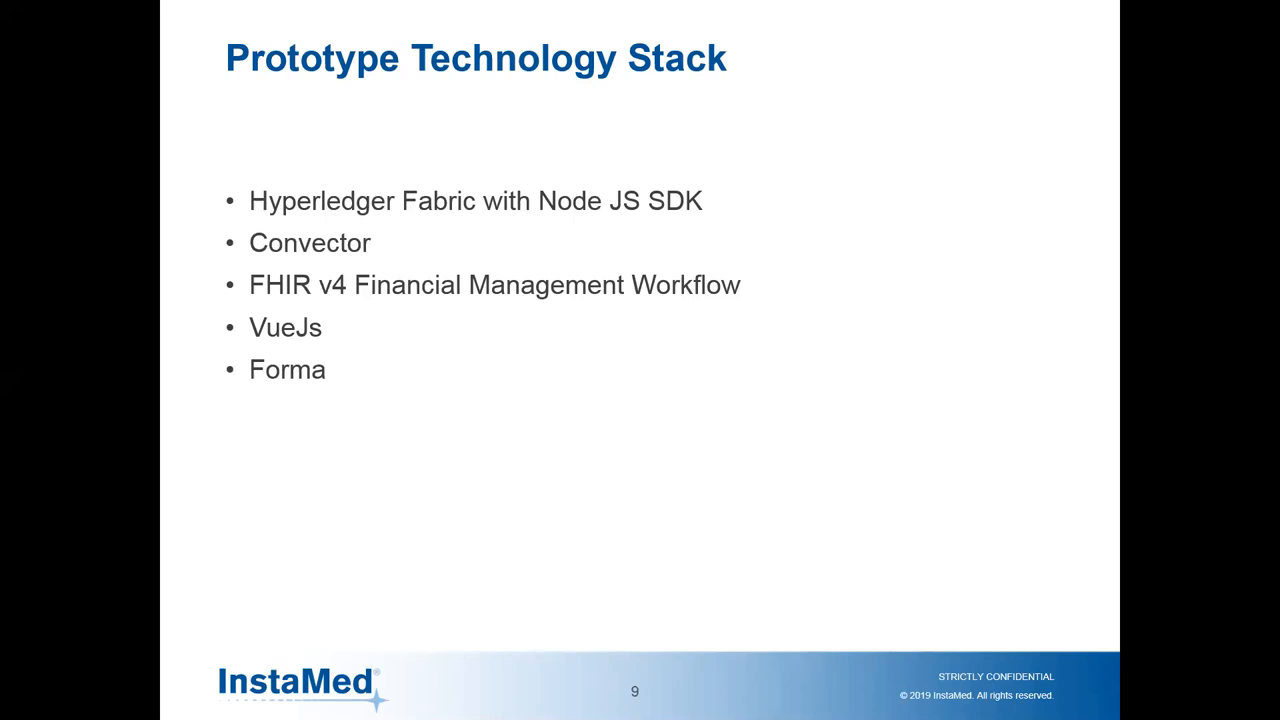
- Advance the slideshow past slide 10 toward slide 11, Why Convector
key(Right)
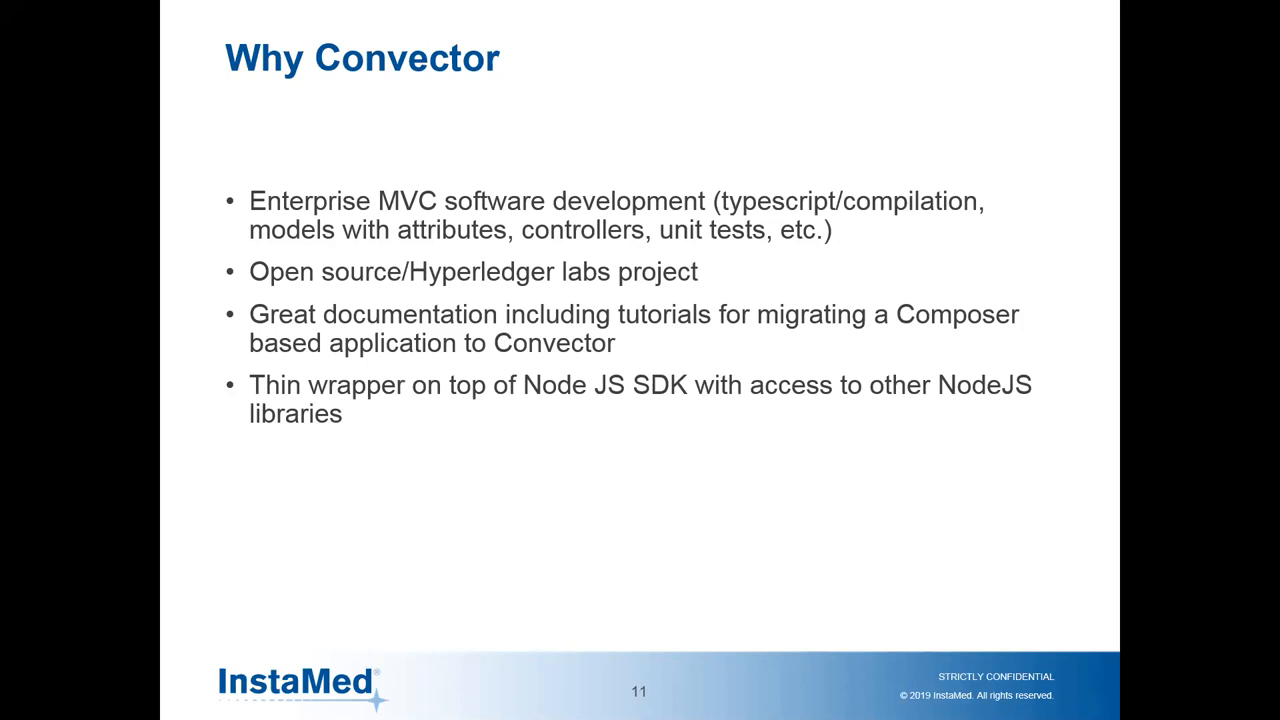
- Advance through Why Forma for Hosting and Architecture, then leave for the demo
key(Right)
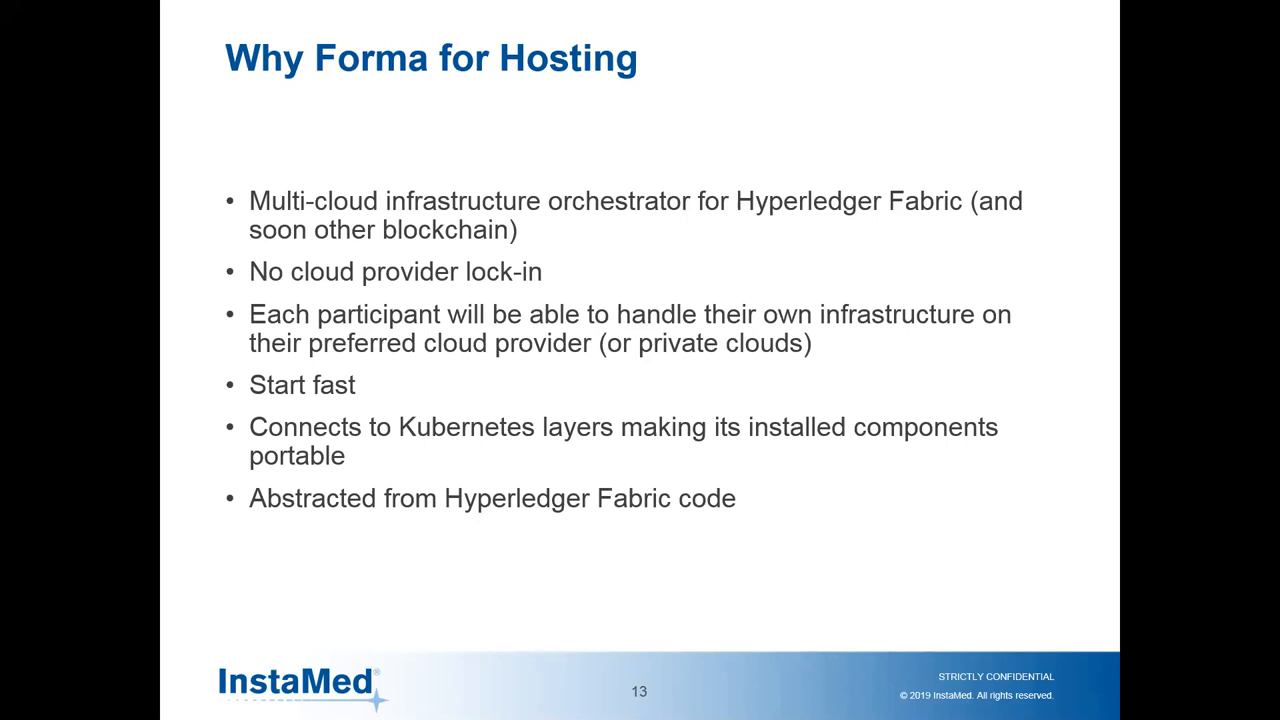
key(Right)
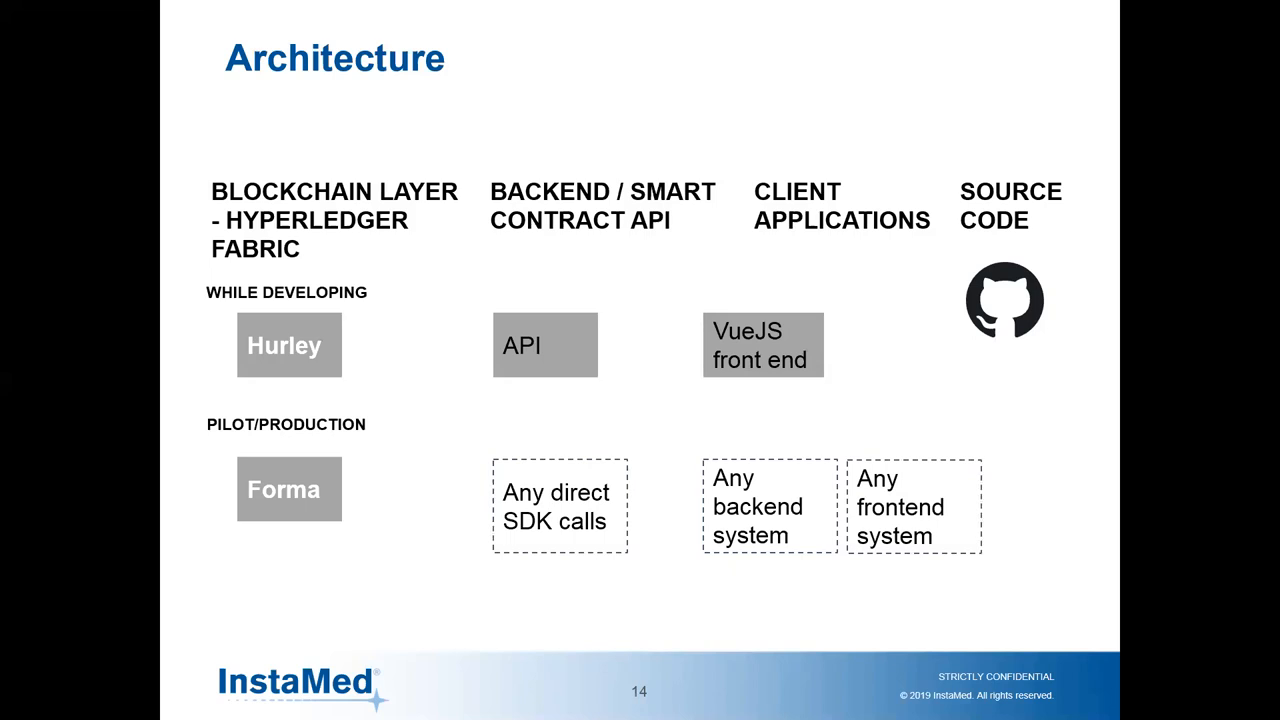
key(Right)
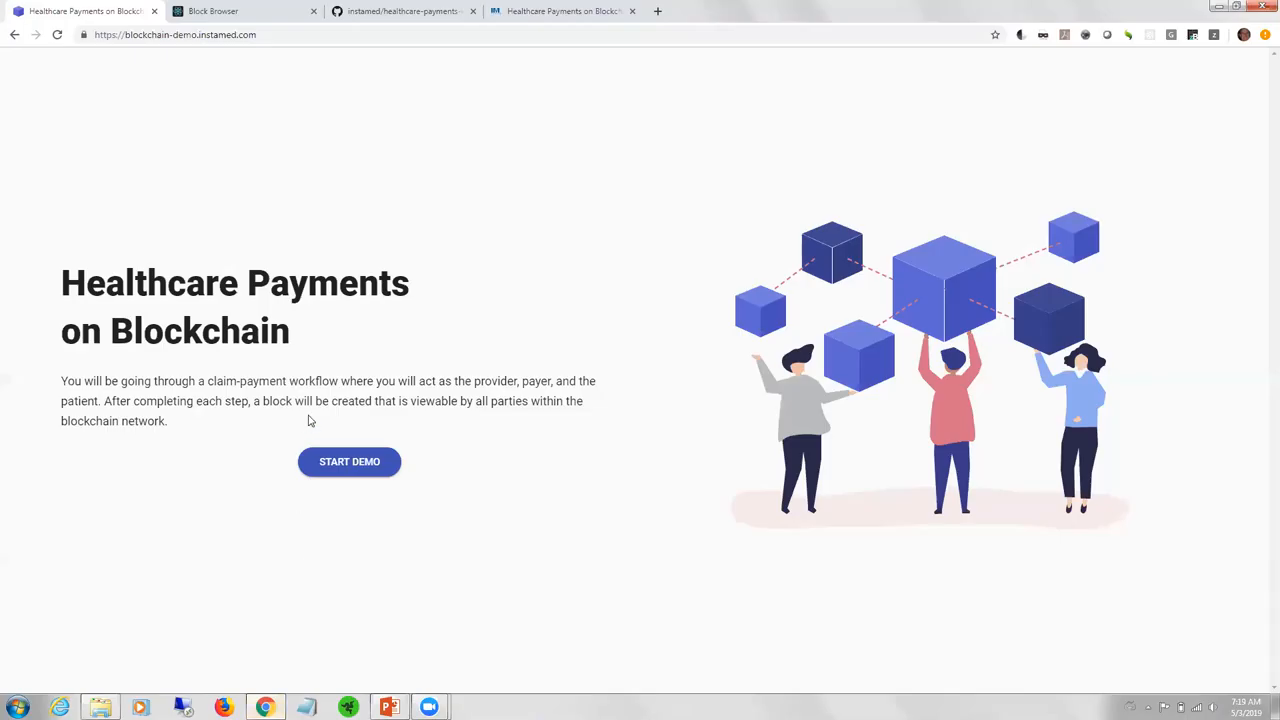
mouse_move(335, 417)
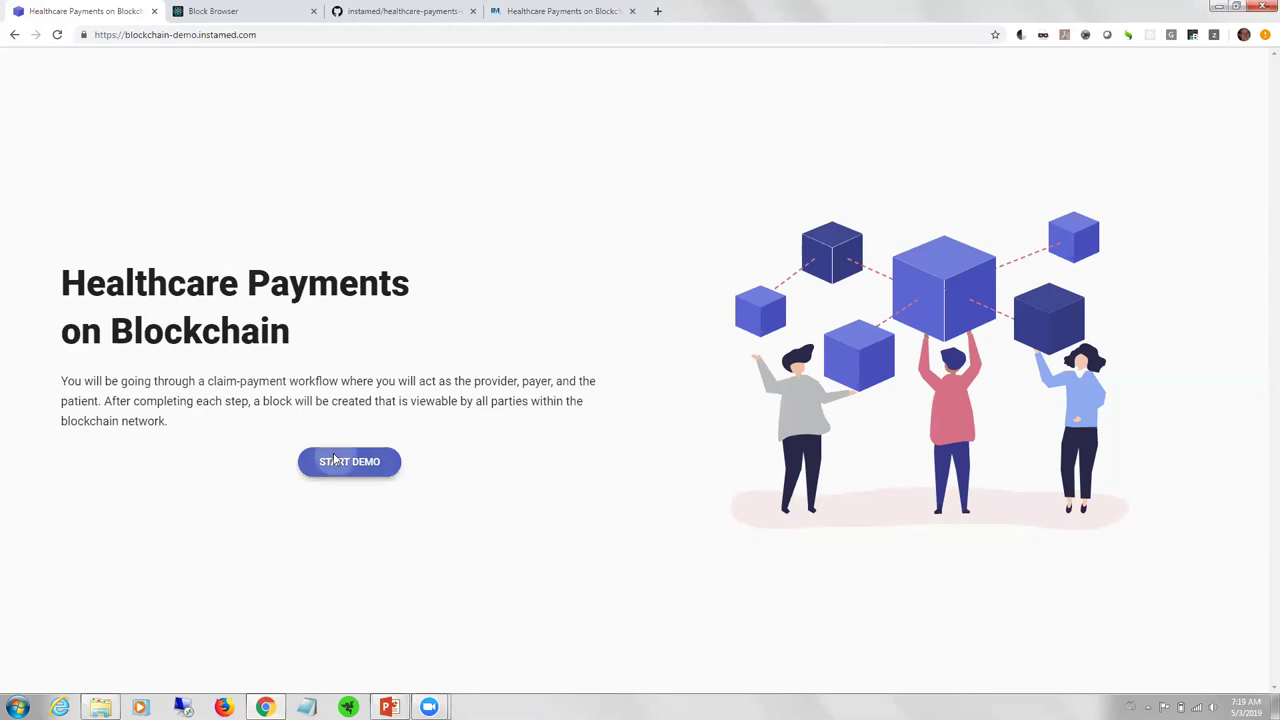
- Start the demo and add Flu Vaccine - Oral to the claim, totalling $420
click(349, 461)
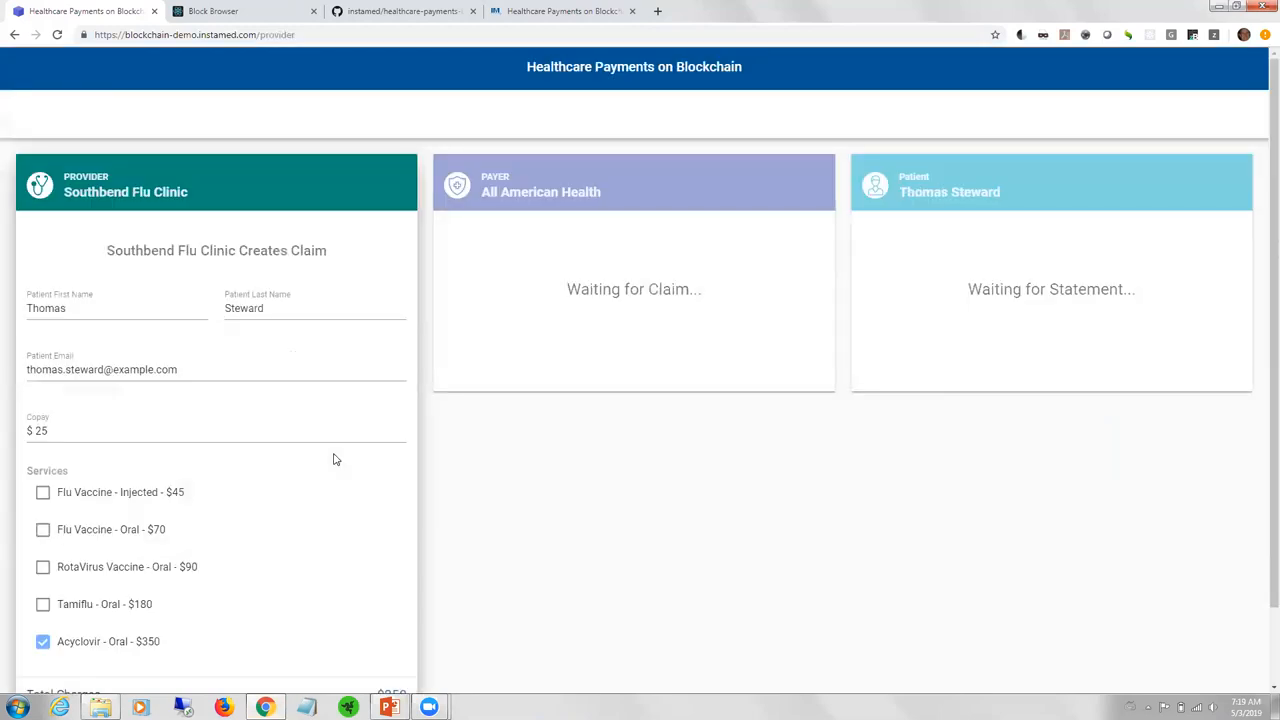
mouse_move(901, 320)
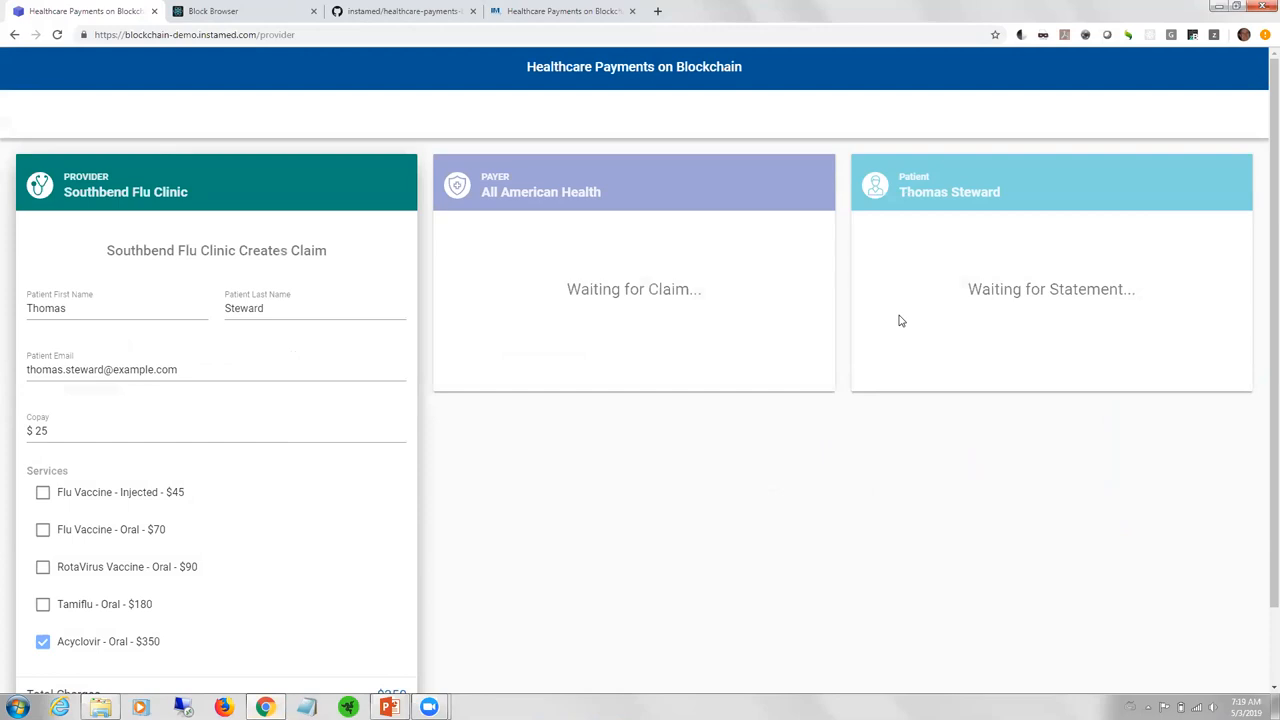
mouse_move(1260, 342)
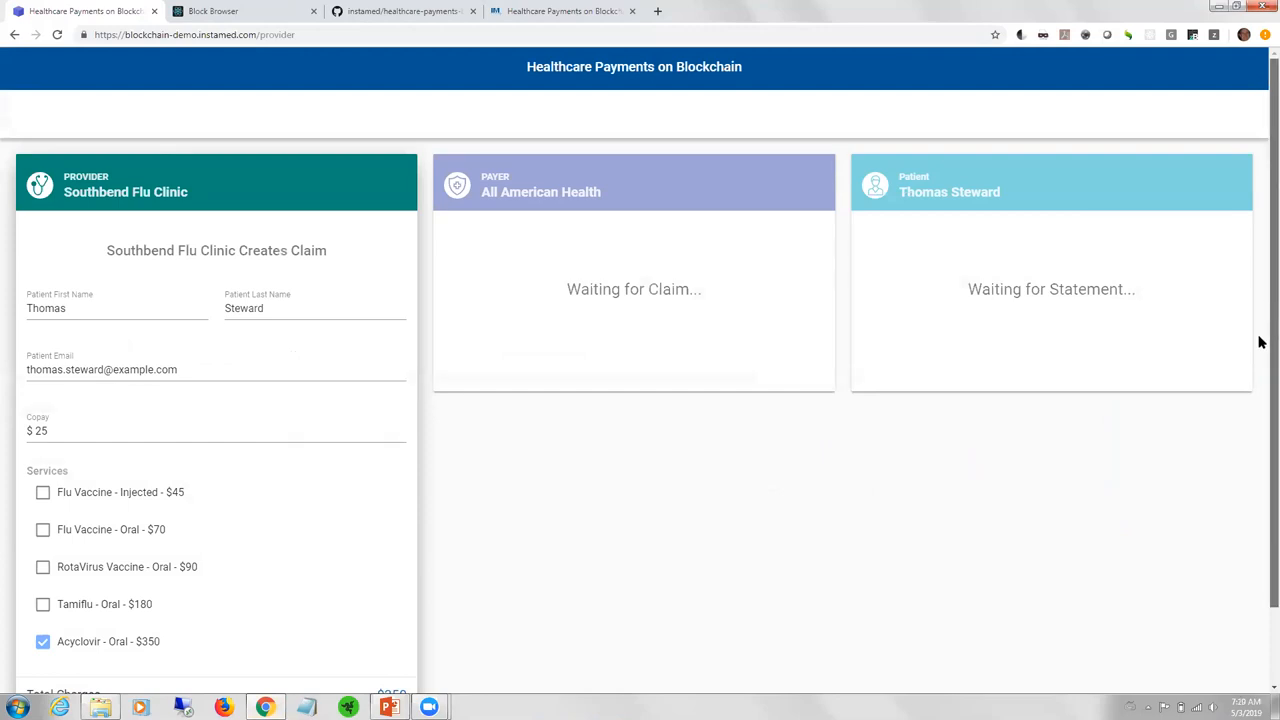
scroll(down, 3)
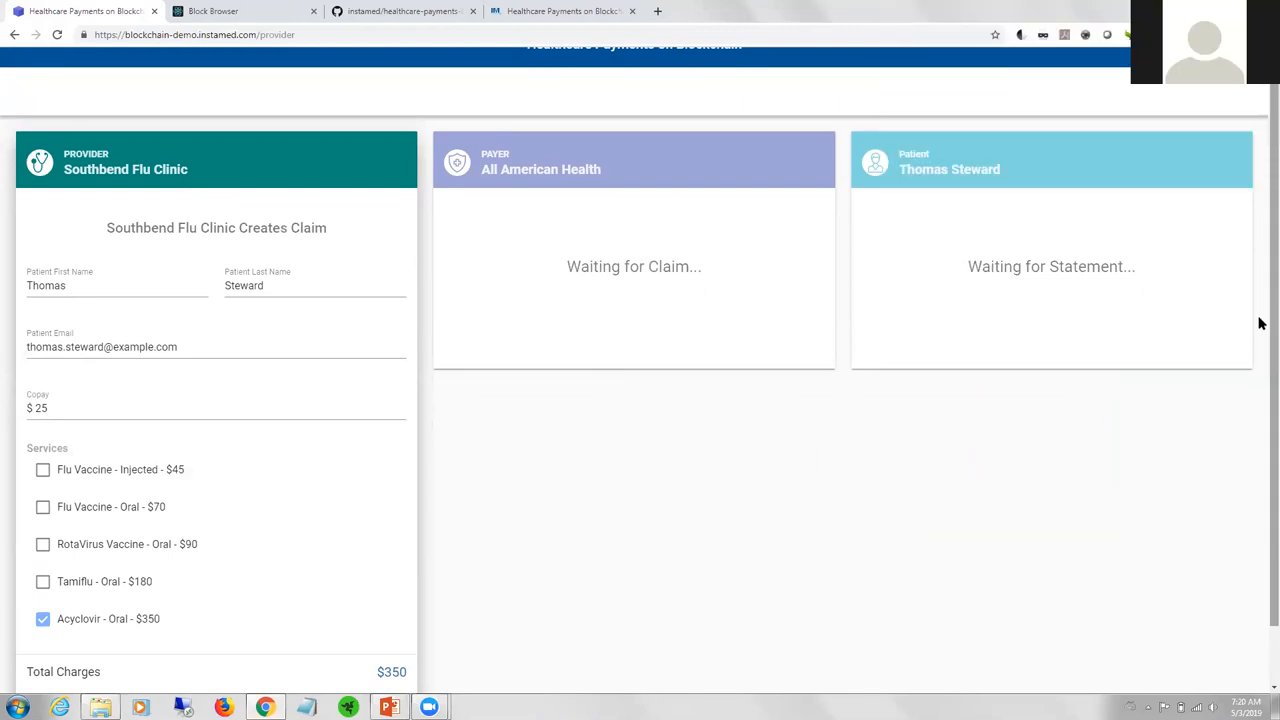
scroll(down, 3)
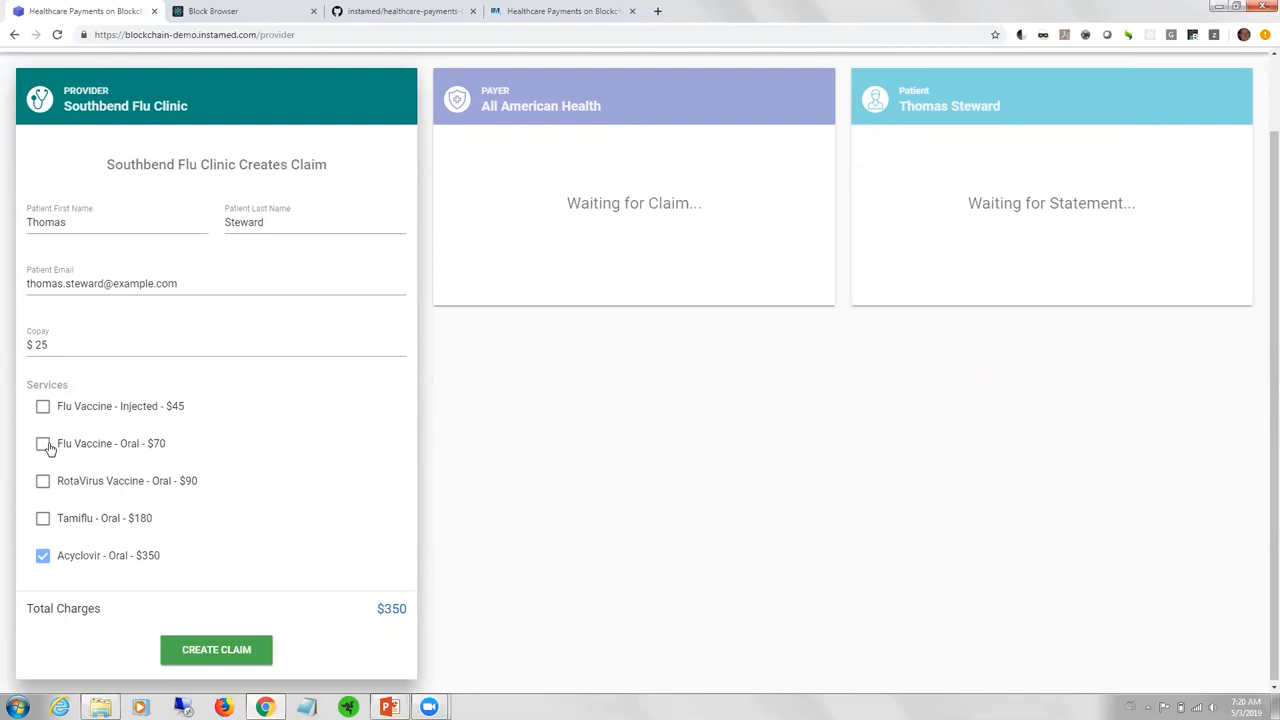
click(43, 443)
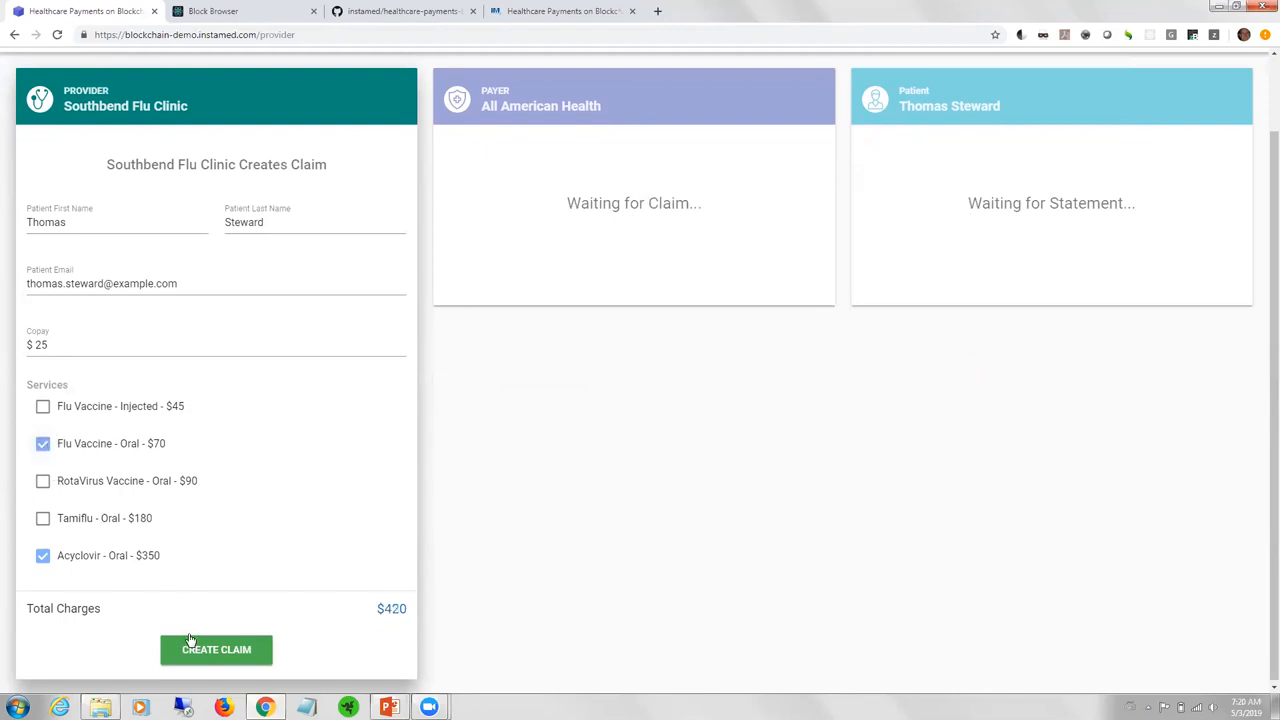
- Create the $420 claim and expand block 1240's FHIR transaction details
click(216, 650)
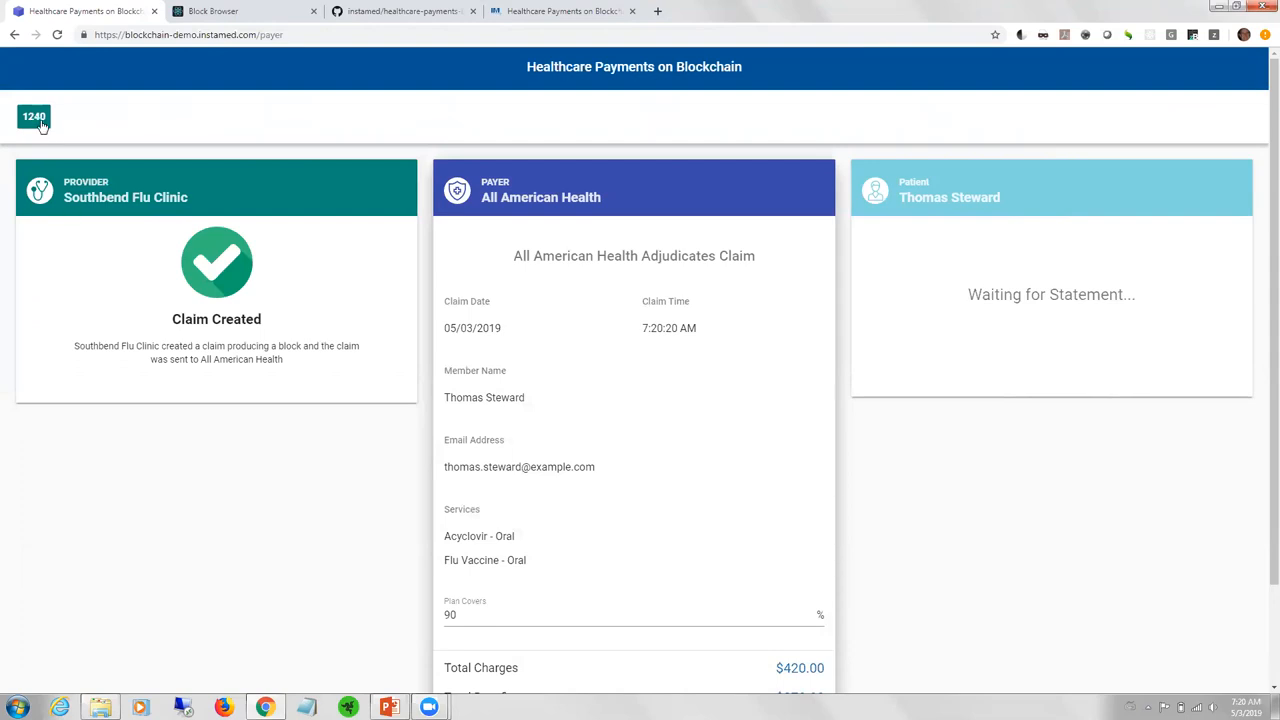
click(32, 116)
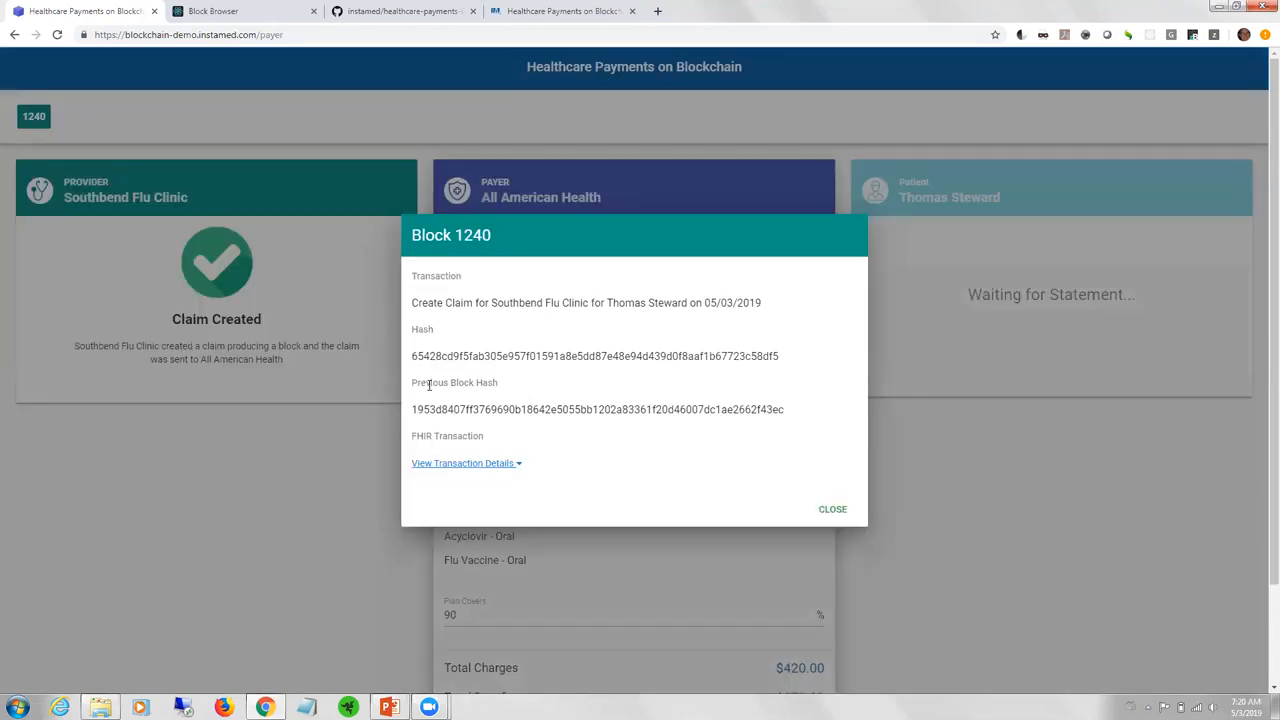
mouse_move(435, 396)
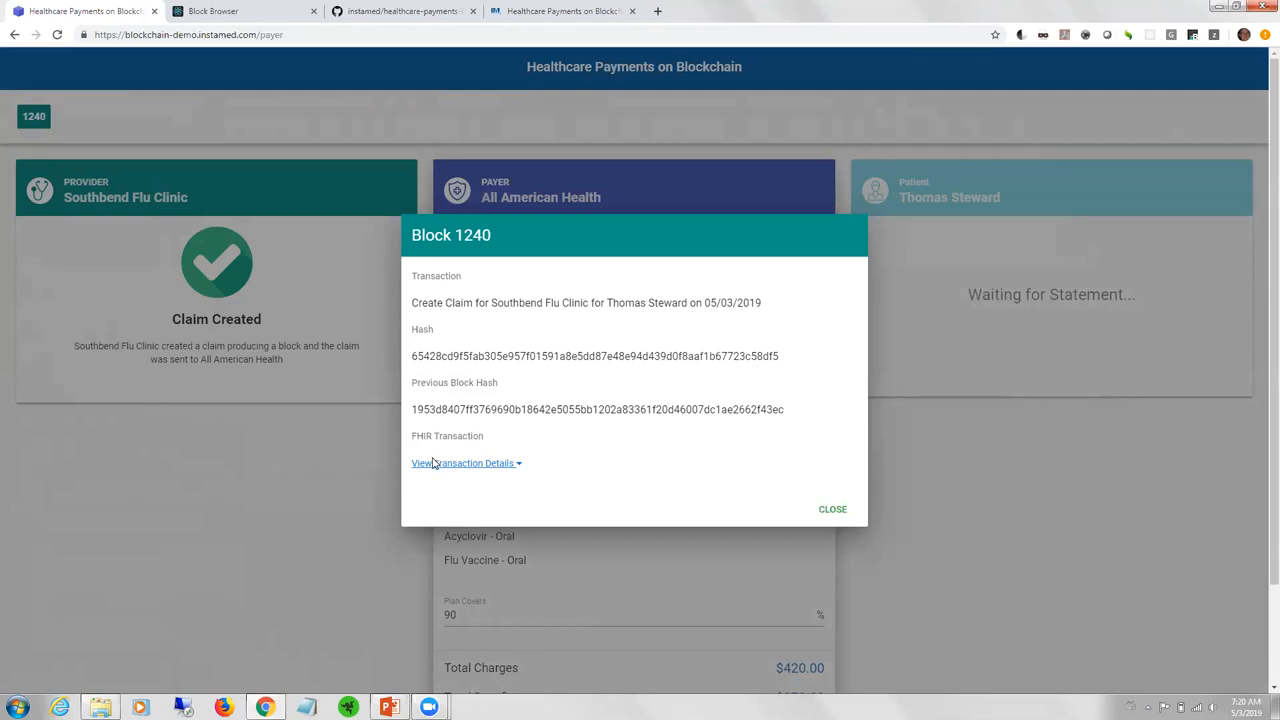
click(462, 463)
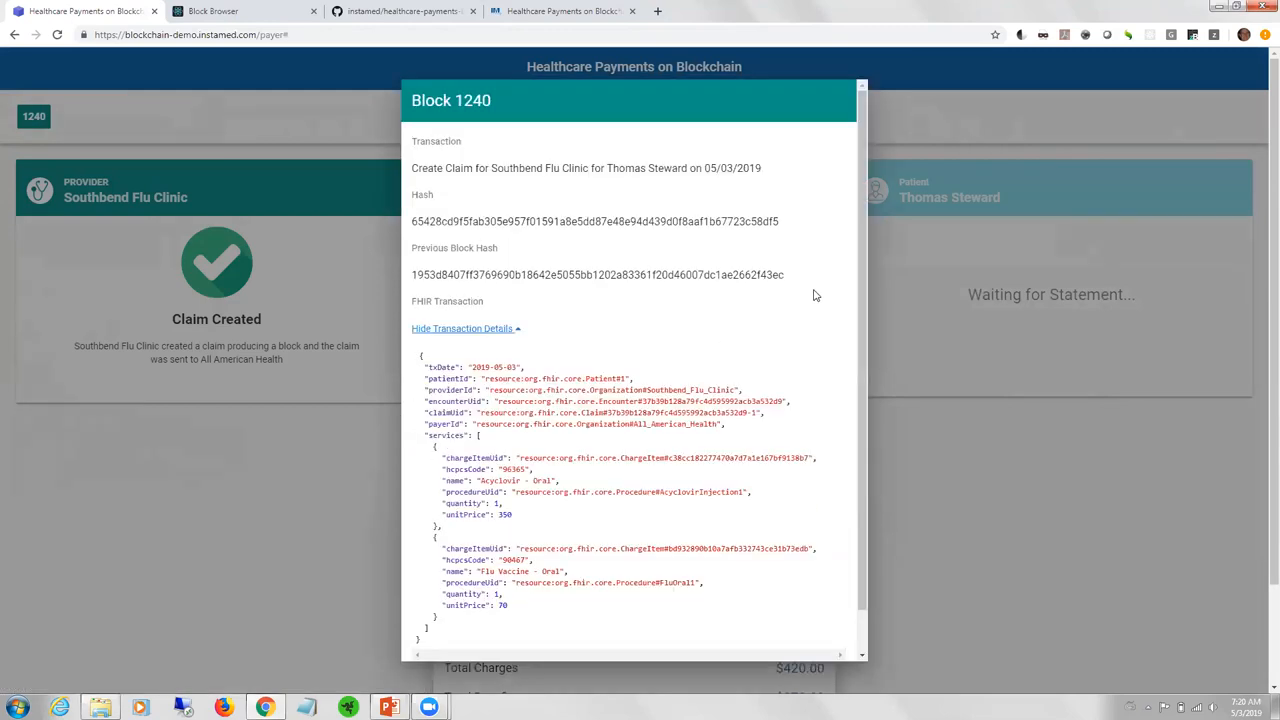
mouse_move(860, 308)
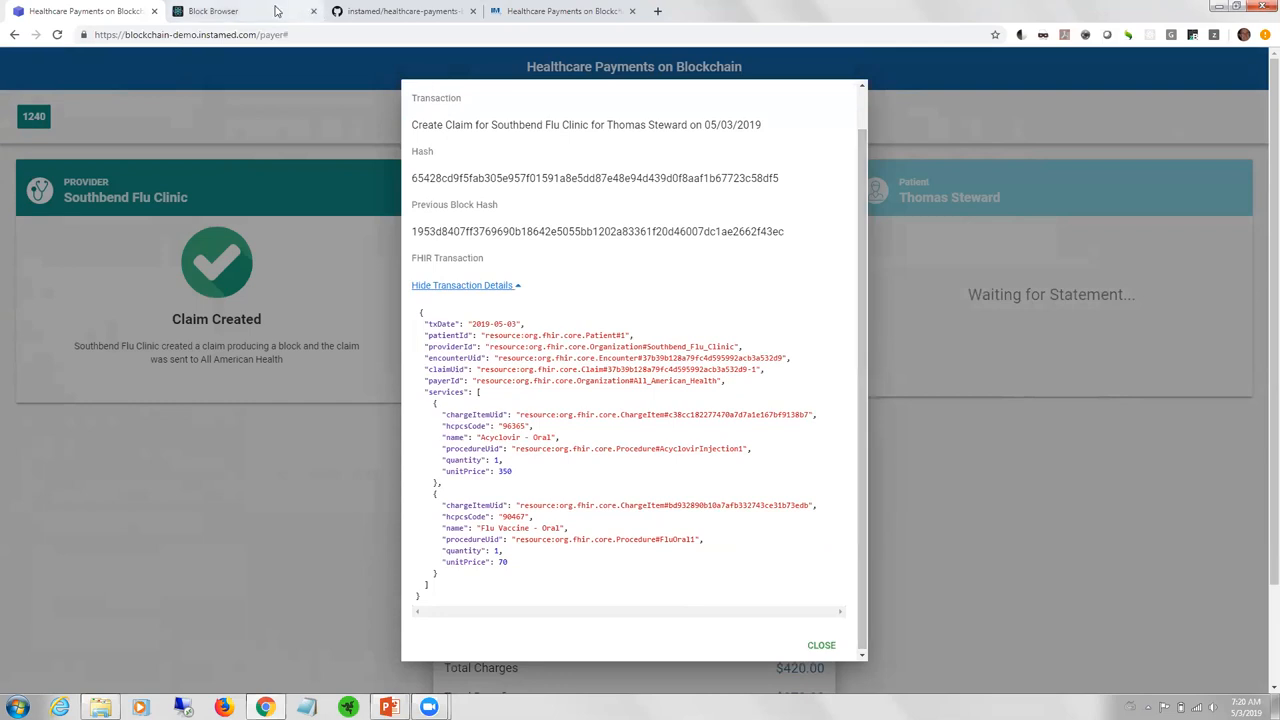
- Browse the public channel's latest block 1241 and scroll through its transaction reads and writes
click(230, 16)
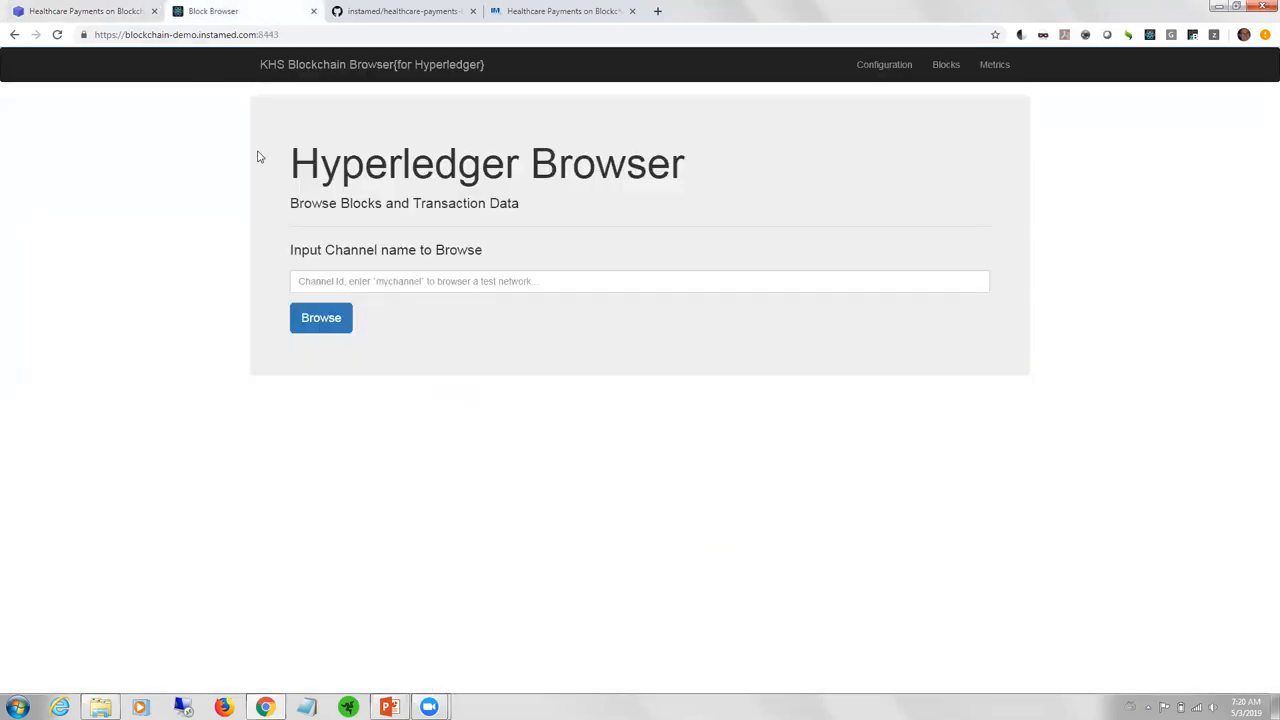
click(640, 281)
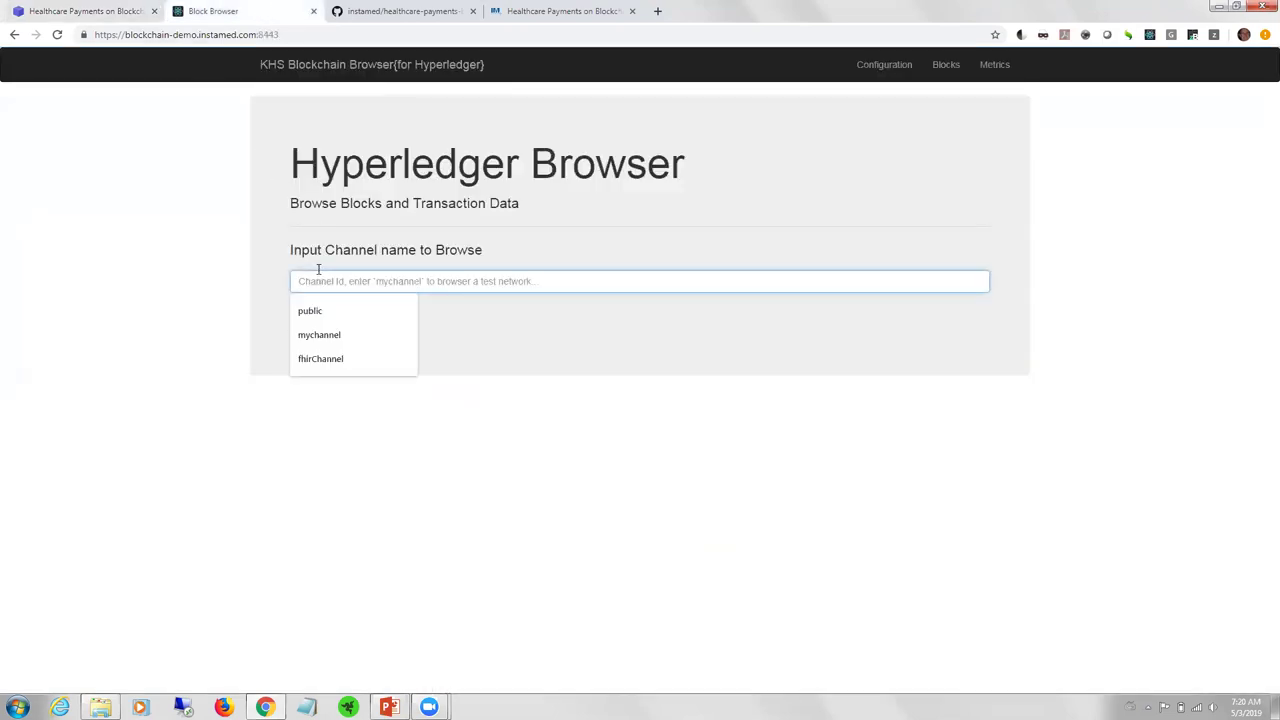
click(309, 310)
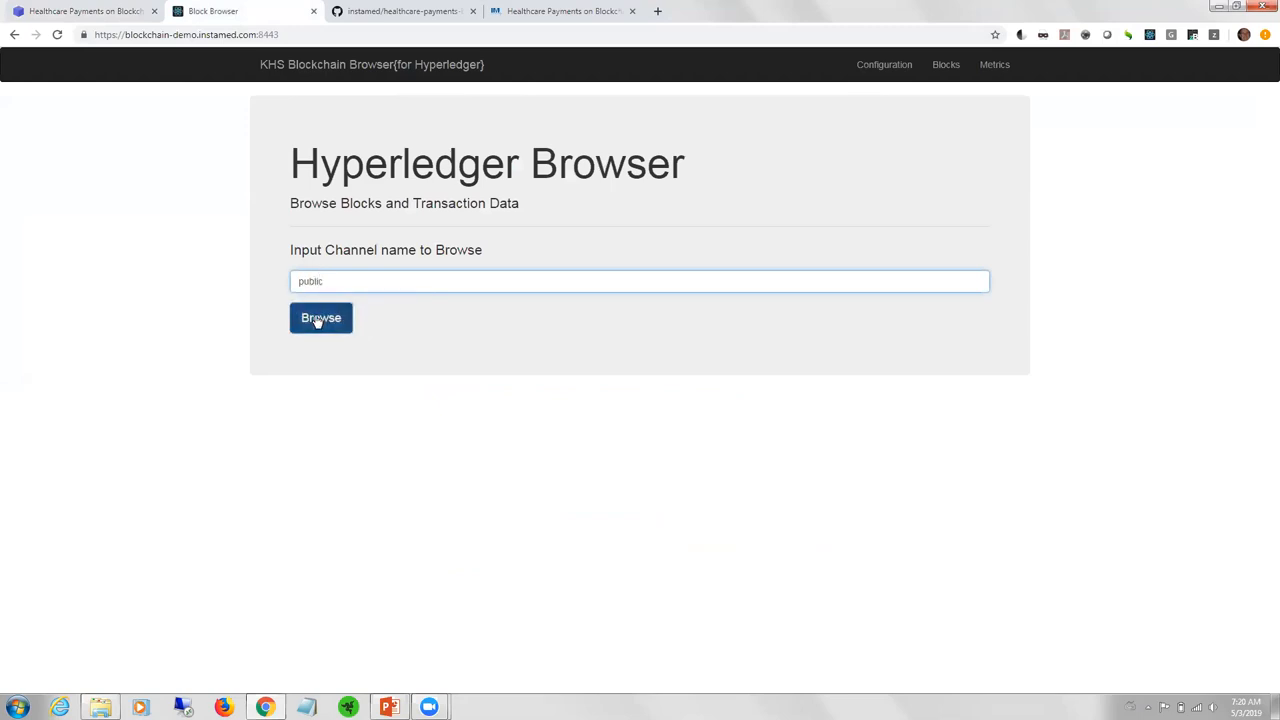
click(321, 317)
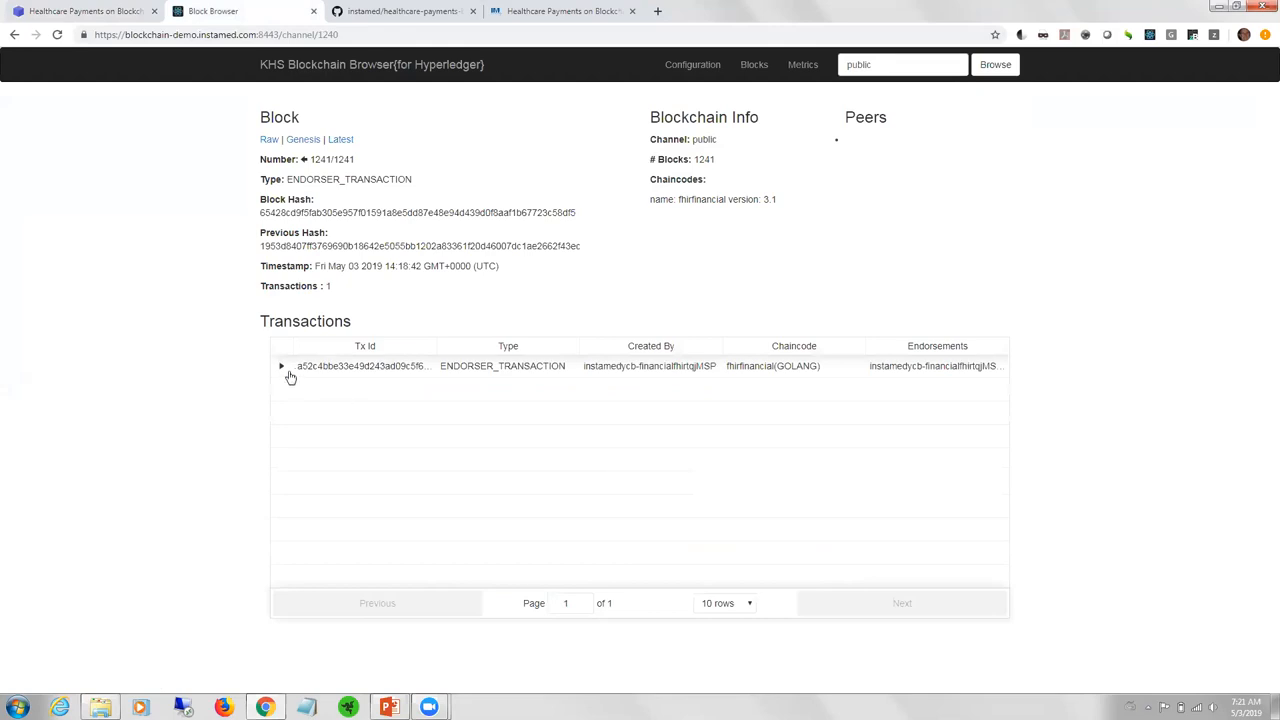
click(281, 366)
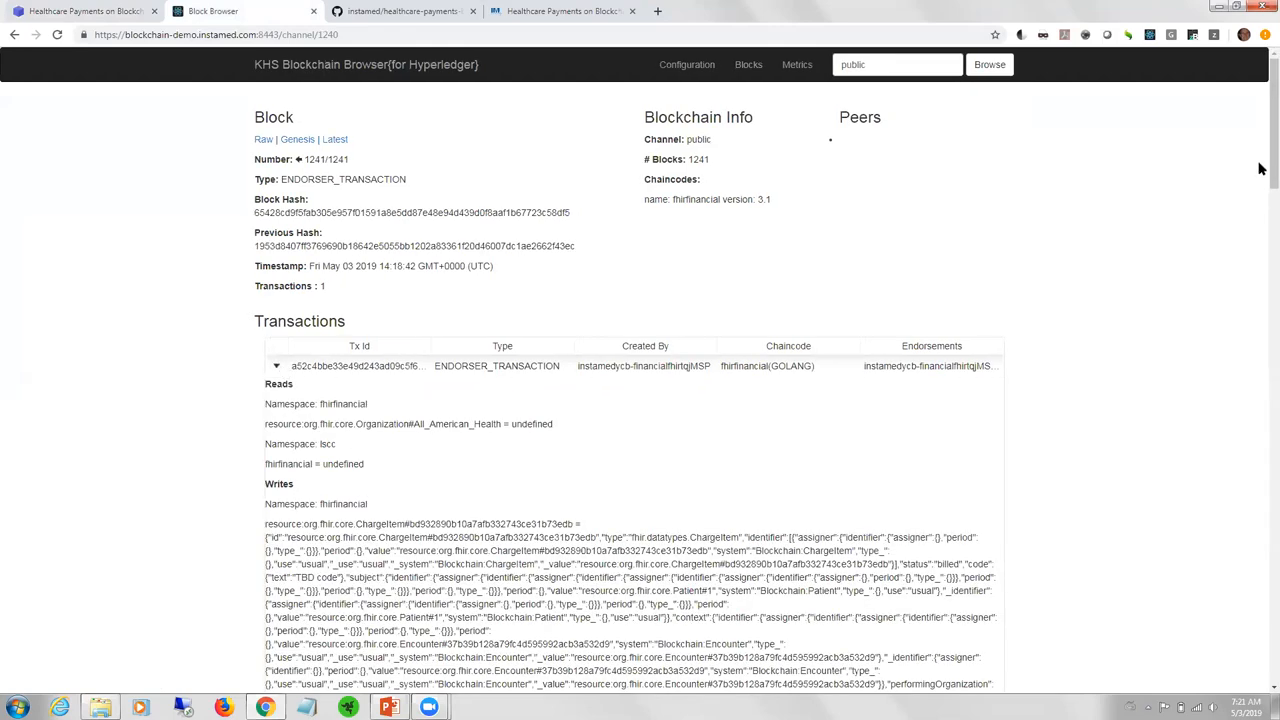
scroll(down, 3)
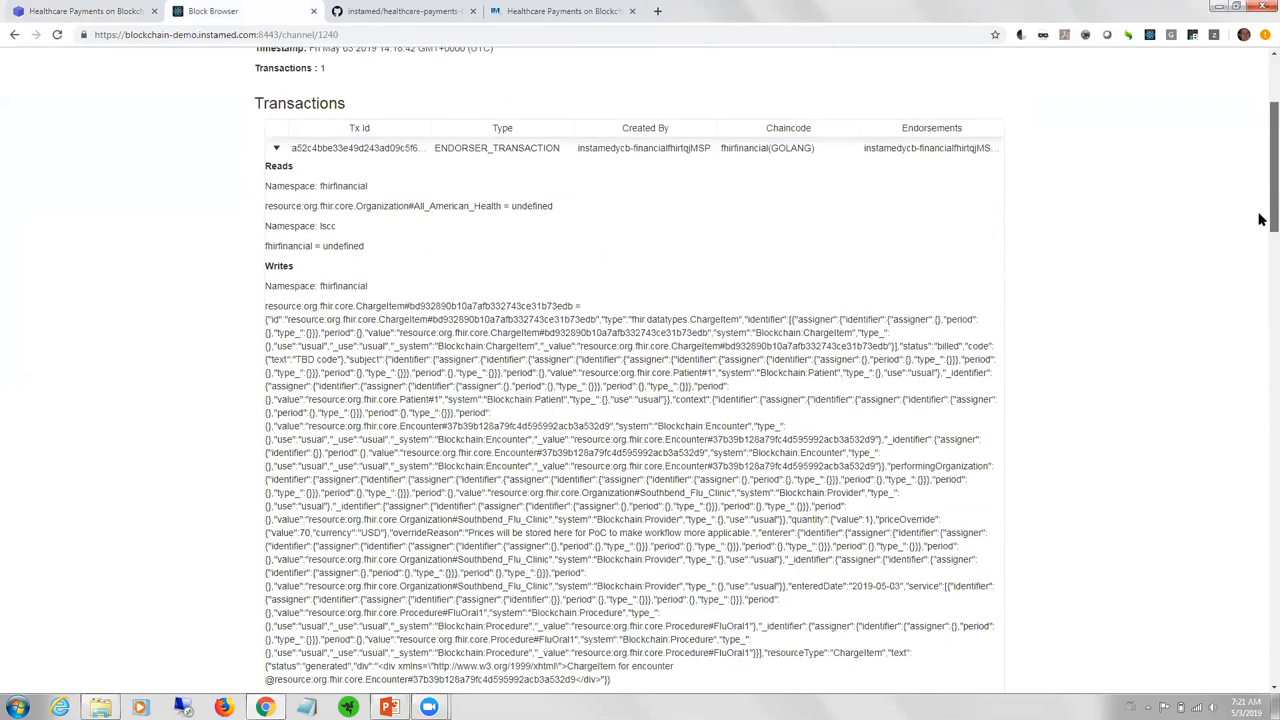
scroll(down, 3)
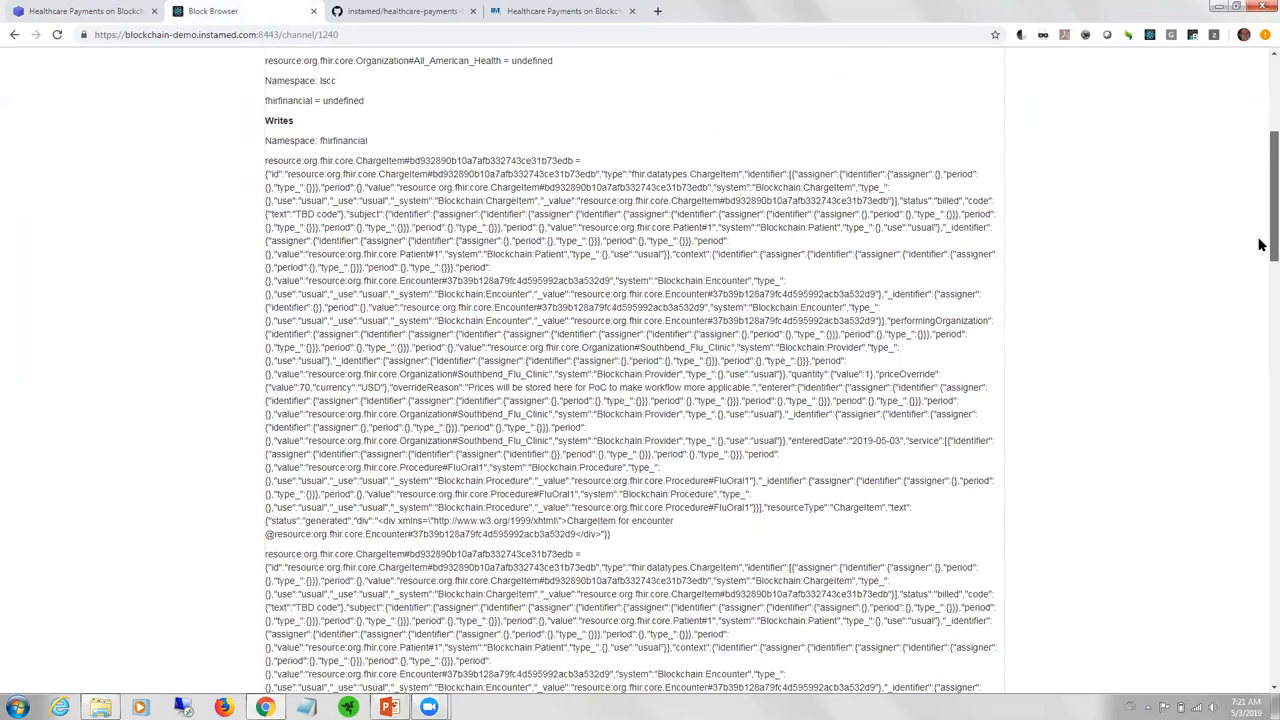
scroll(down, 3)
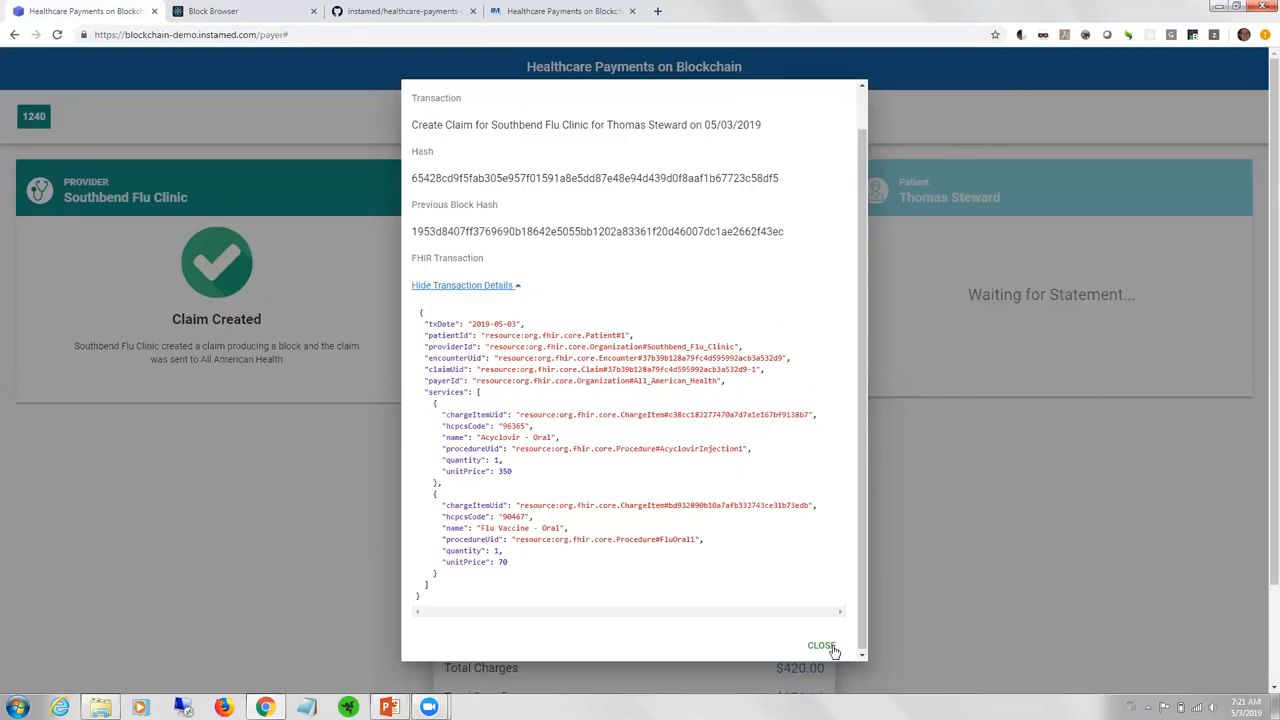
- Close the block details and change Plan Covers from 90 to 85, giving a $357 benefit
click(819, 646)
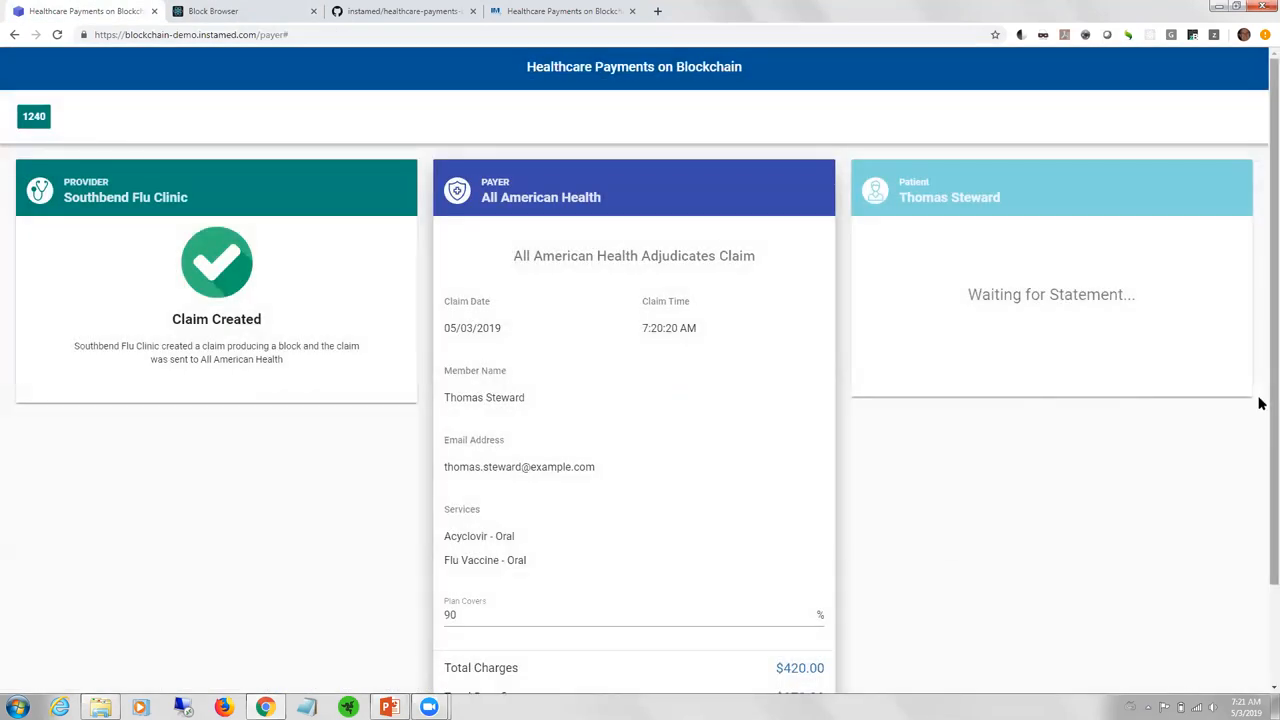
scroll(down, 3)
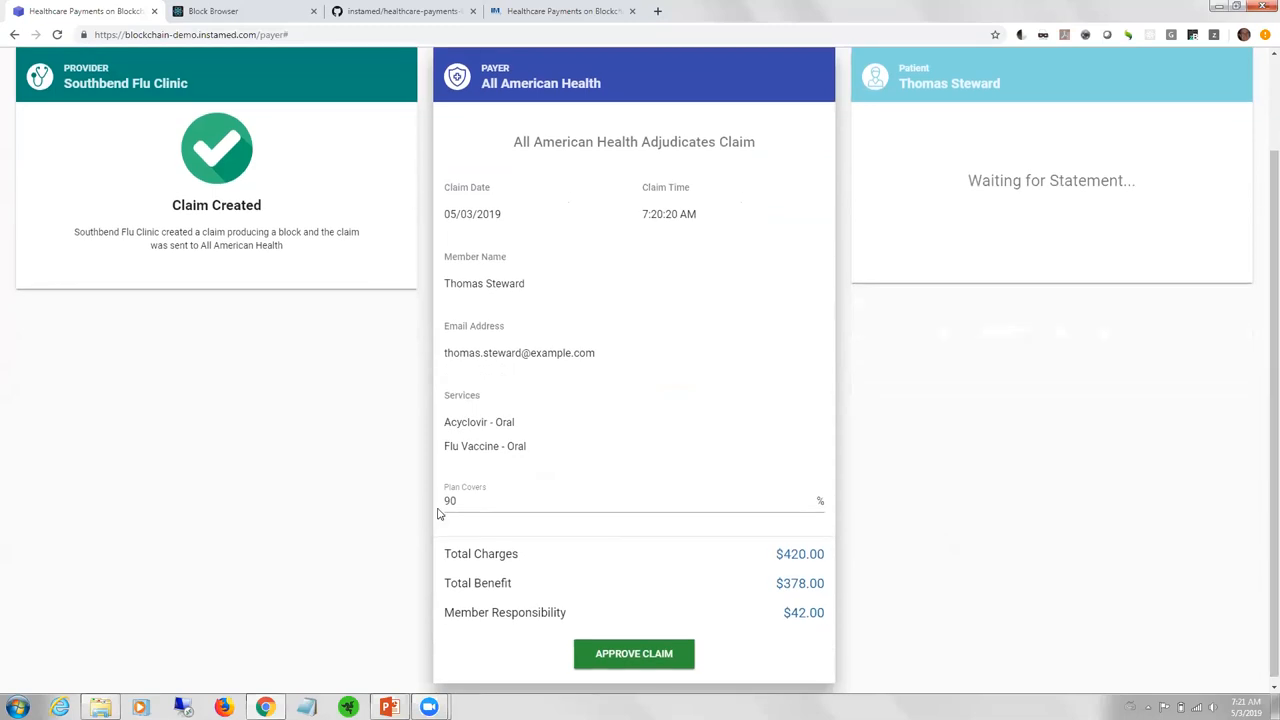
text(8)
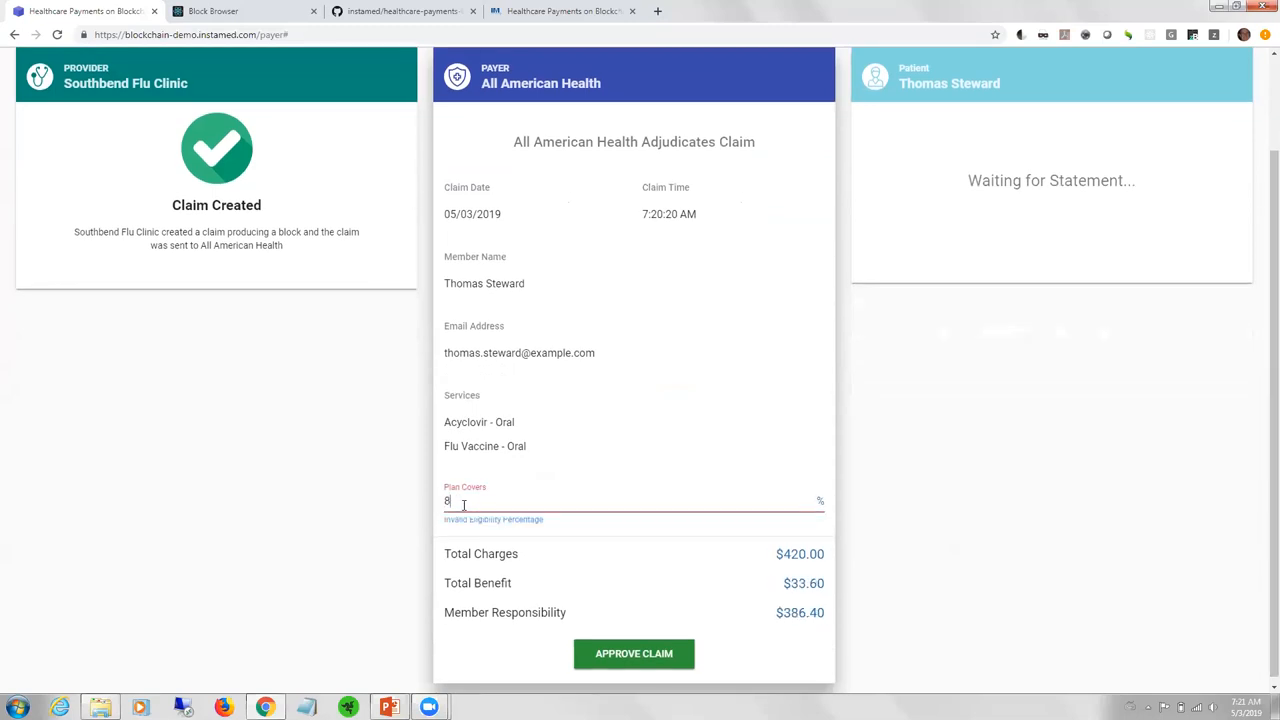
text(5)
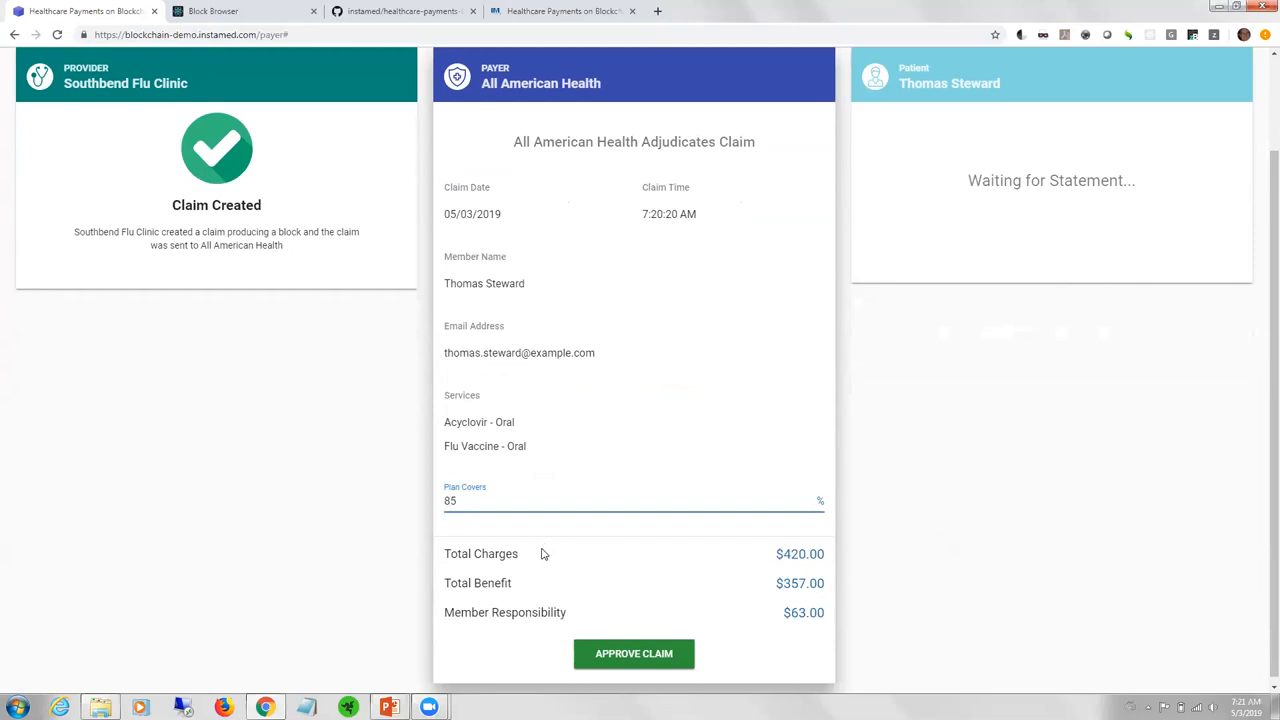
mouse_move(529, 650)
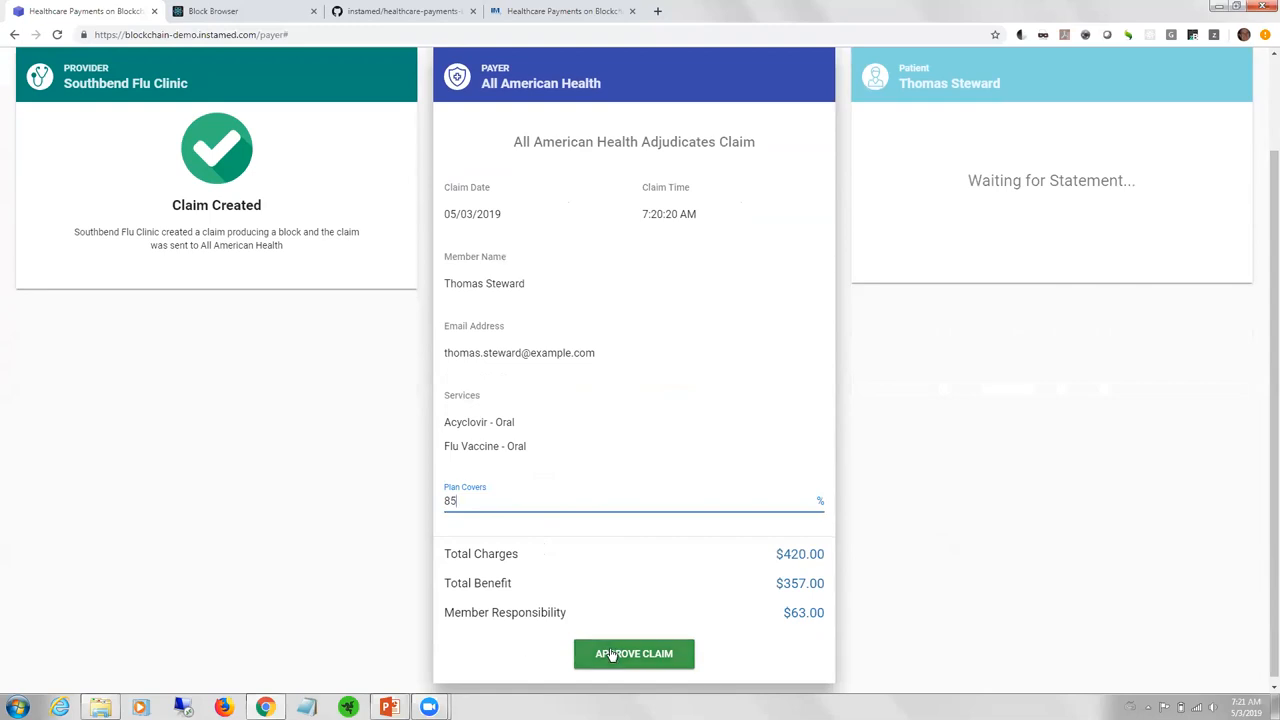
- Approve the claim at 85% coverage, then review and close block 1241's adjudication JSON
click(633, 654)
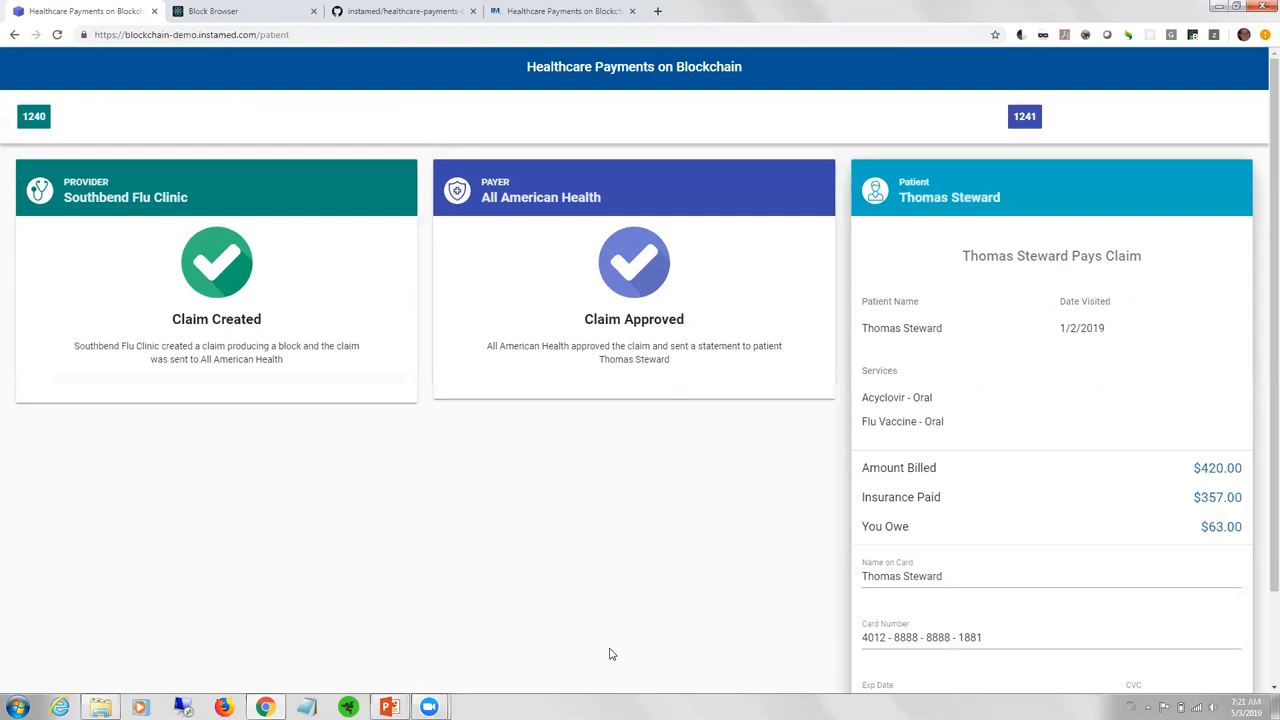
click(74, 118)
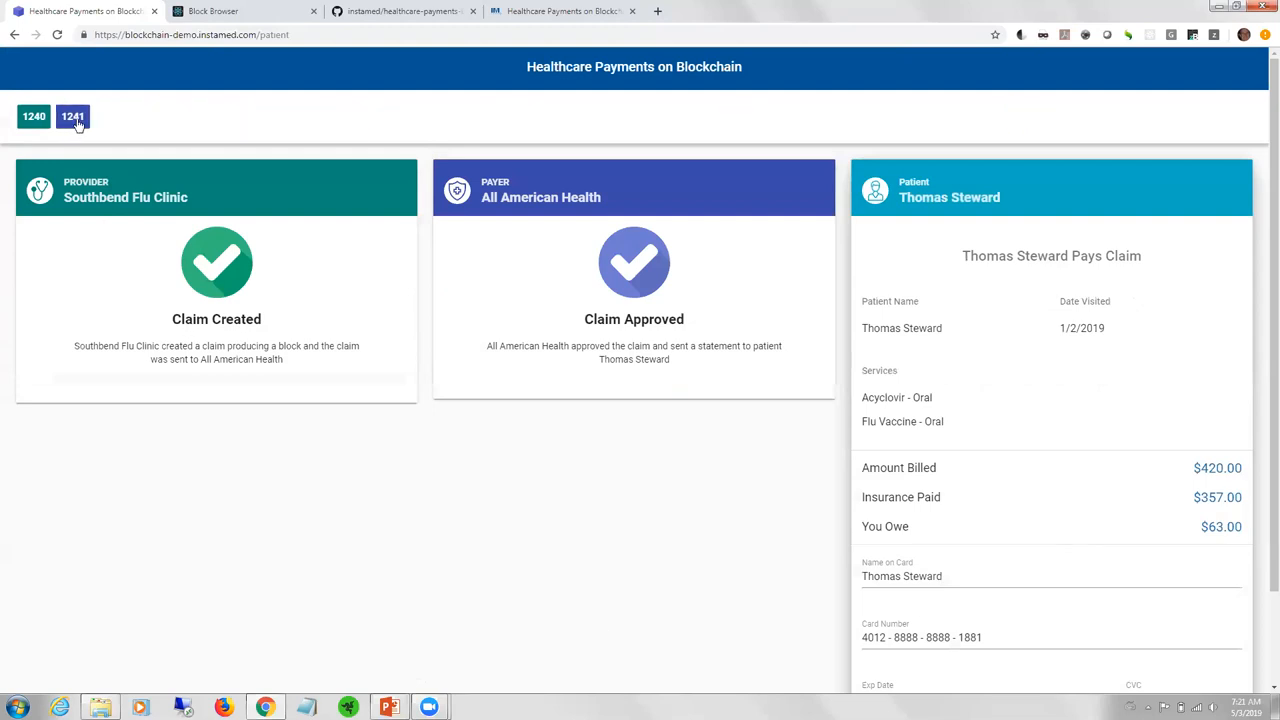
click(72, 116)
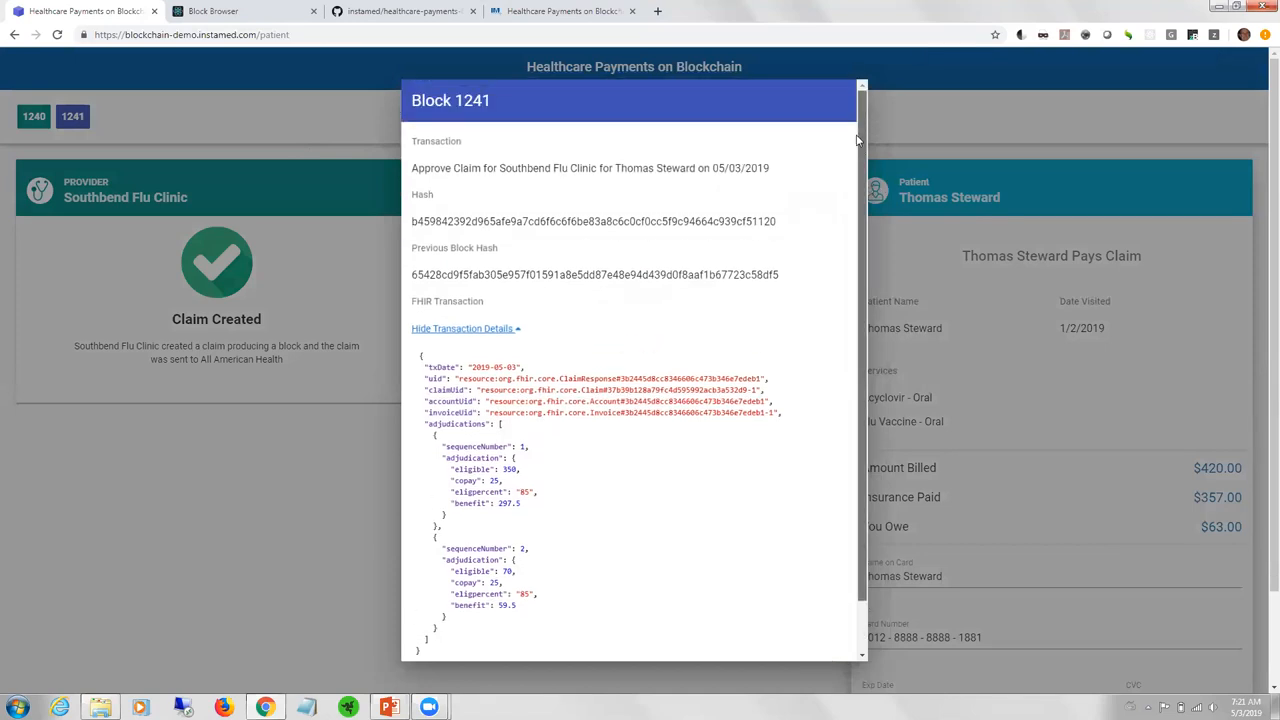
mouse_move(862, 177)
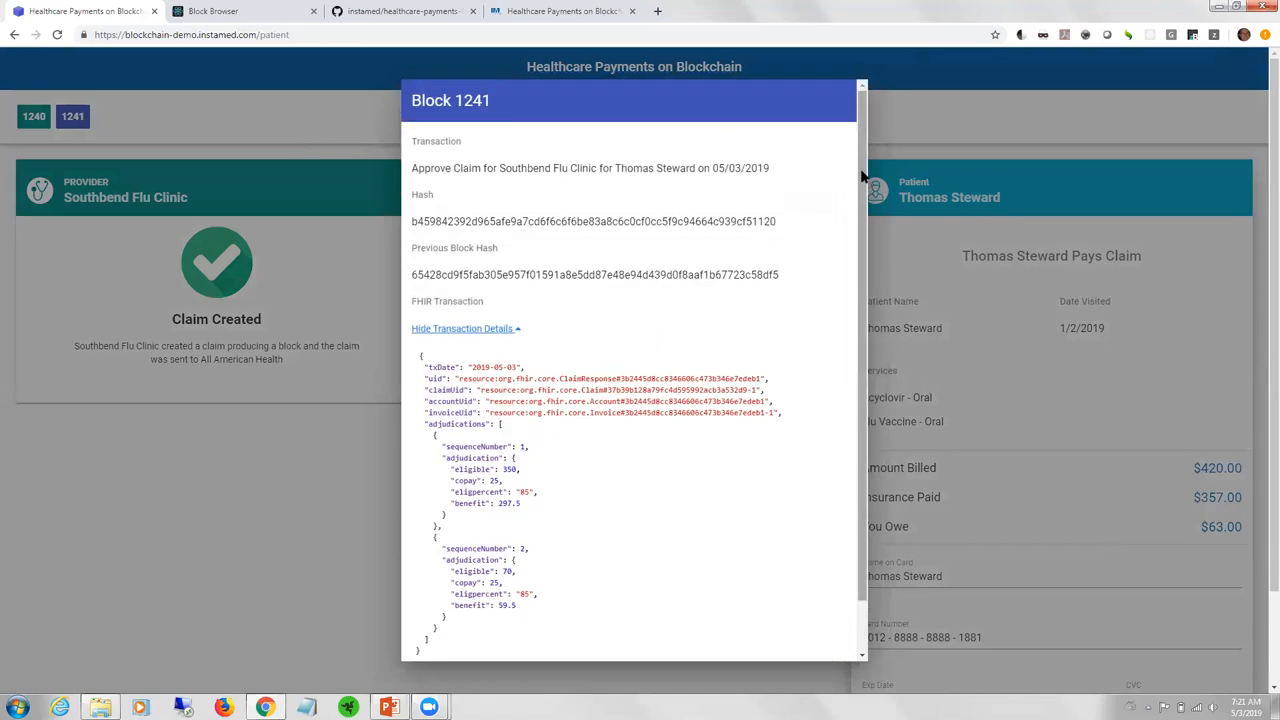
scroll(down, 3)
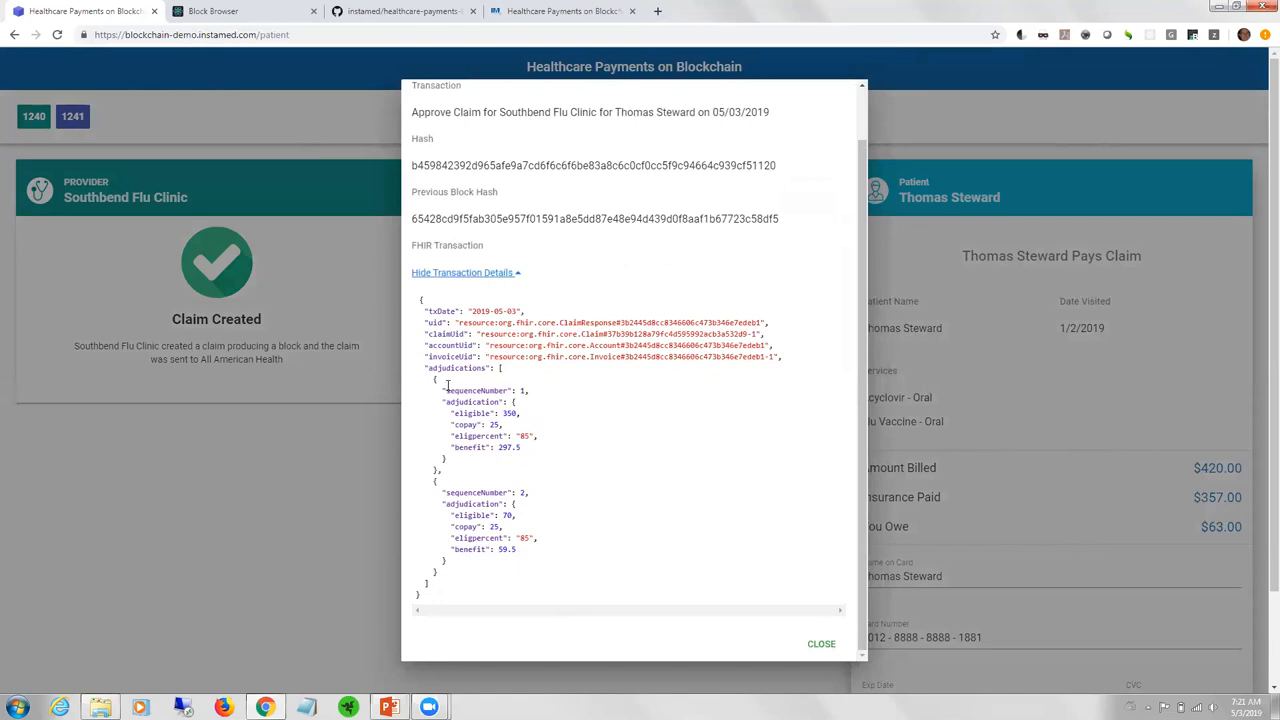
mouse_move(821, 643)
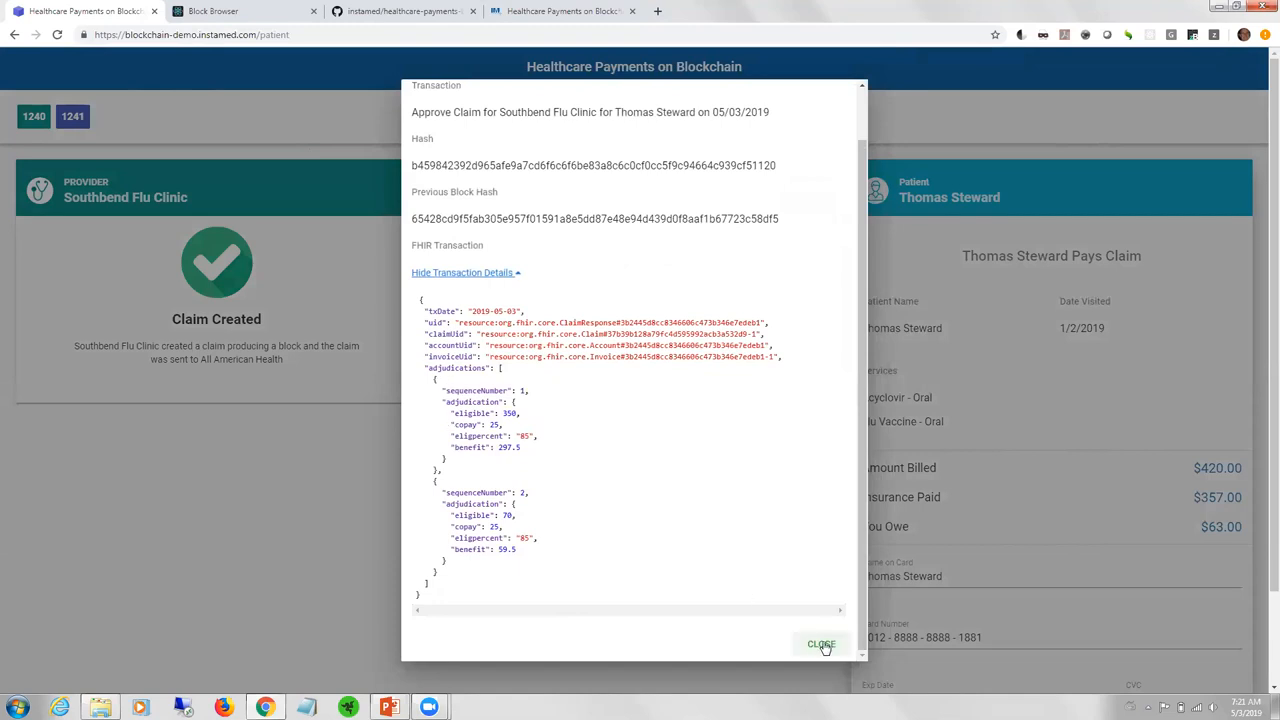
click(821, 643)
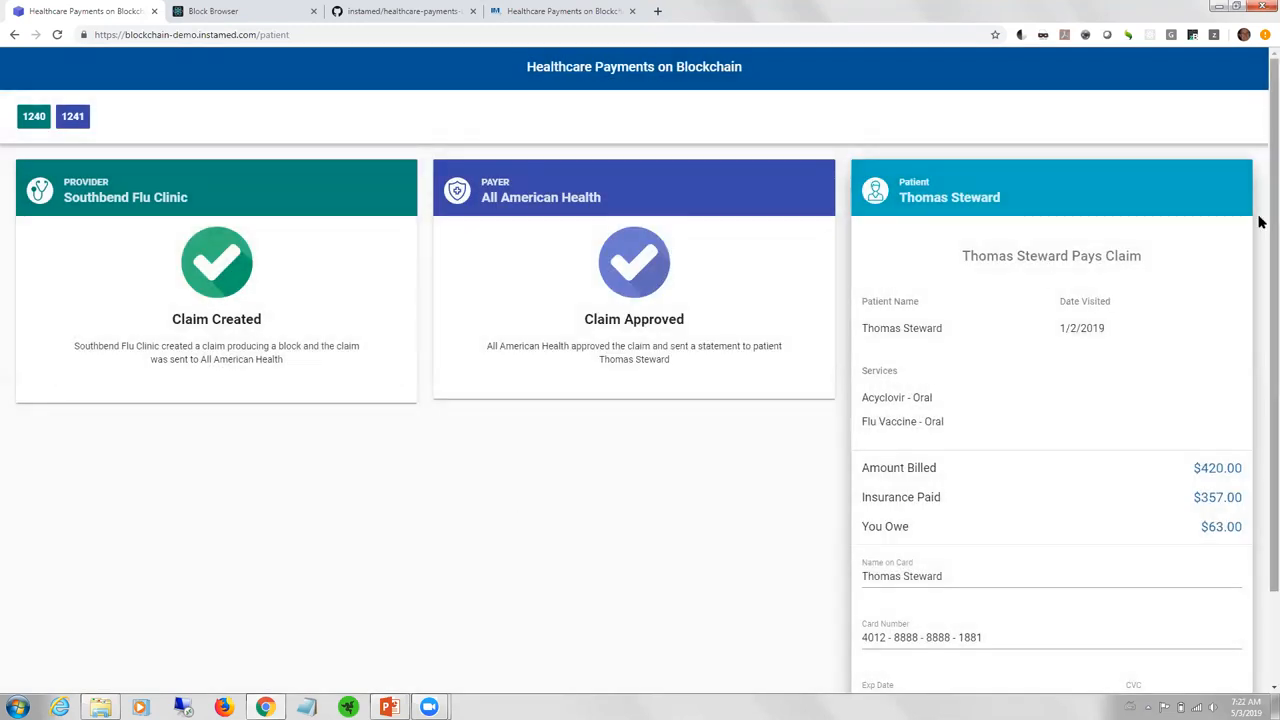
scroll(down, 3)
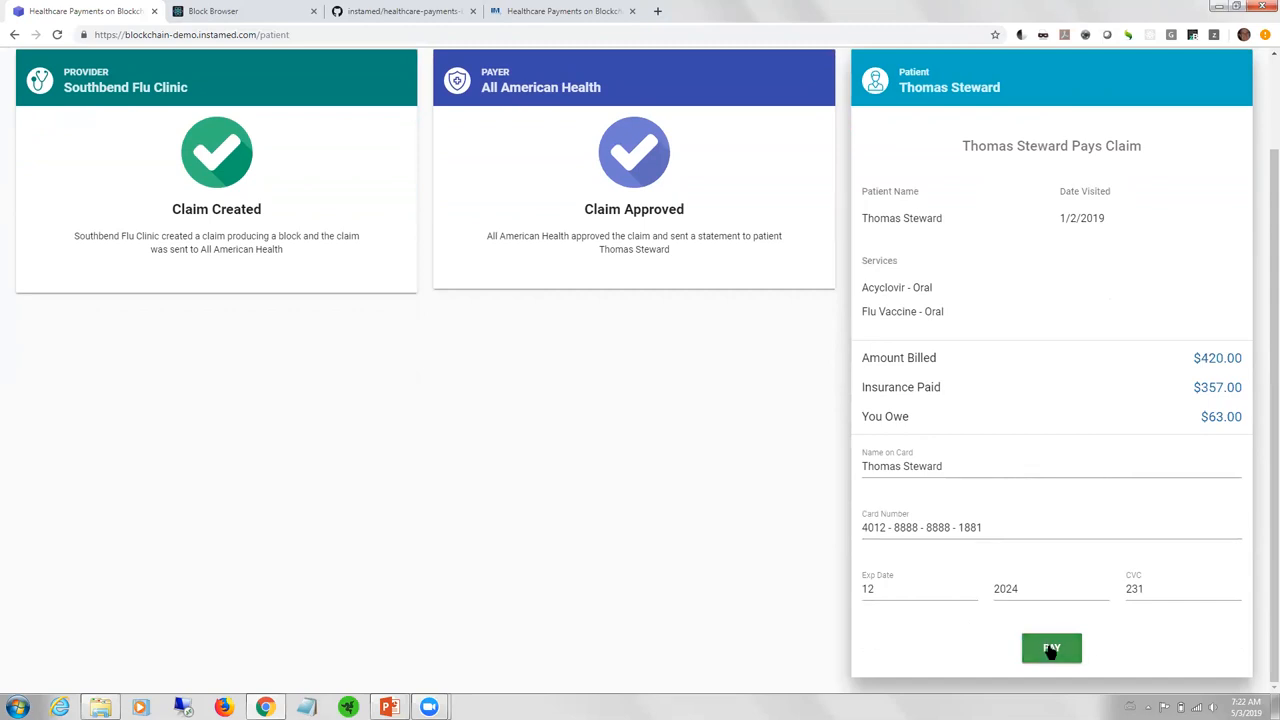
click(1053, 649)
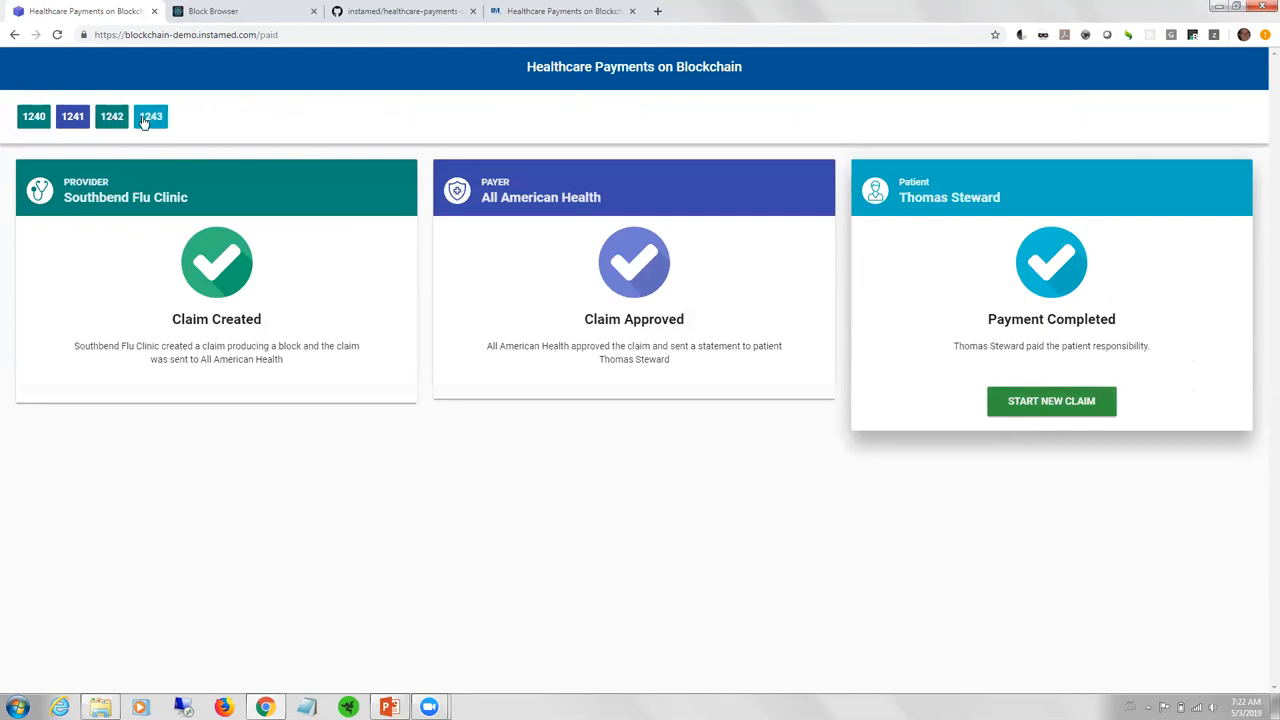
click(148, 116)
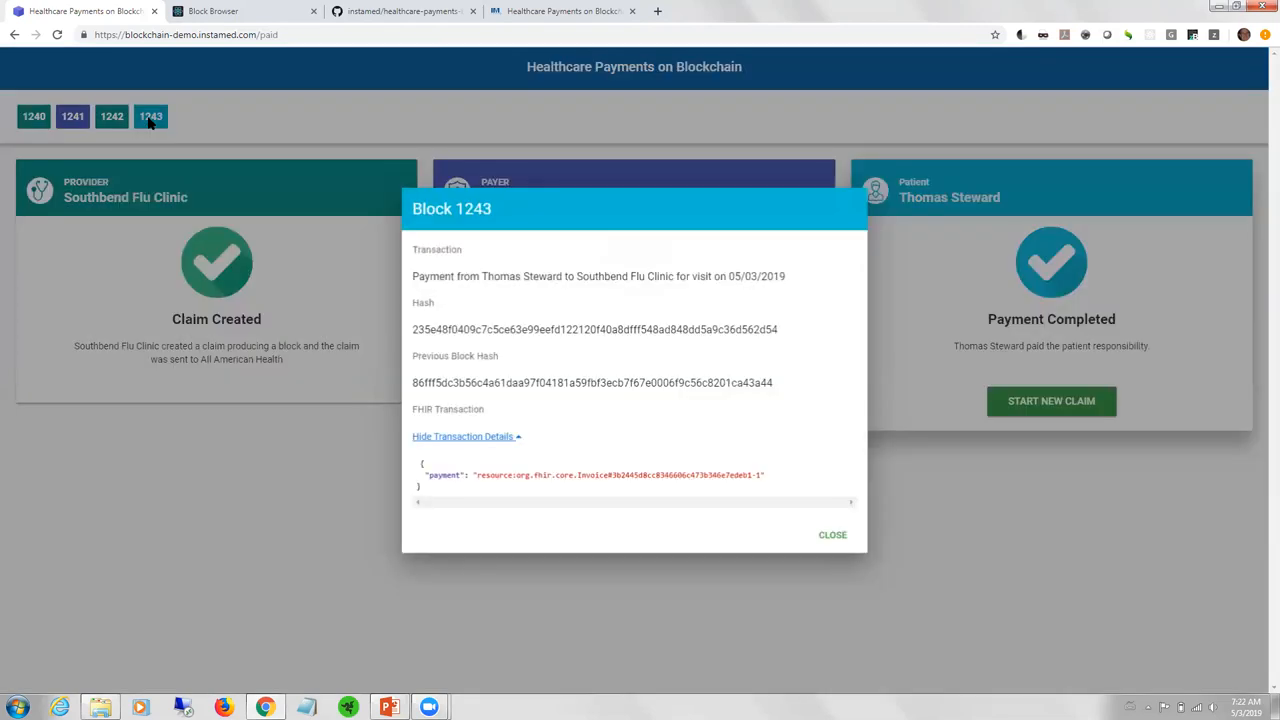
mouse_move(832, 535)
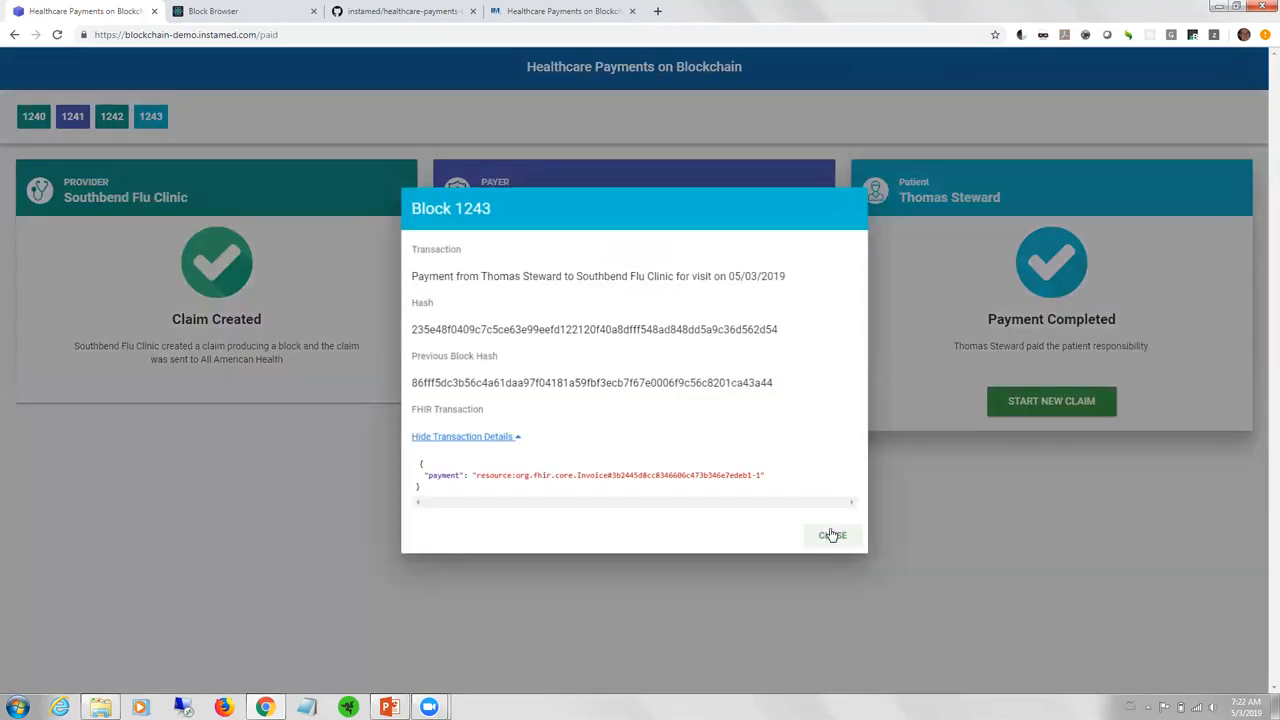
click(833, 535)
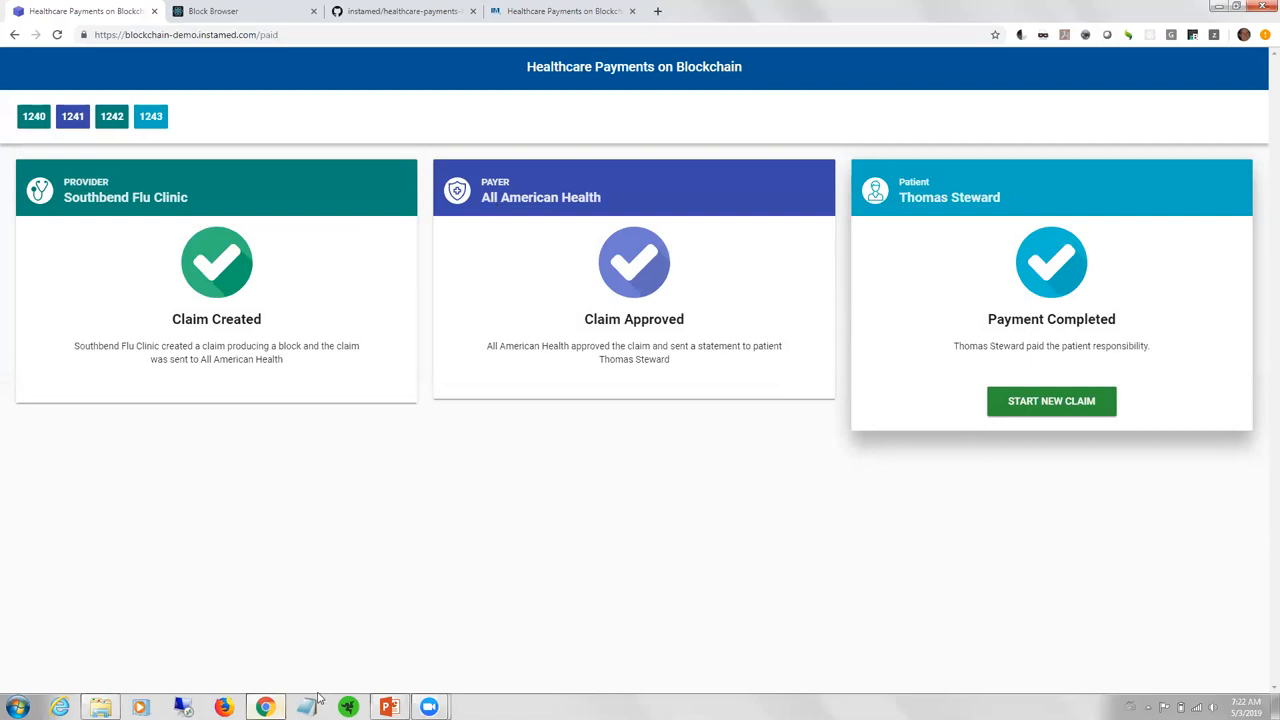
click(390, 704)
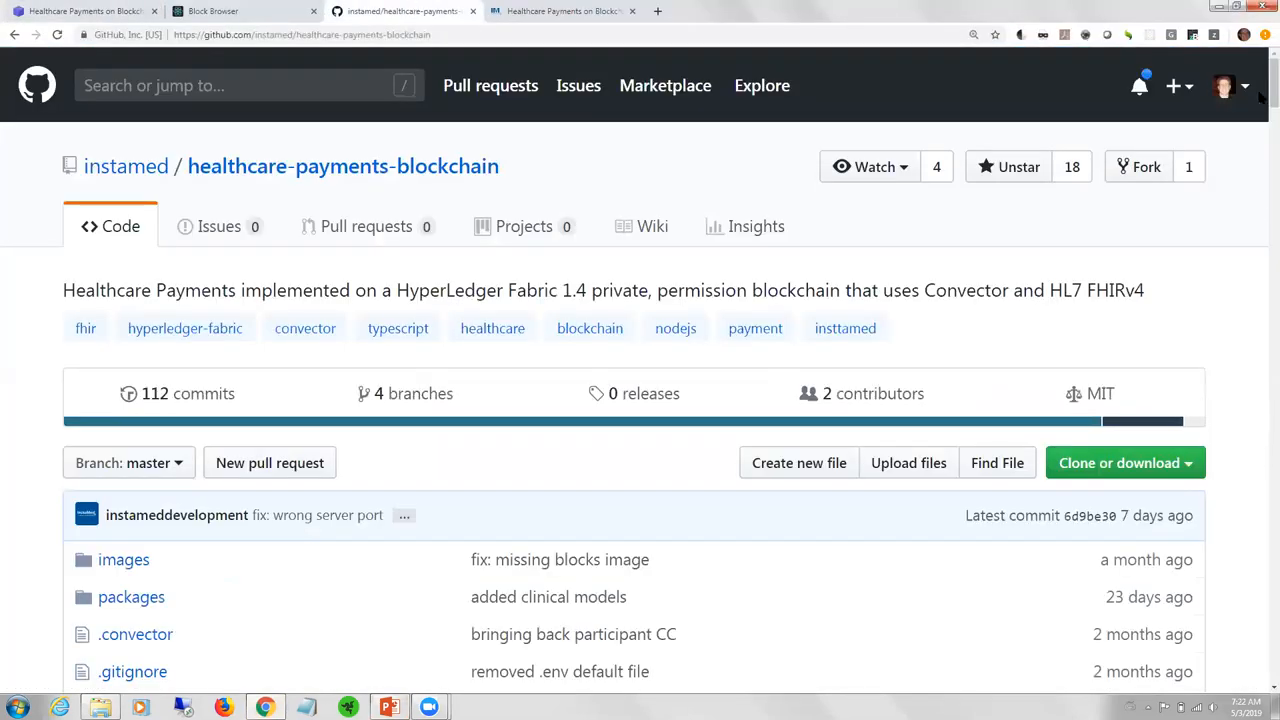
- Navigate the repository through packages and financial-cc into the src folder
scroll(down, 3)
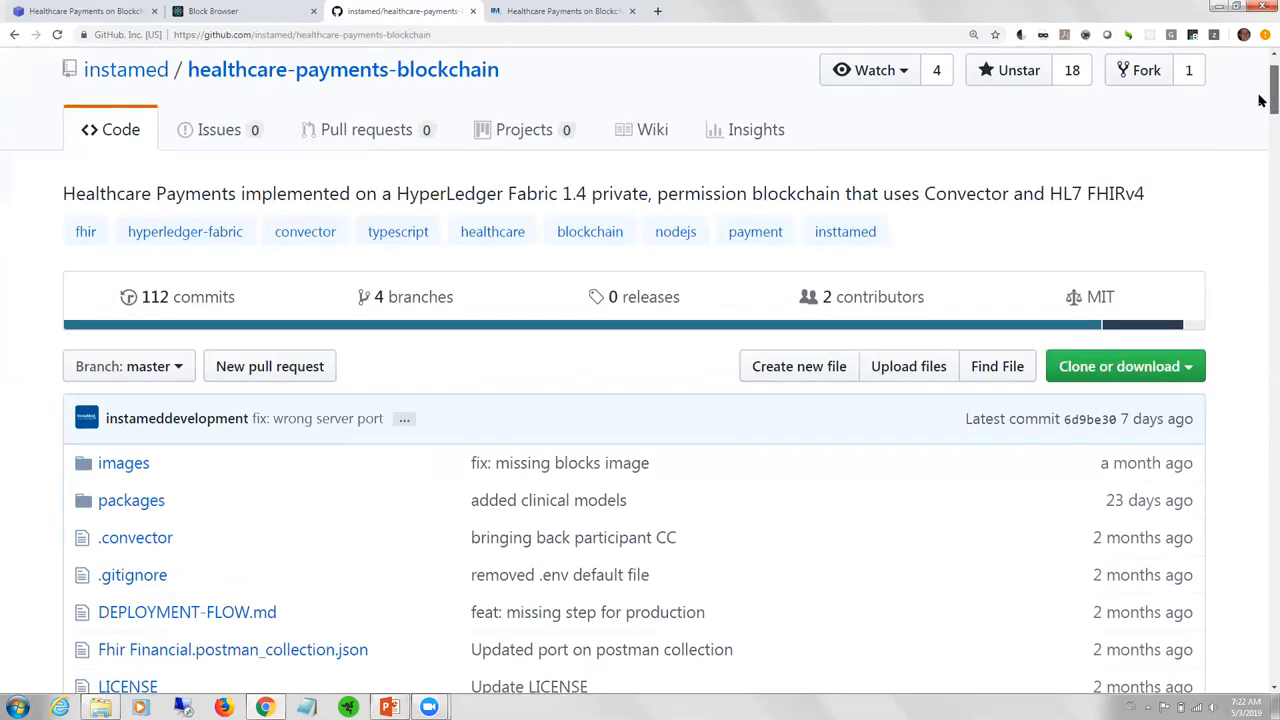
scroll(down, 3)
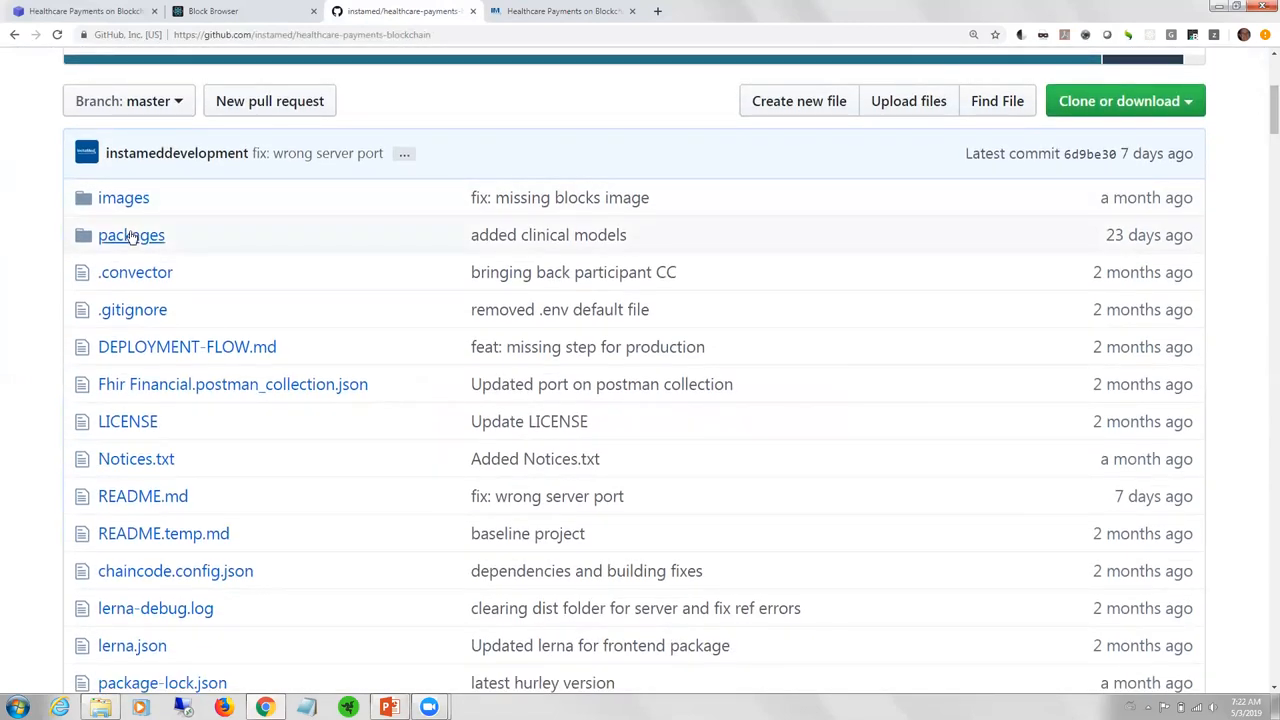
click(131, 235)
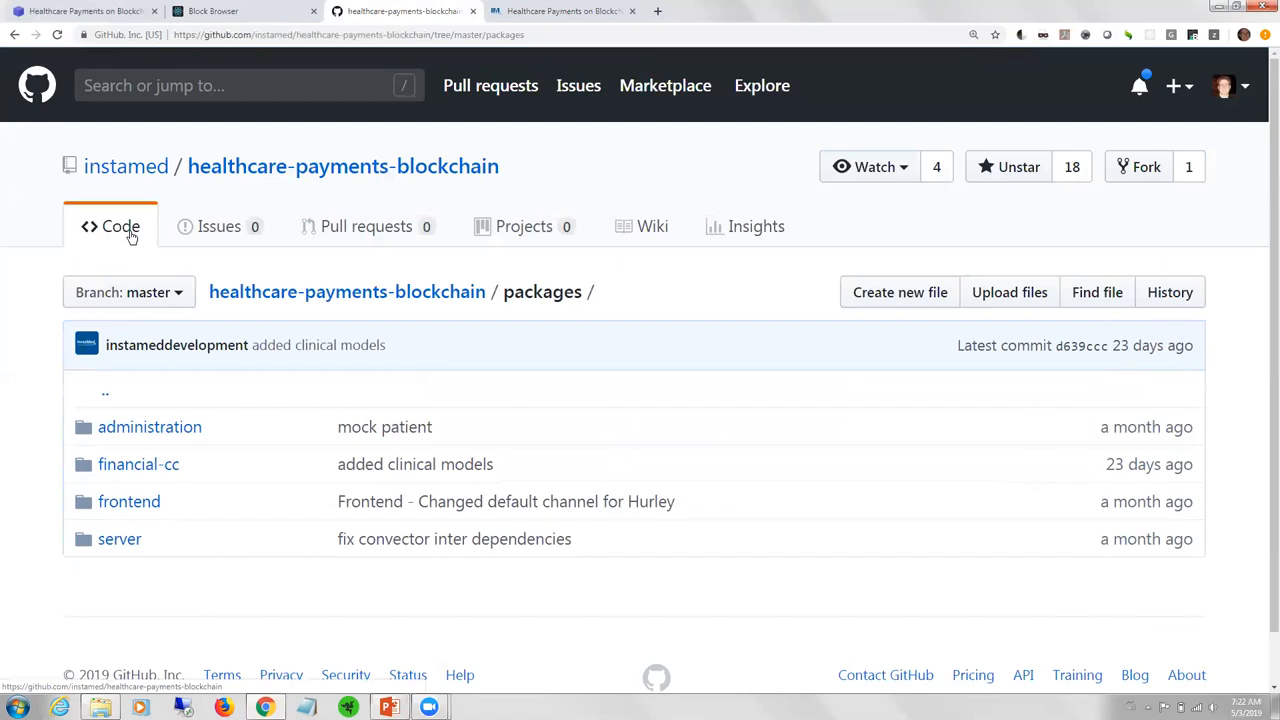
mouse_move(151, 501)
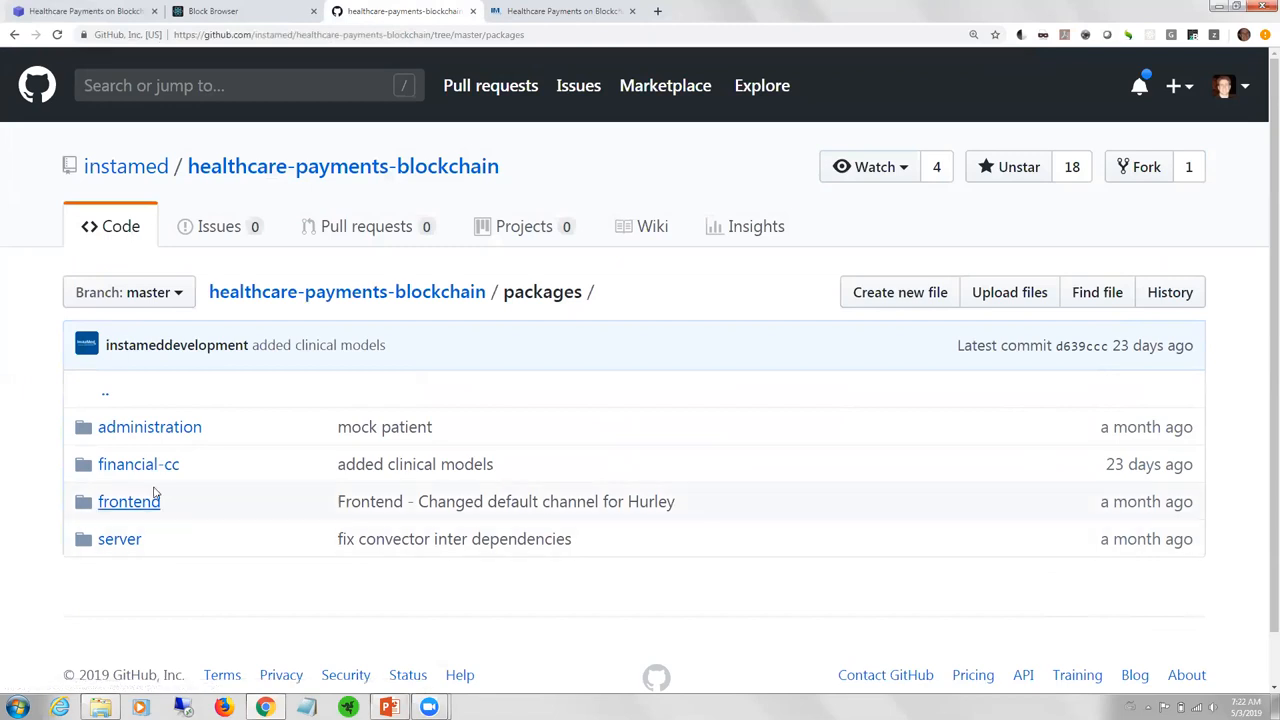
click(138, 464)
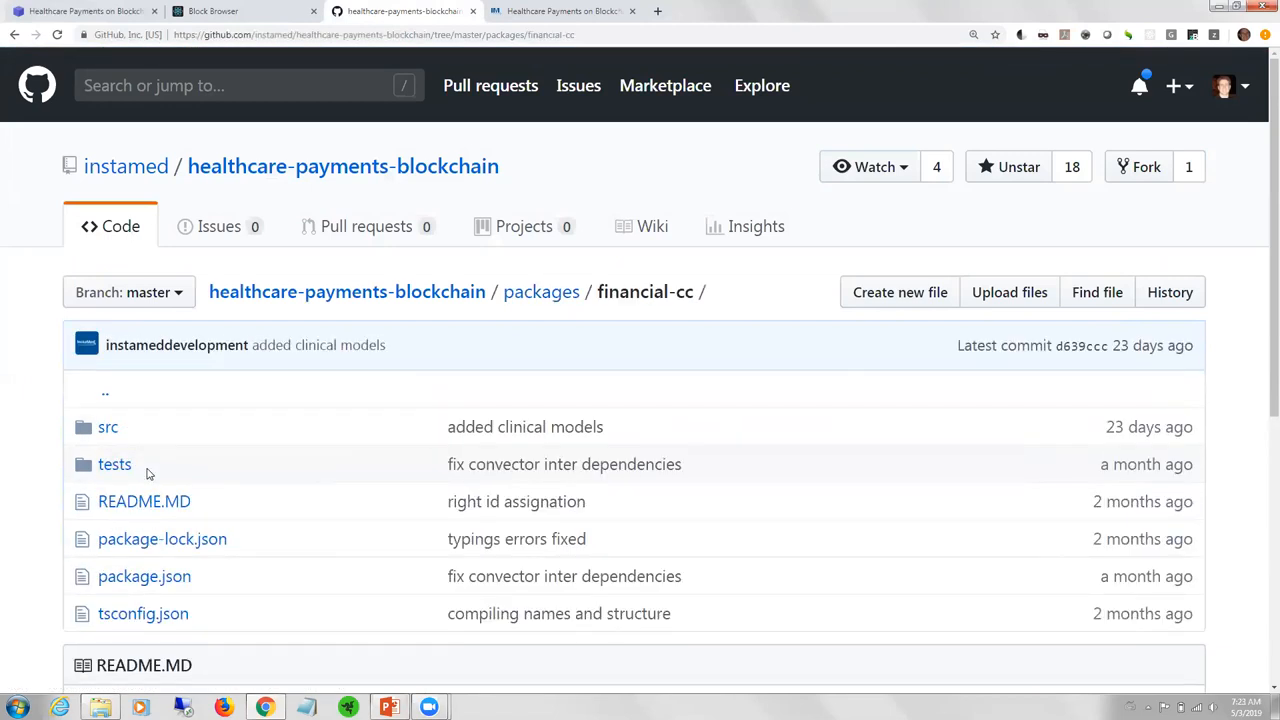
click(107, 427)
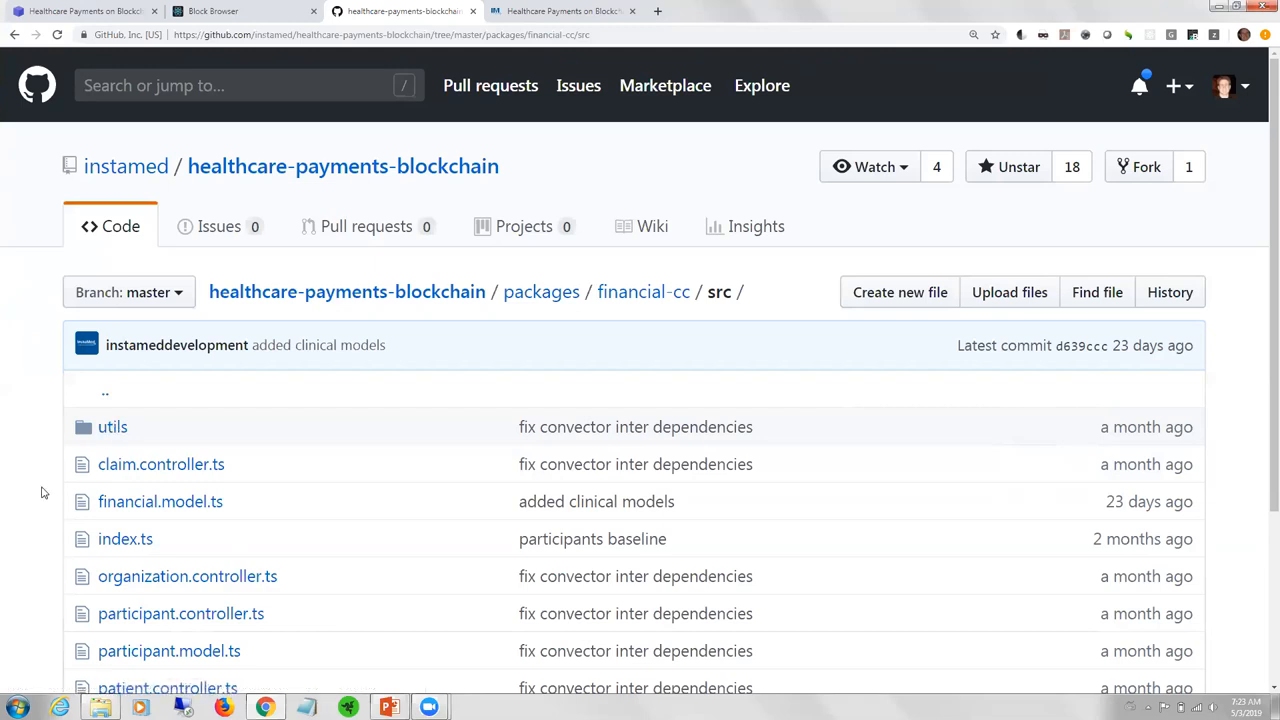
- Open financial.model.ts in a new tab and scroll through its FHIR model code
scroll(down, 3)
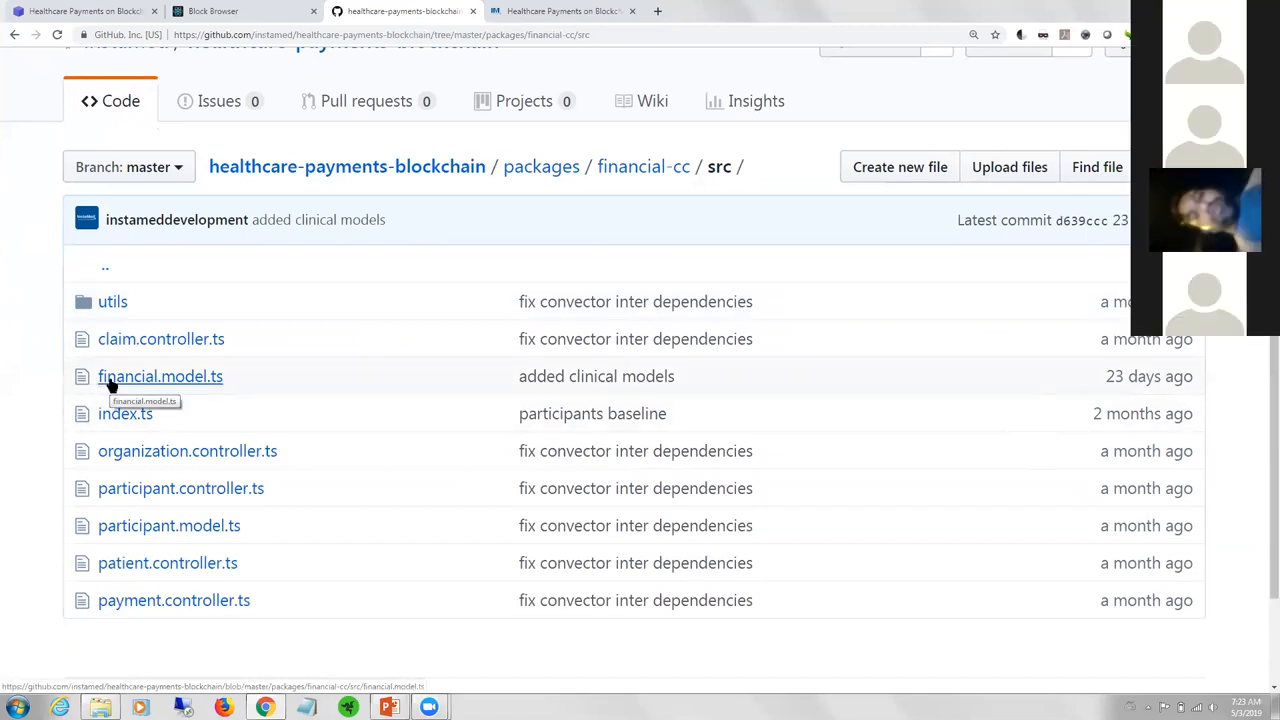
right_click(160, 376)
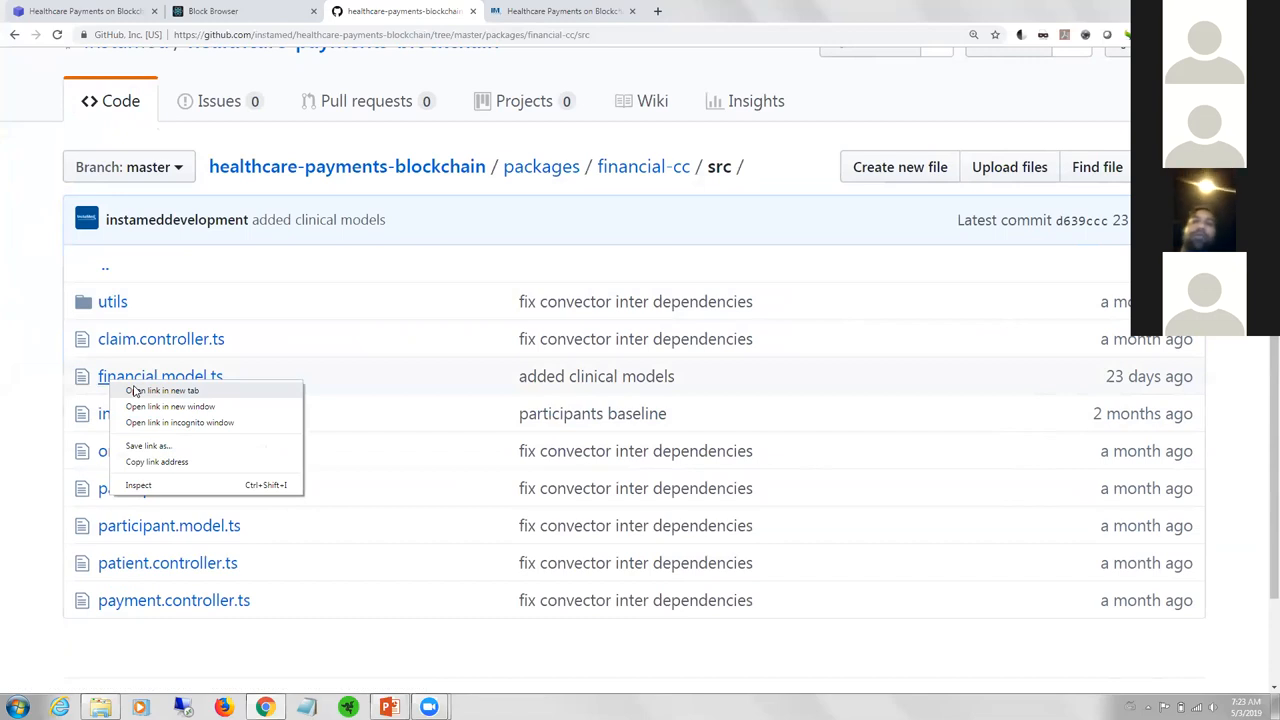
click(160, 391)
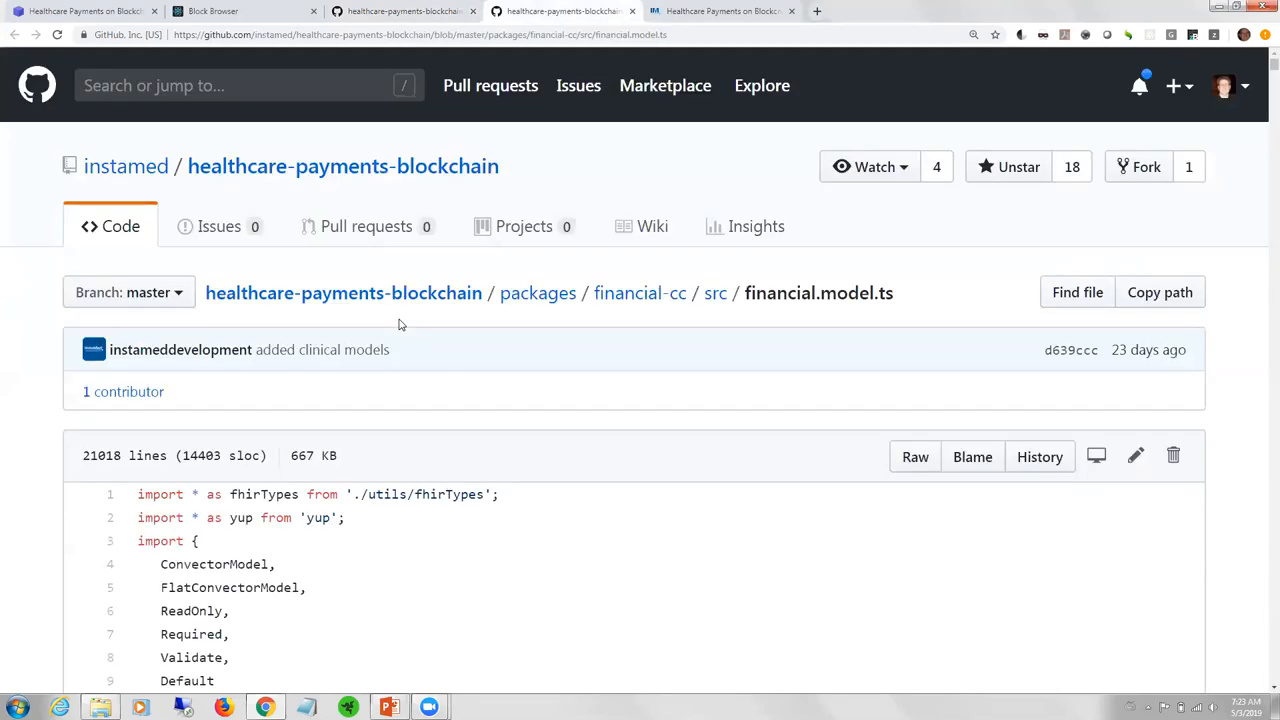
scroll(down, 3)
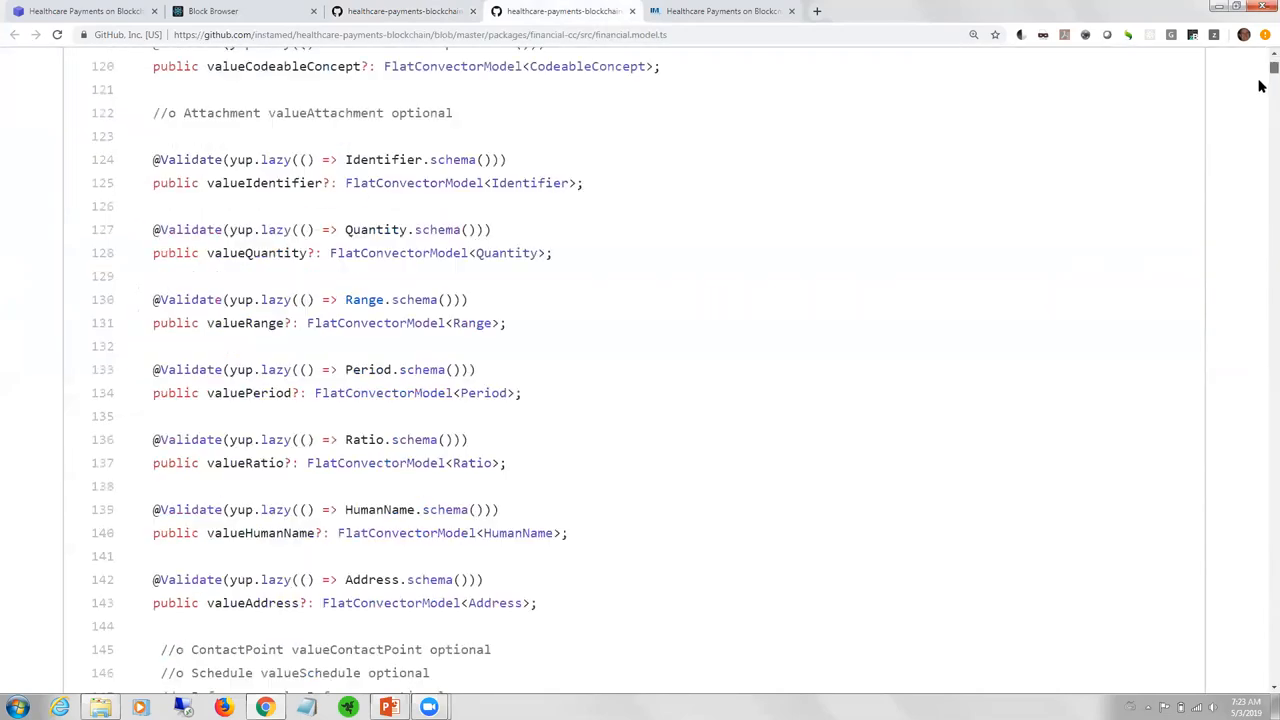
scroll(down, 3)
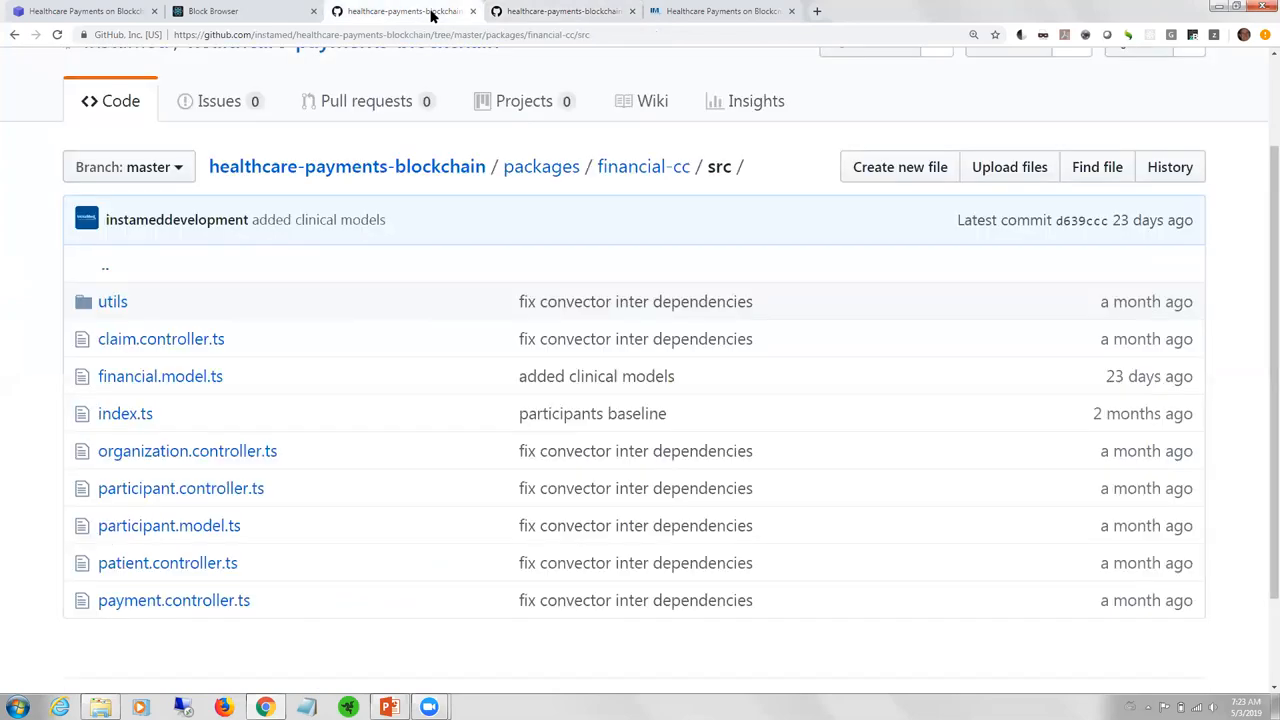
mouse_move(181, 339)
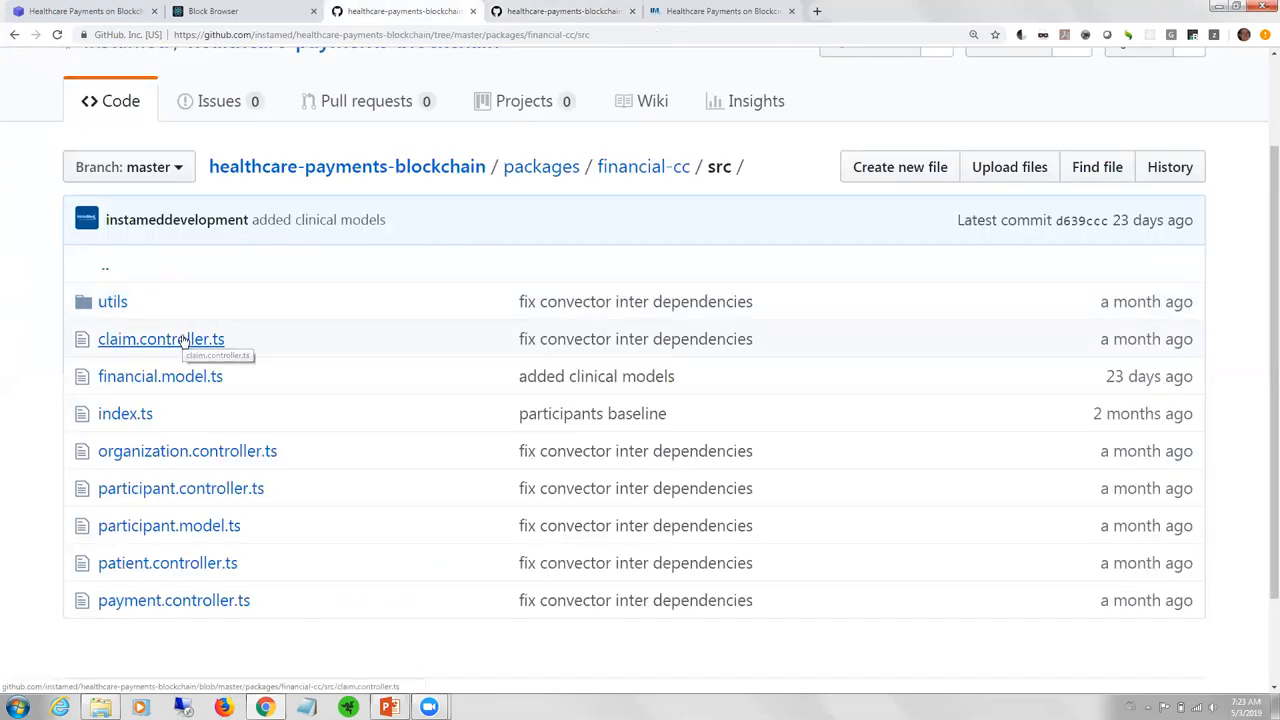
- Open claim.controller.ts and scroll to the ClaimController create method
click(160, 338)
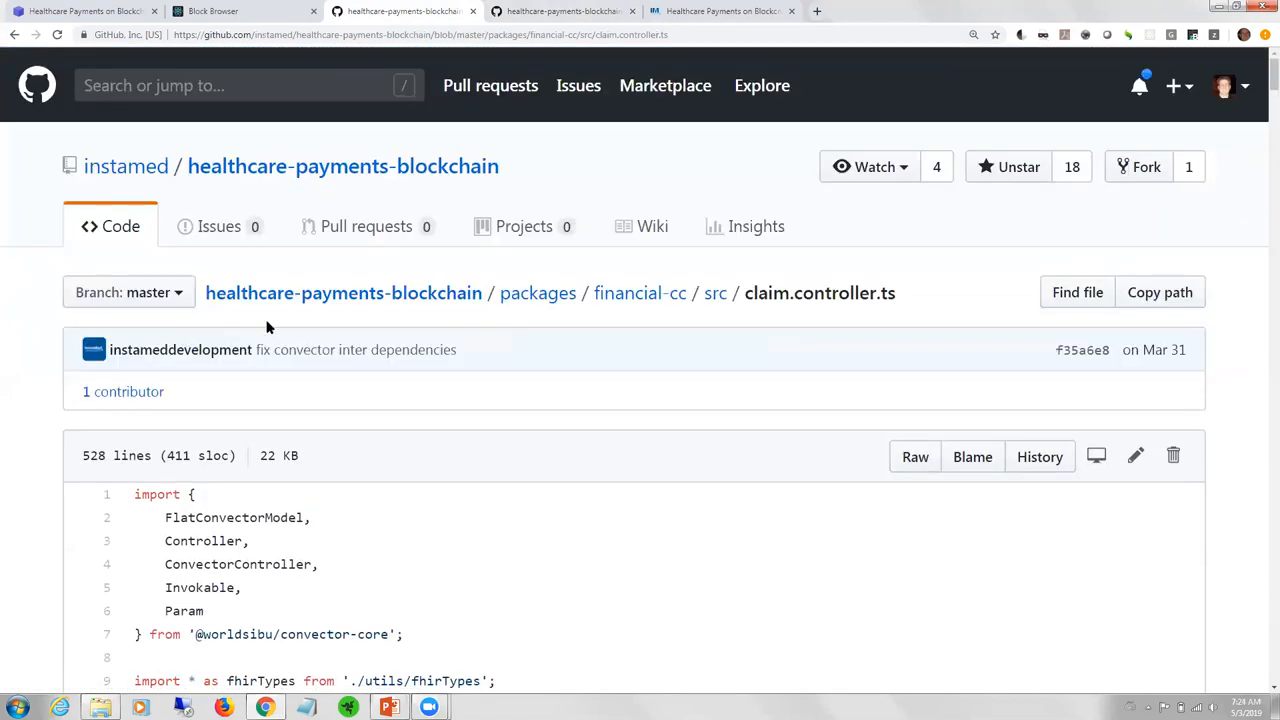
mouse_move(1261, 125)
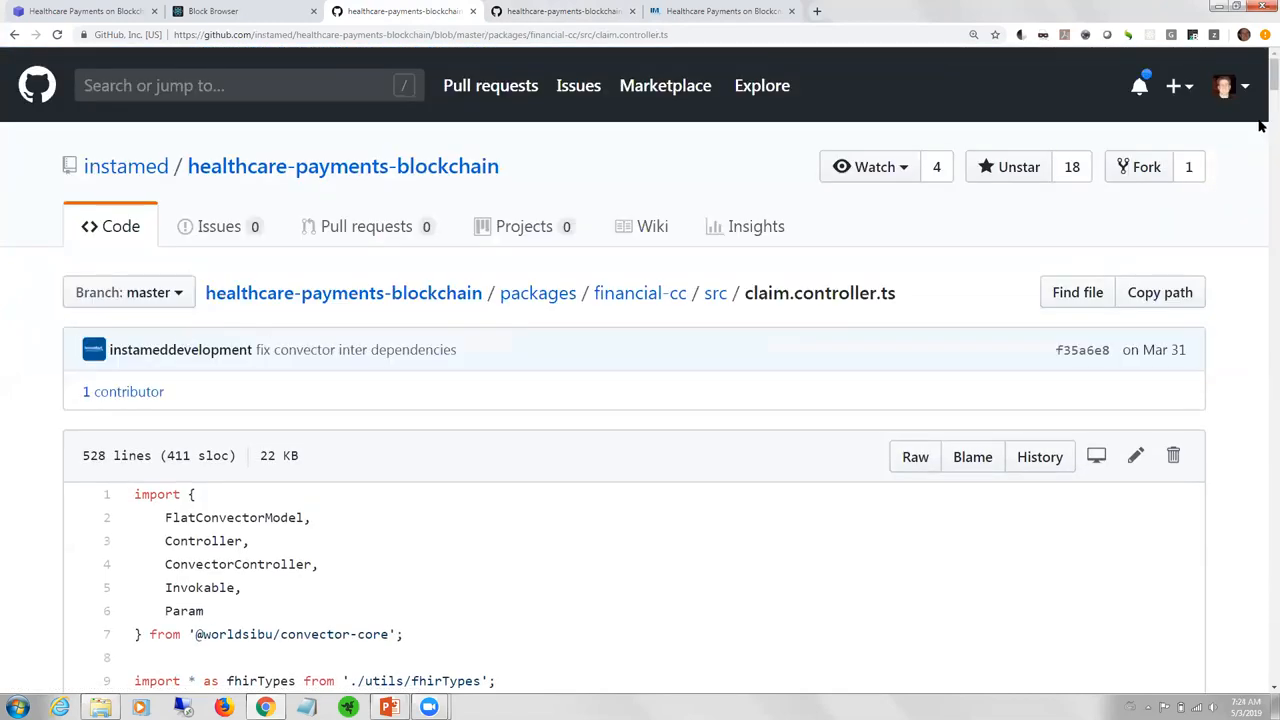
scroll(down, 3)
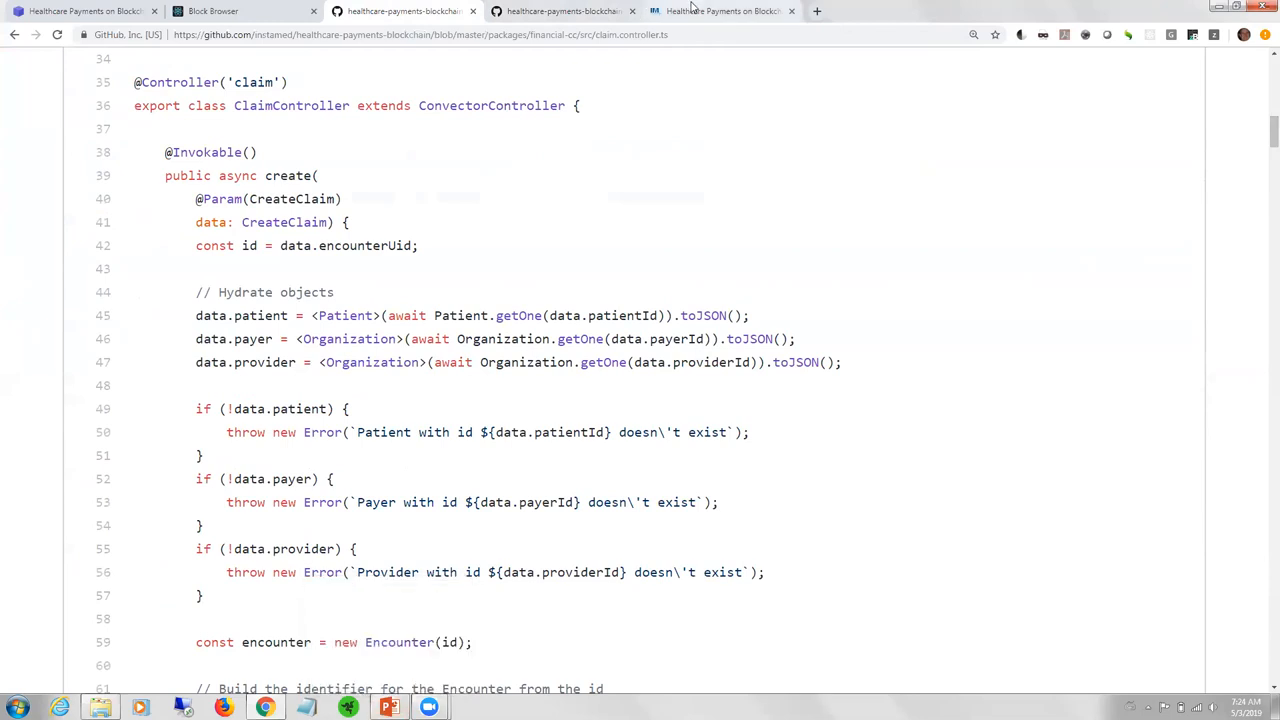
- Switch to the Healthcare Payments on Blockchain portal tab and scroll to Blockchain Prototype
click(725, 11)
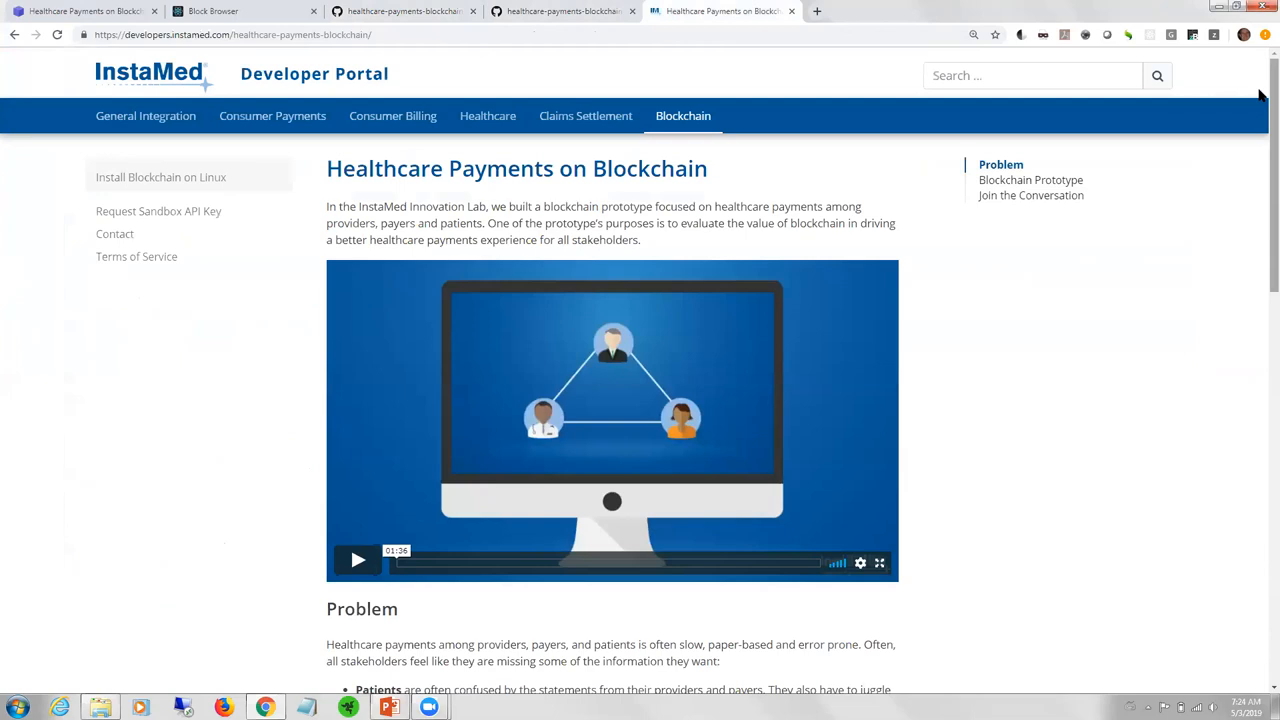
scroll(down, 3)
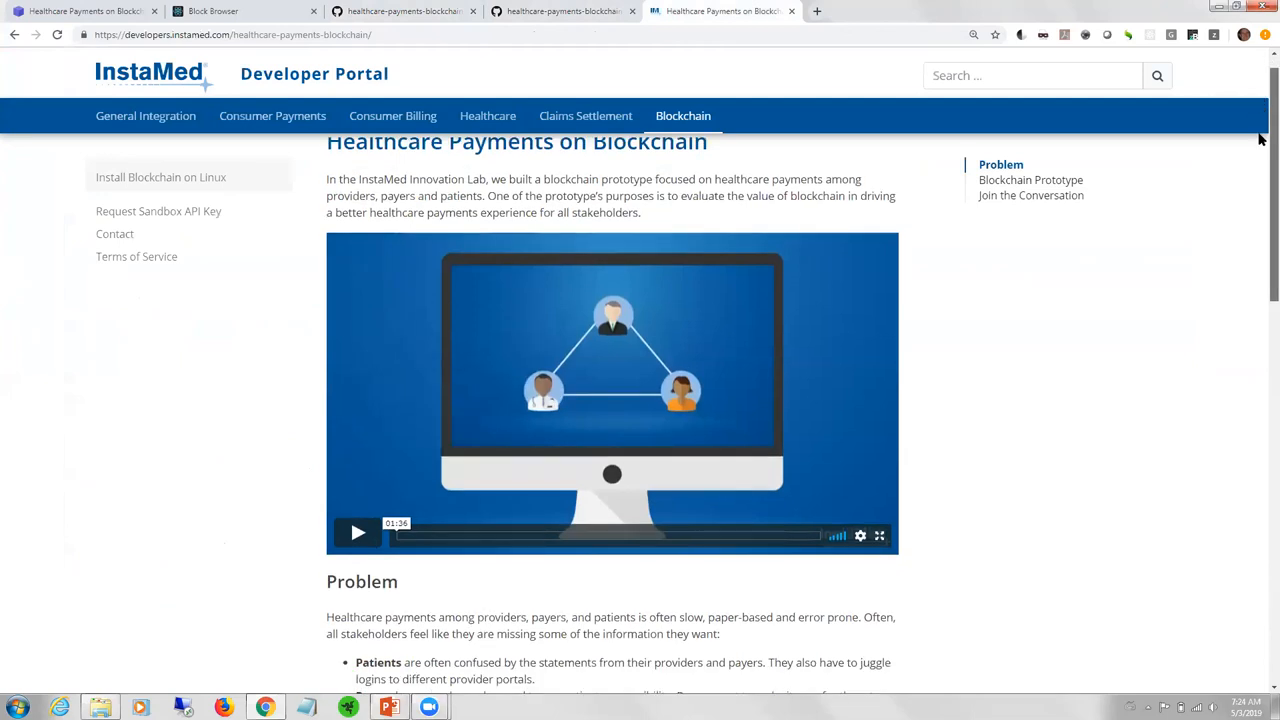
scroll(down, 3)
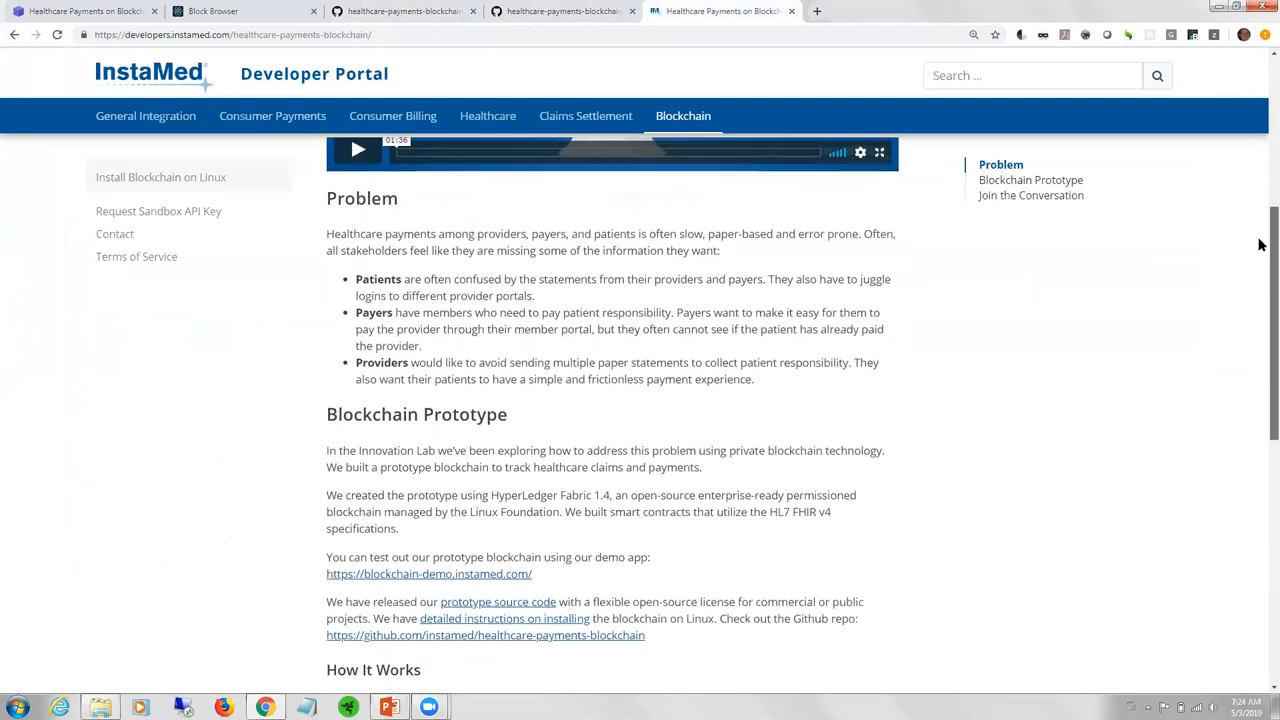
scroll(down, 3)
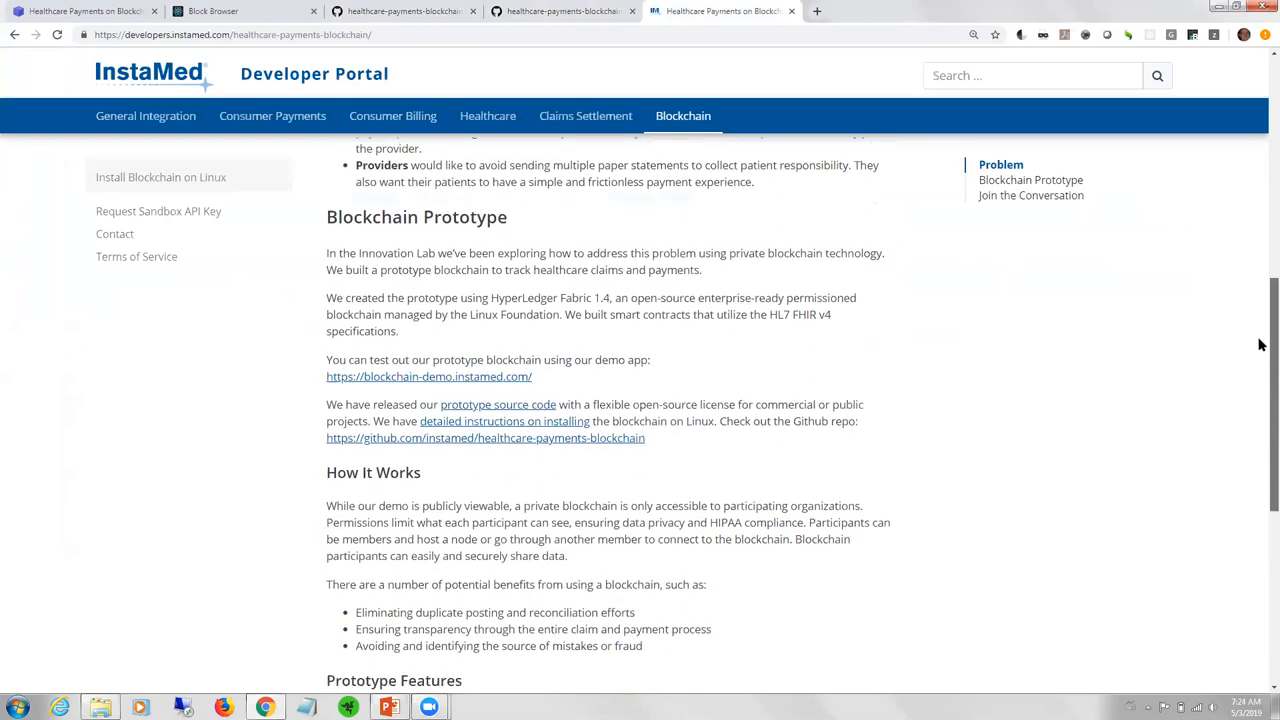
scroll(down, 3)
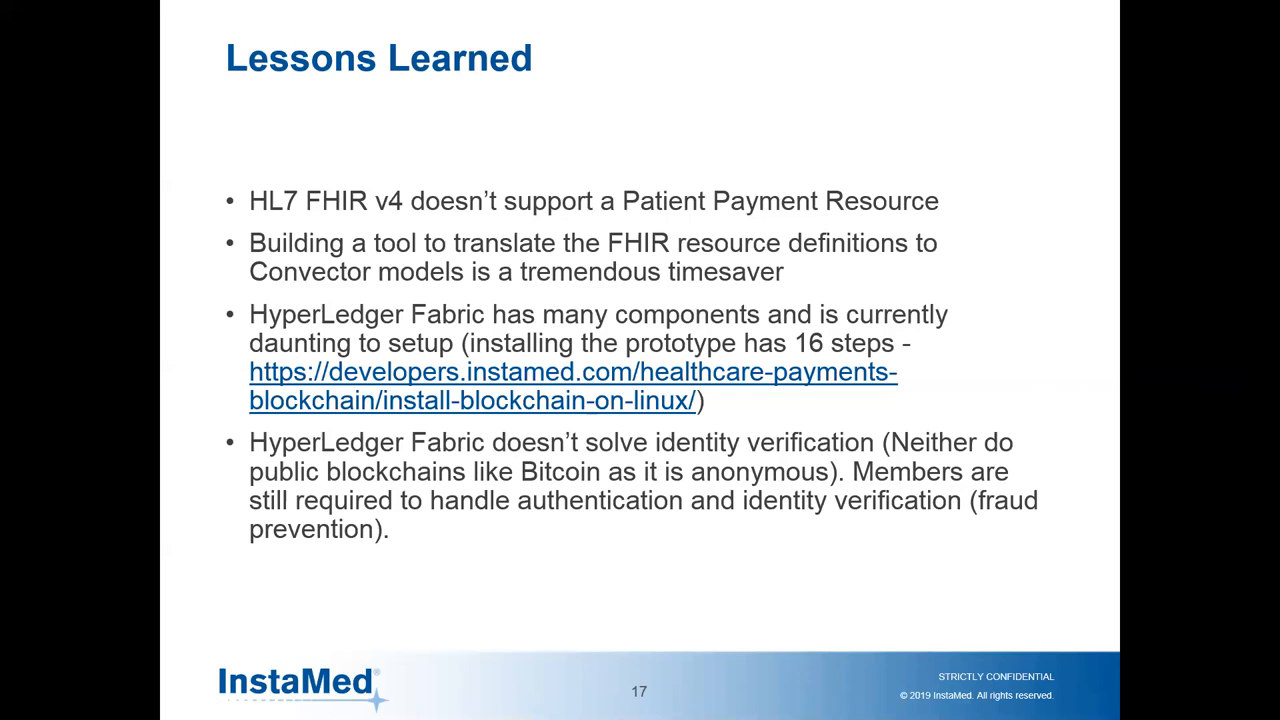
- Advance the slideshow to slide 18, 'Possible Next Steps'
key(Right)
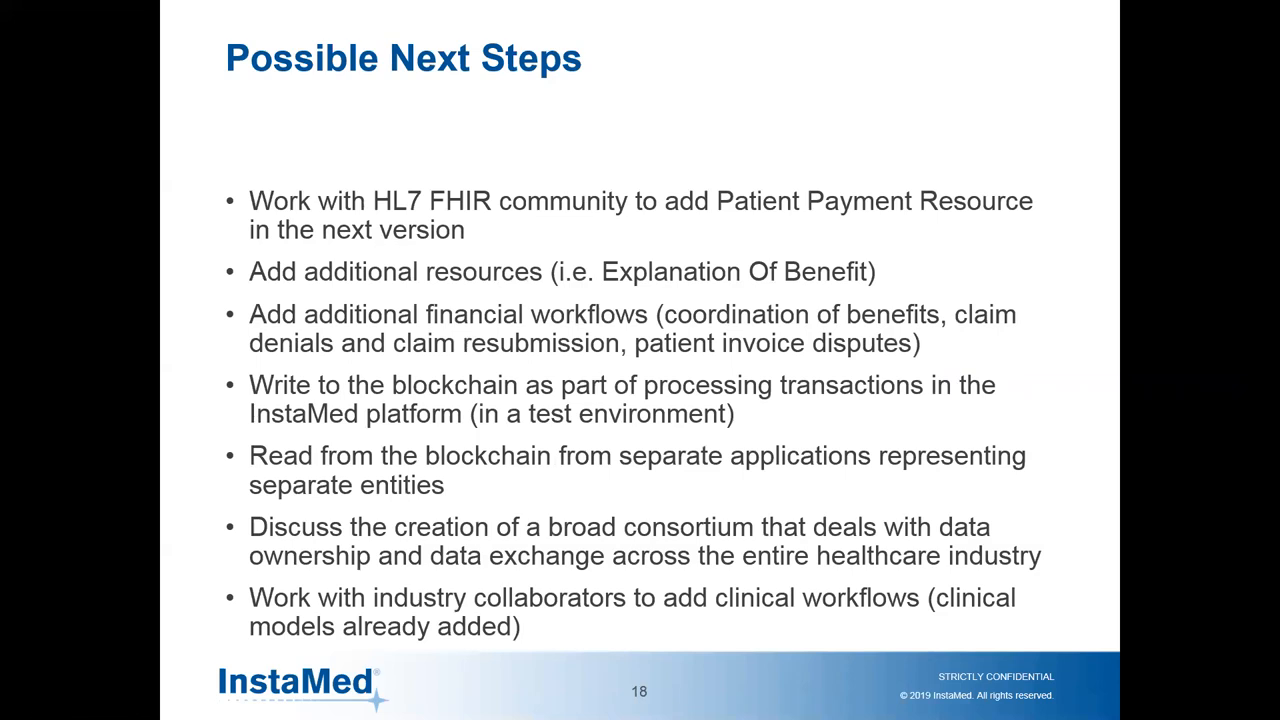
- Advance through slide 19 'Questions' to the black end-of-show screen
key(right)
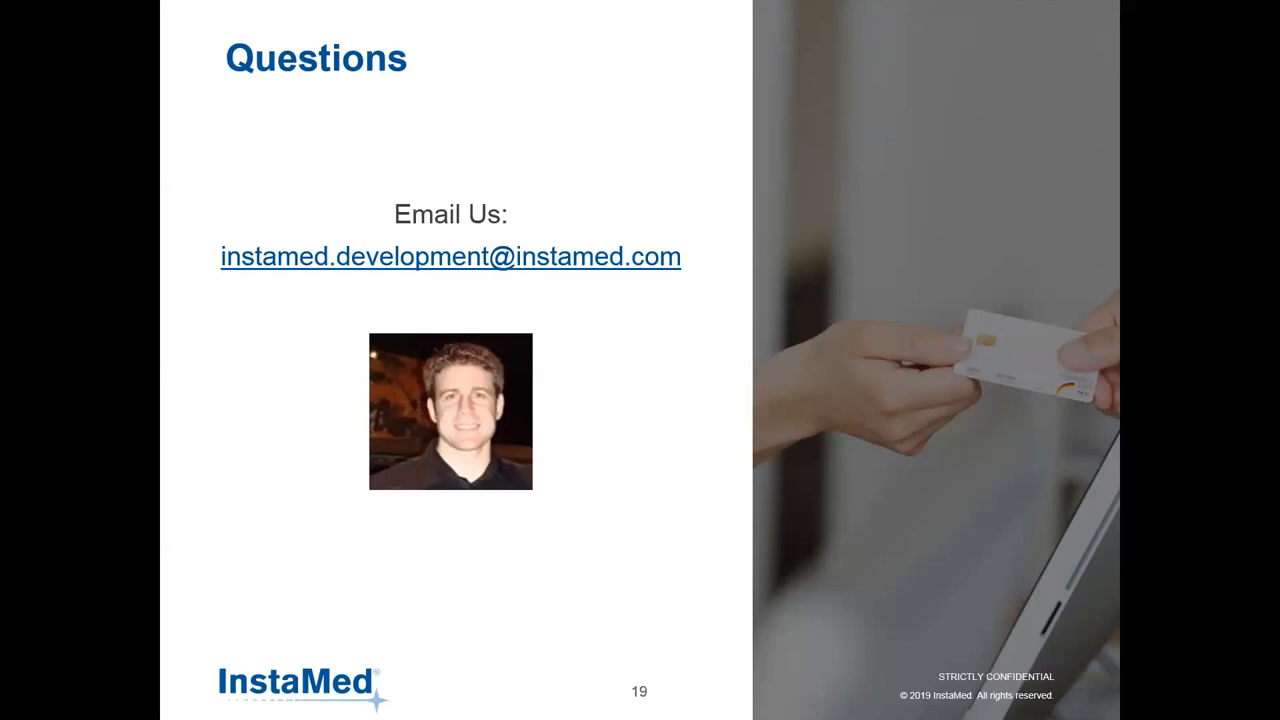
mouse_move(10, 322)
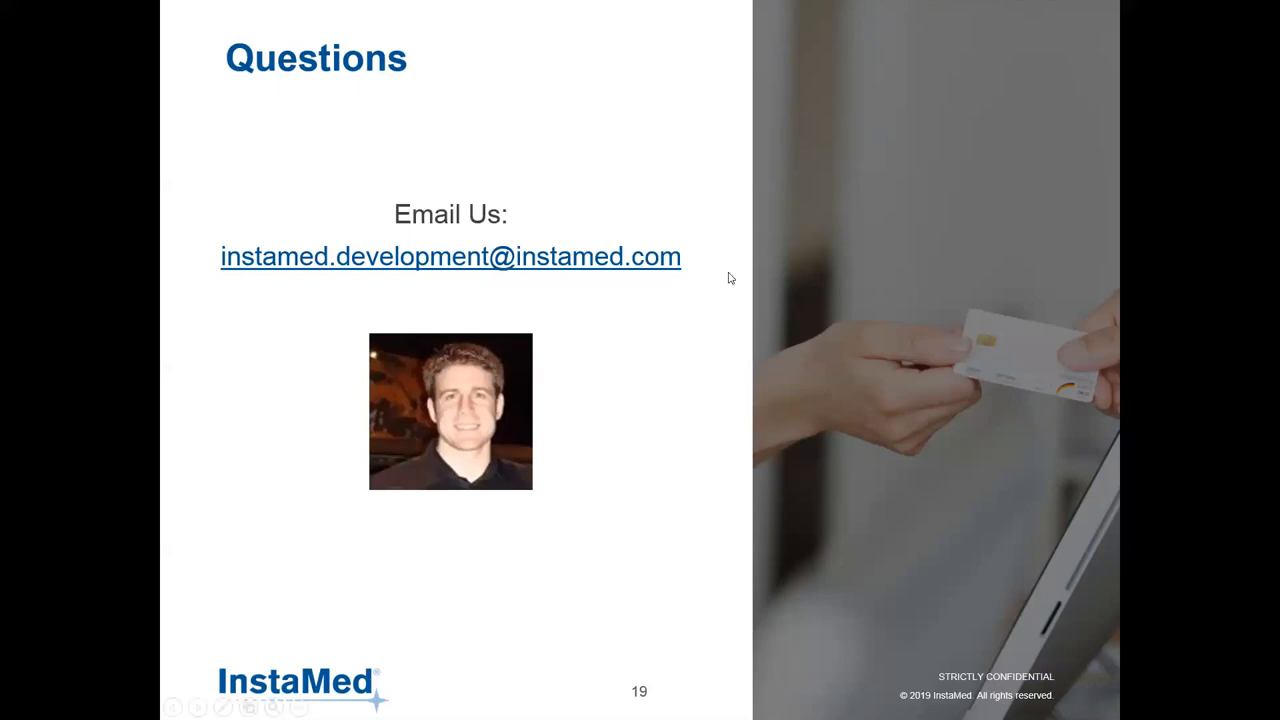
click(731, 278)
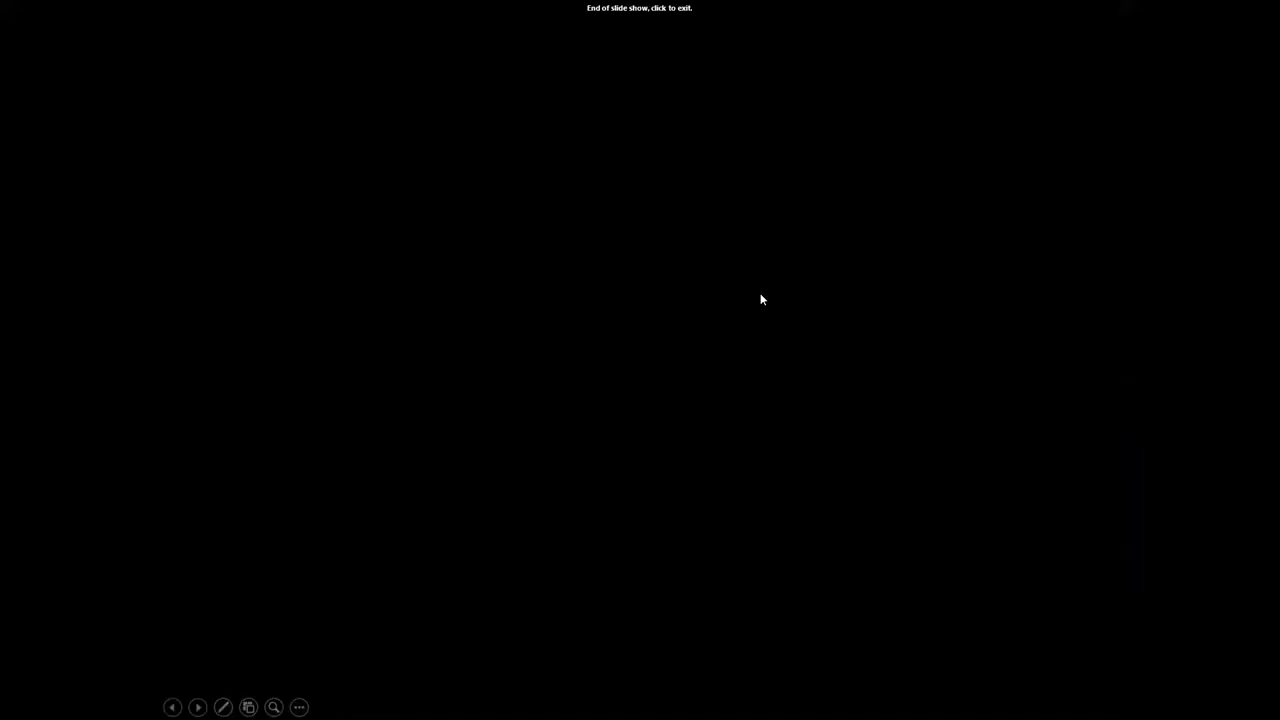
- Exit the slide show to the Lessons Learned slide, deselect its text, and scroll the slide list down
click(763, 299)
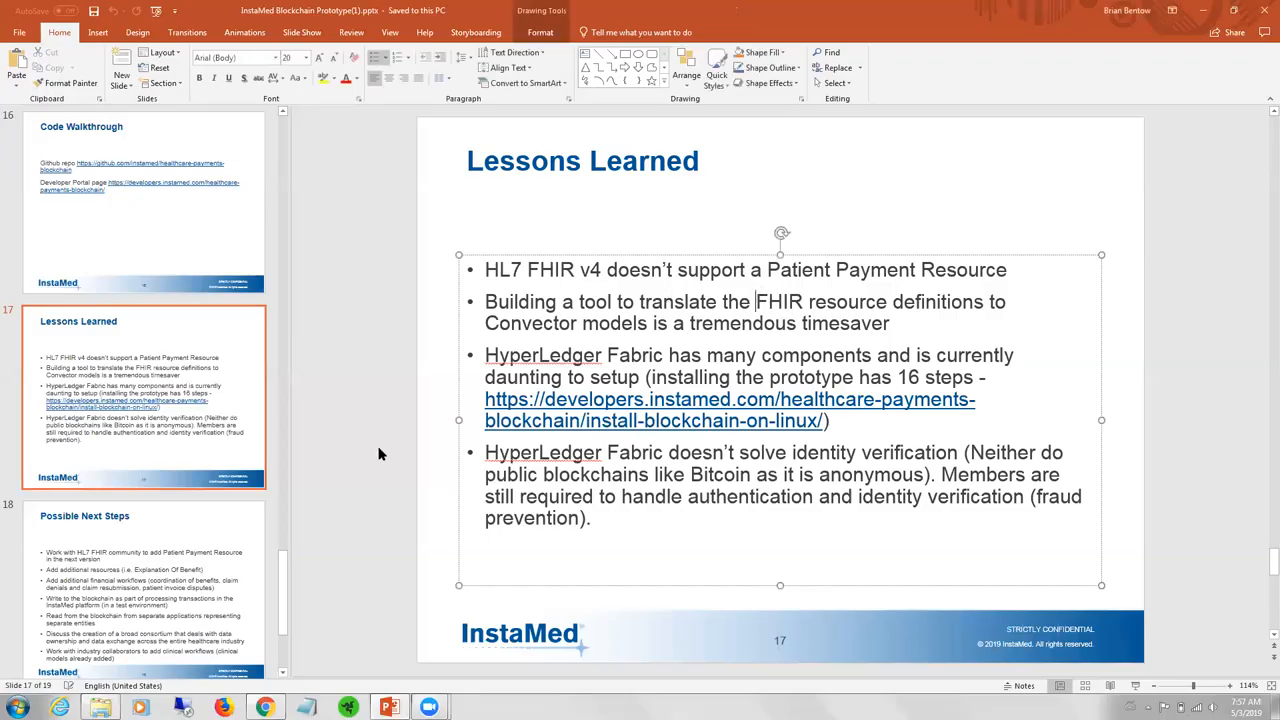
click(353, 450)
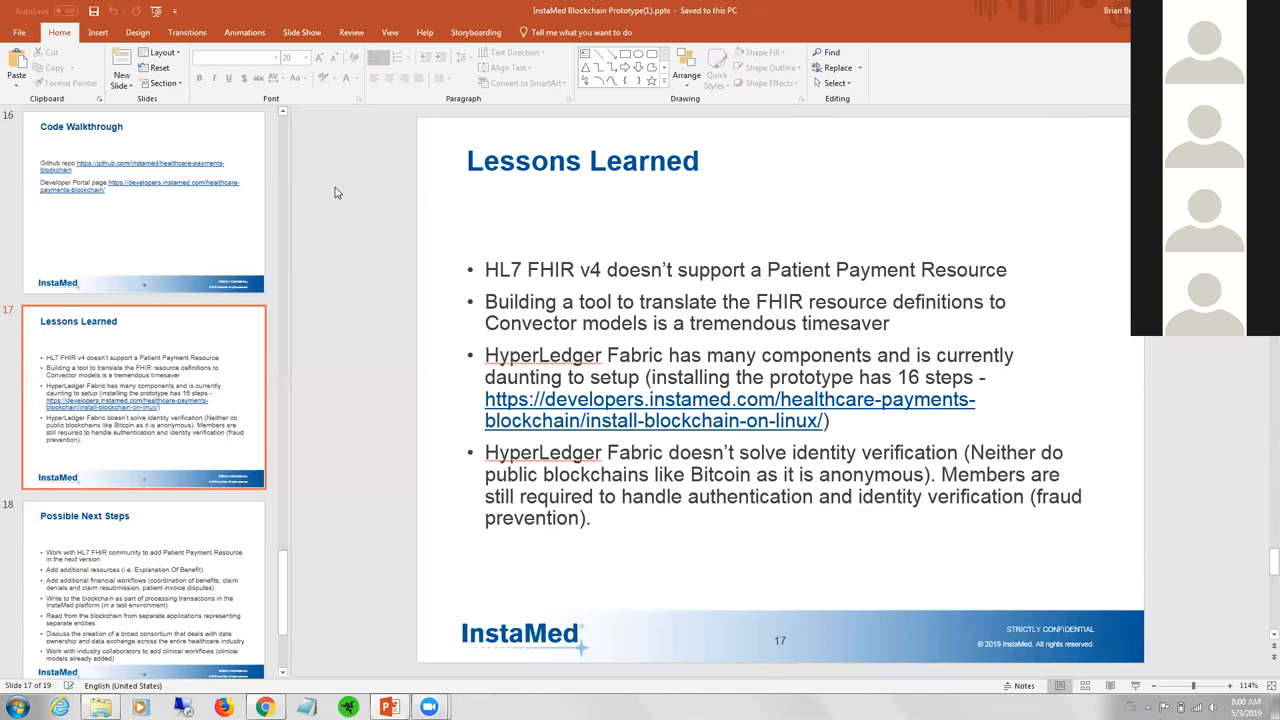
mouse_move(347, 293)
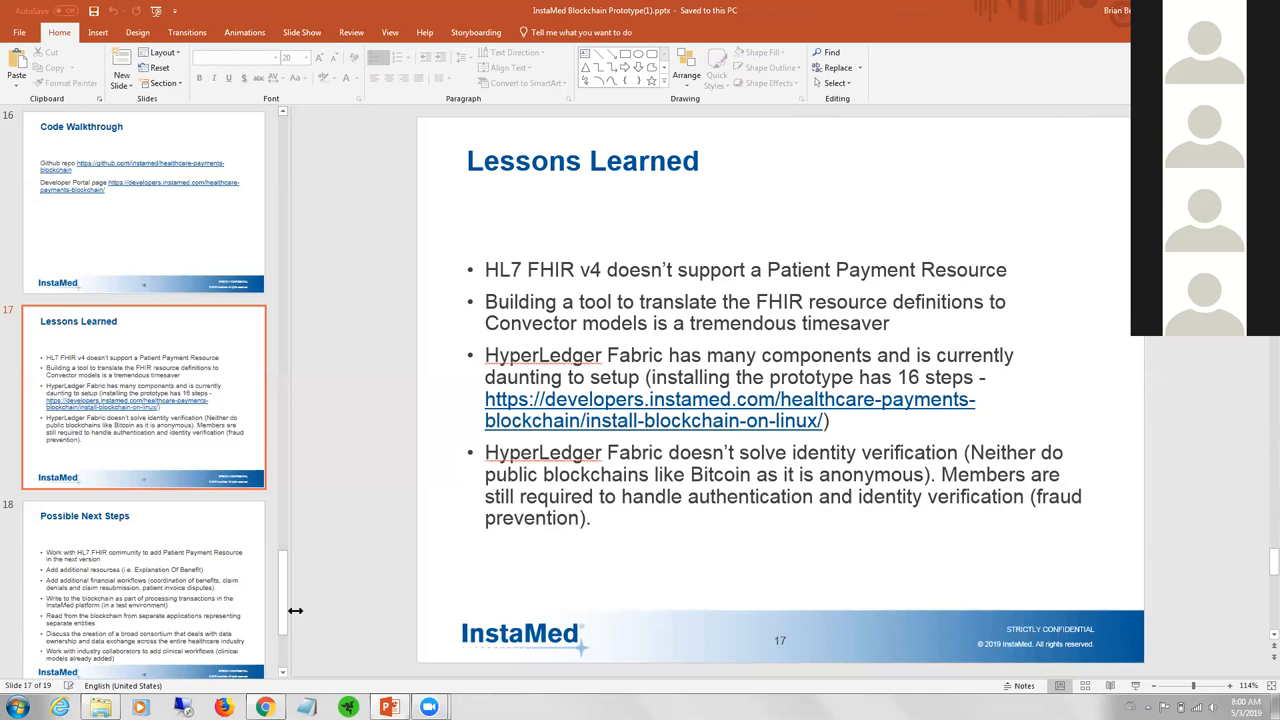
scroll(down, 3)
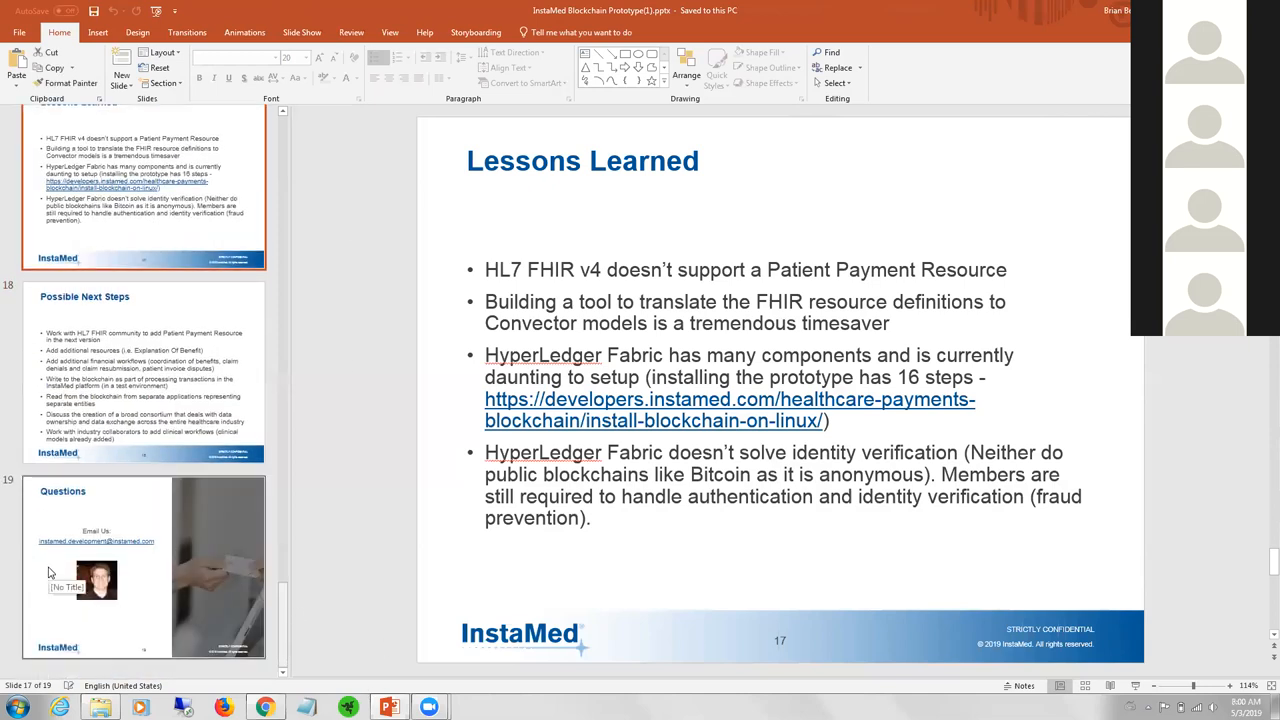
- Select the slide 19 'Questions' thumbnail to show it in the editor
click(144, 567)
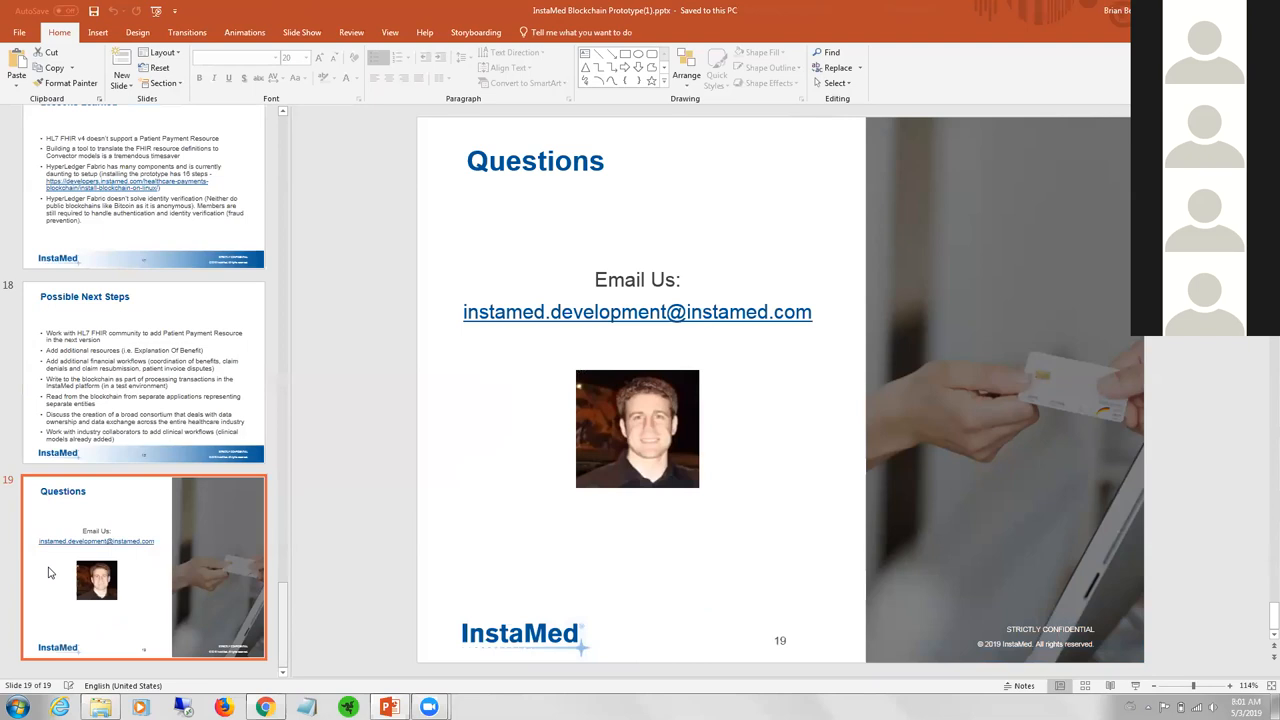
mouse_move(1010, 668)
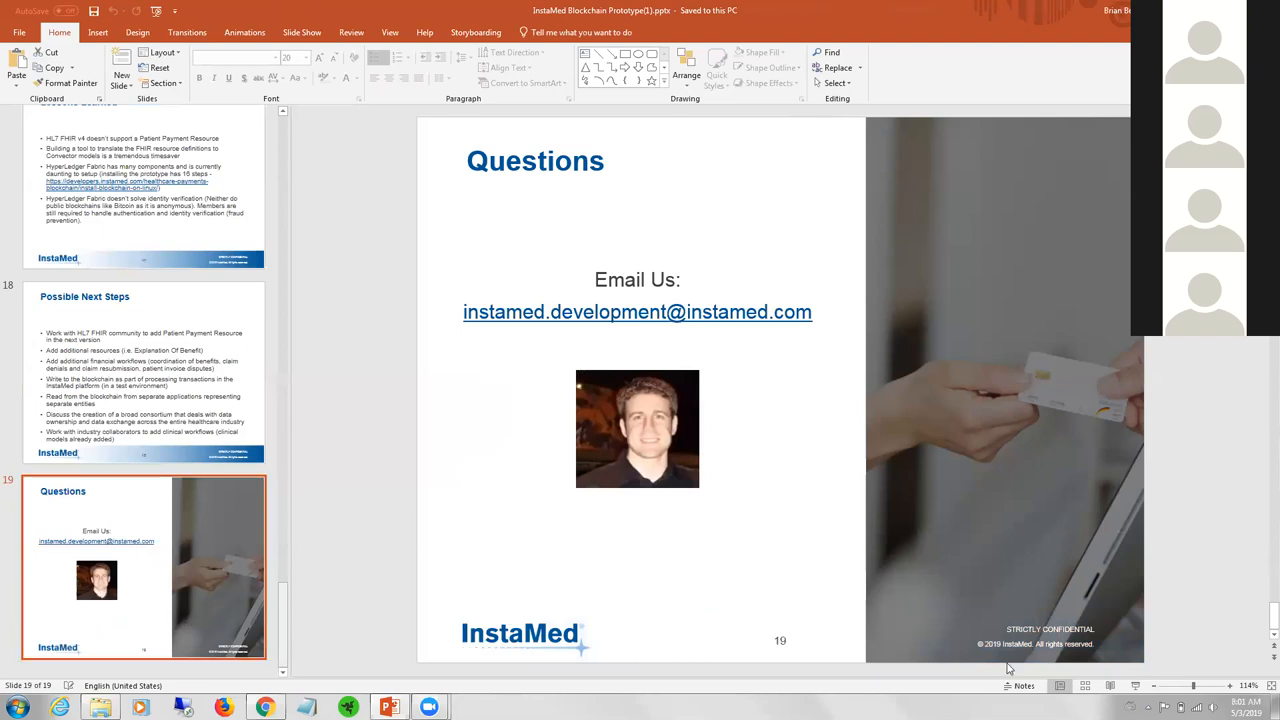
mouse_move(1055, 678)
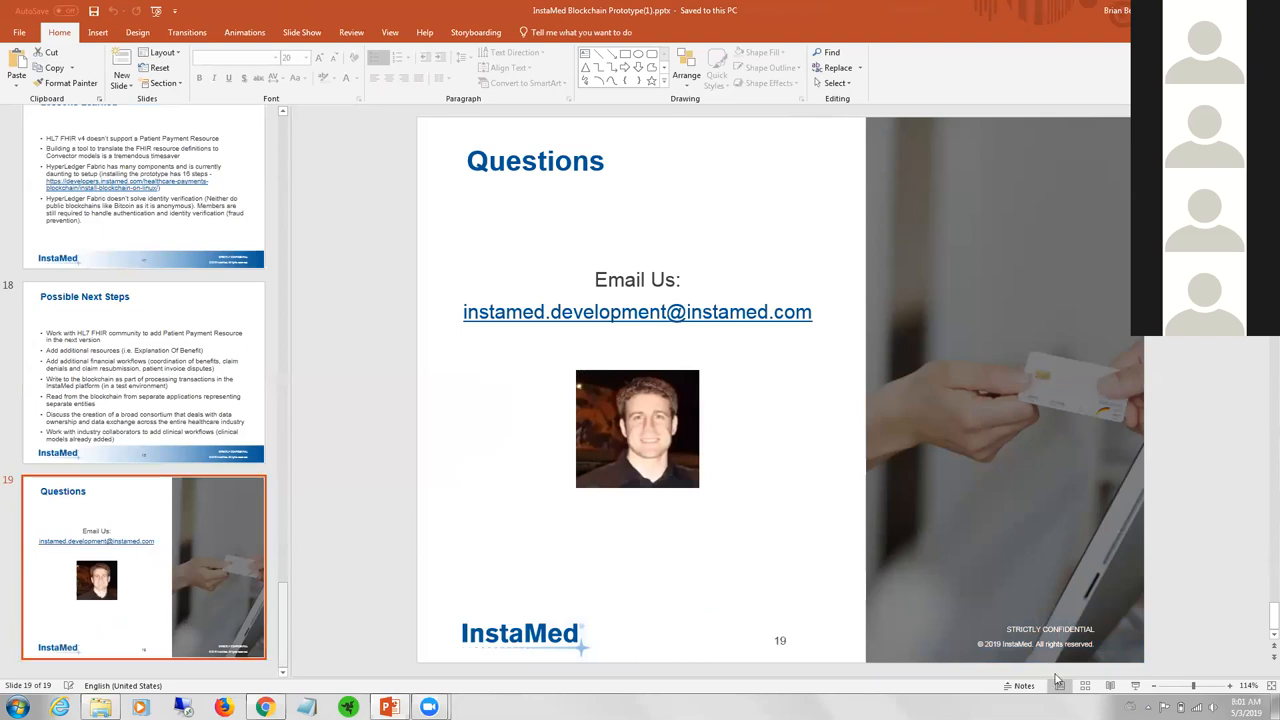